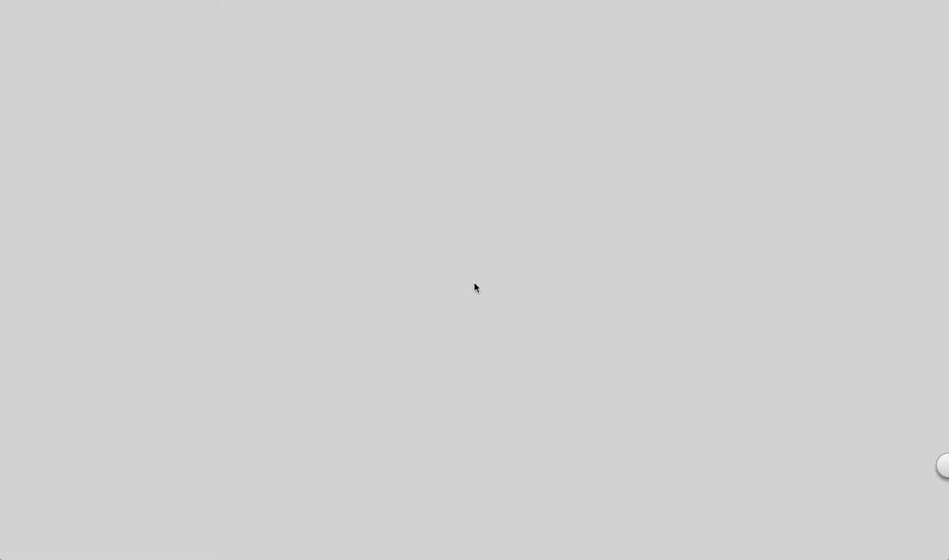
pyautogui.moveTo(278, 68)
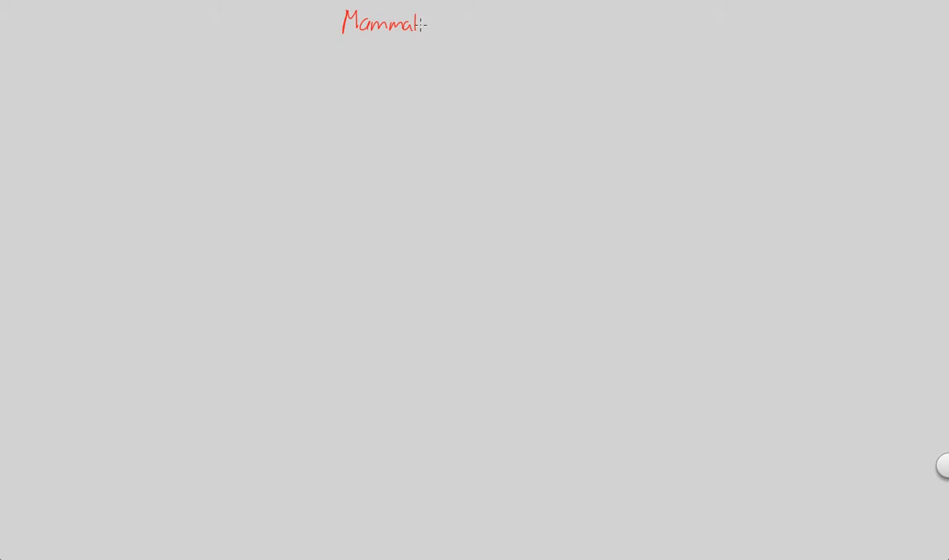
# Handwrite 'Mammal Fertilization' in red across the top centre of the grey canvas
pyautogui.write('Fertiliza')
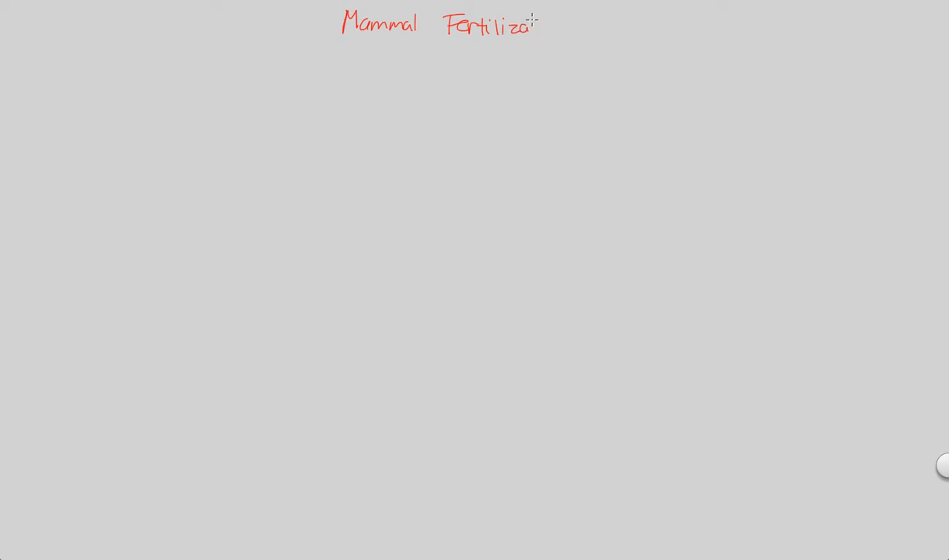
pyautogui.write('tion')
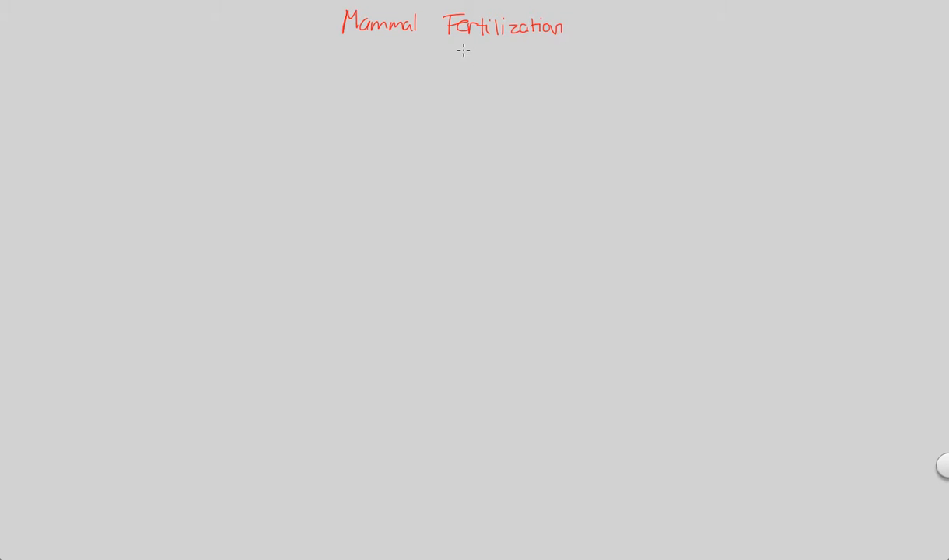
pyautogui.moveTo(498, 47)
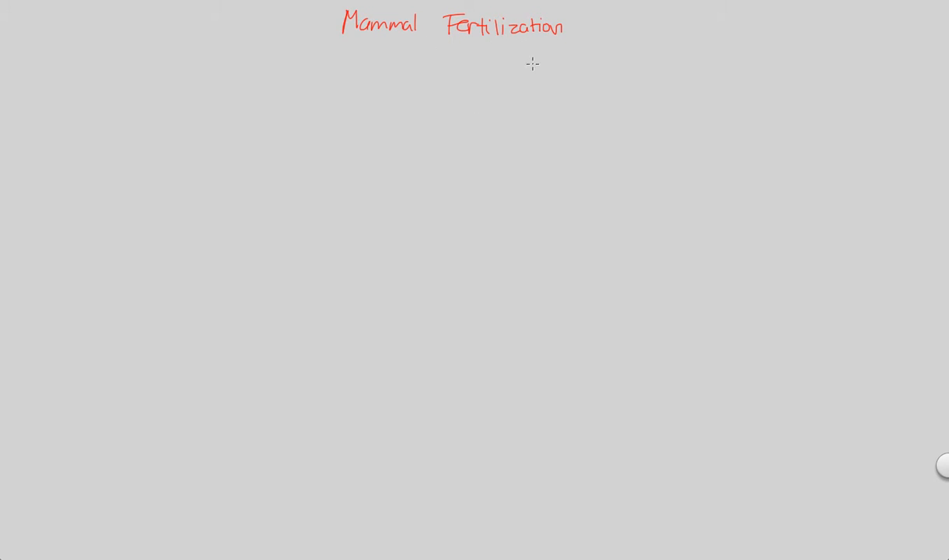
pyautogui.moveTo(360, 98)
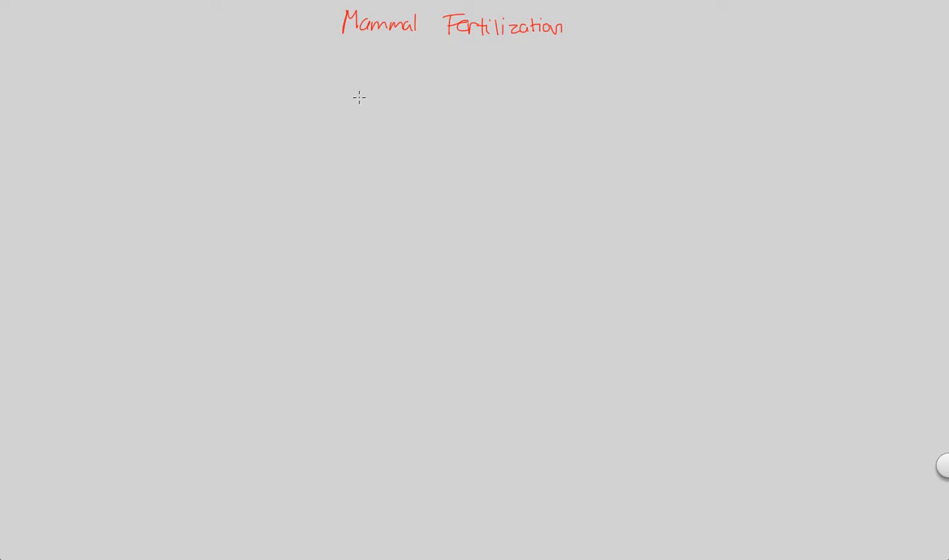
# Link the title to 'Background' and 'Egg structure', then write 'plasma mem' → 'zona pellucida'
pyautogui.moveTo(314, 31); pyautogui.dragTo(132, 78)
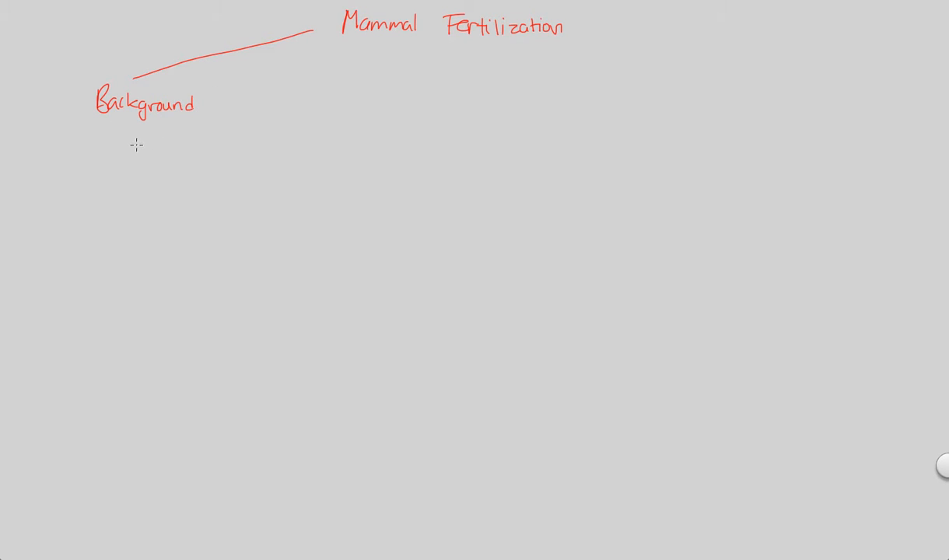
pyautogui.moveTo(132, 143)
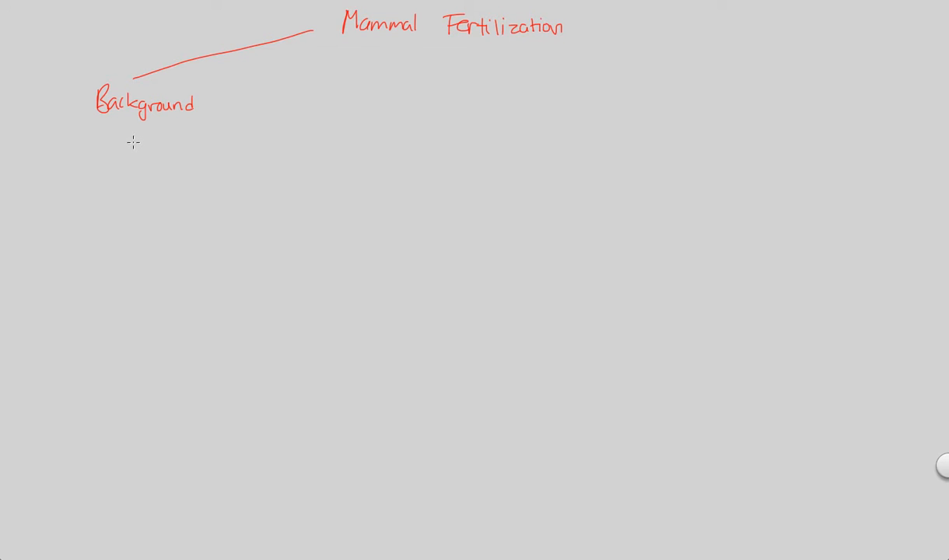
pyautogui.moveTo(93, 153)
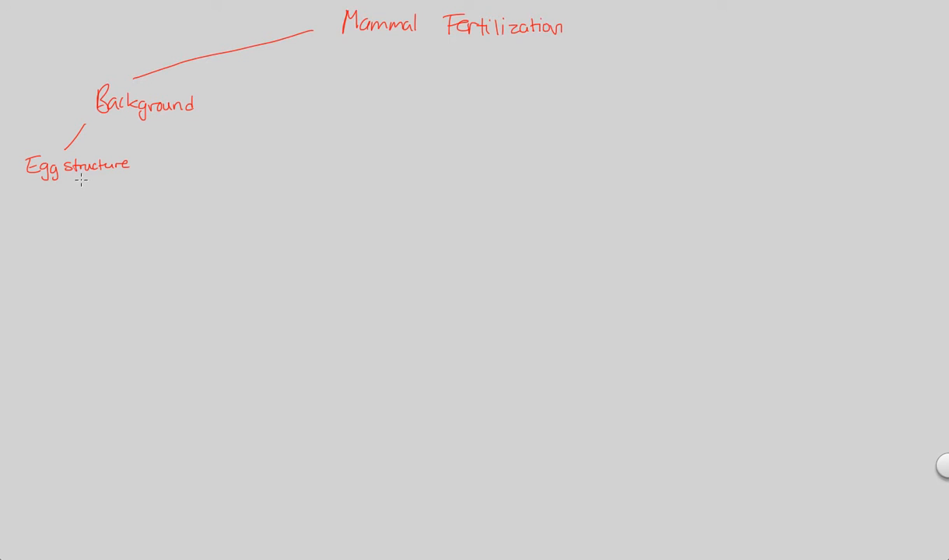
pyautogui.moveTo(47, 116)
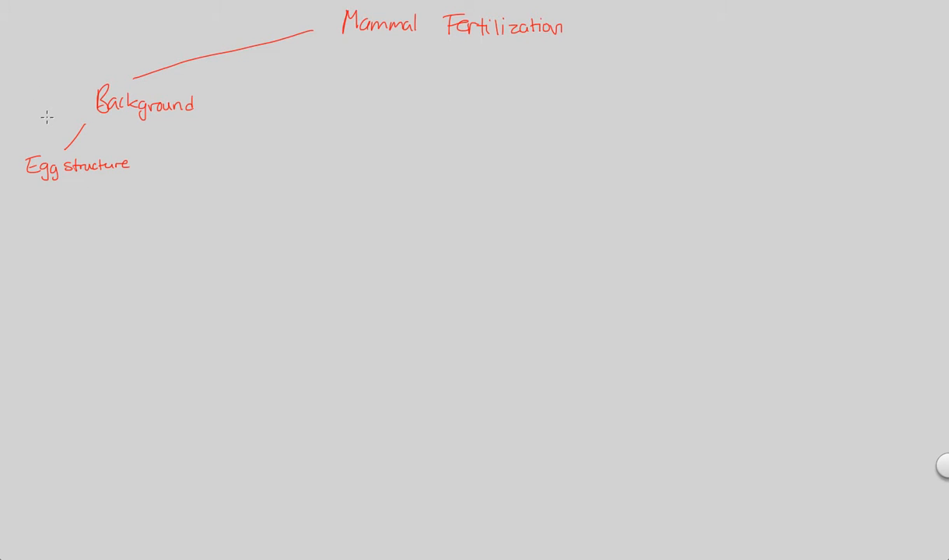
pyautogui.moveTo(63, 203)
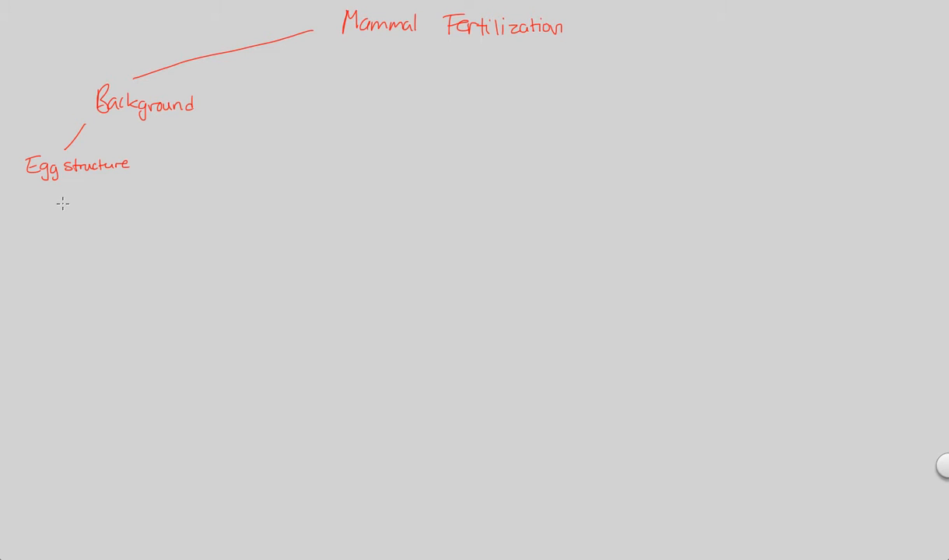
pyautogui.moveTo(62, 208)
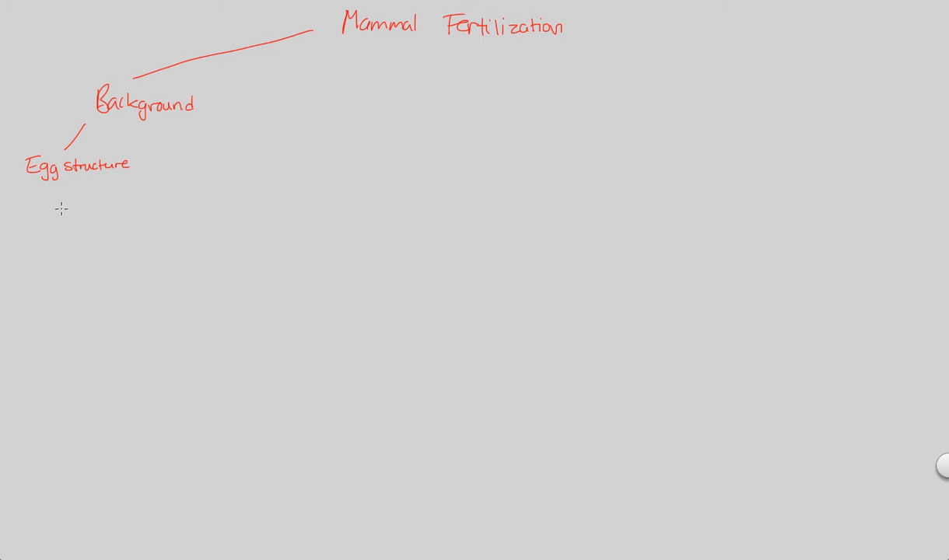
pyautogui.moveTo(277, 96)
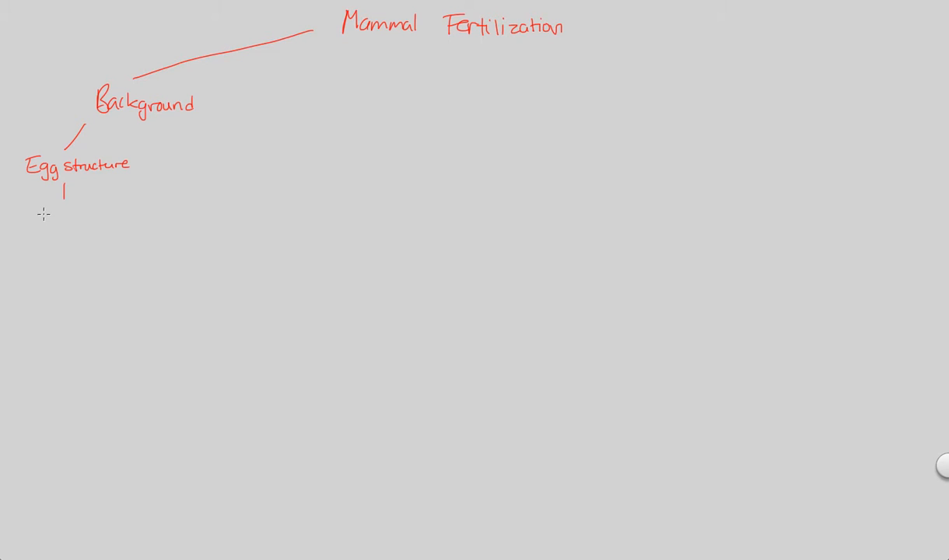
pyautogui.write('plas')
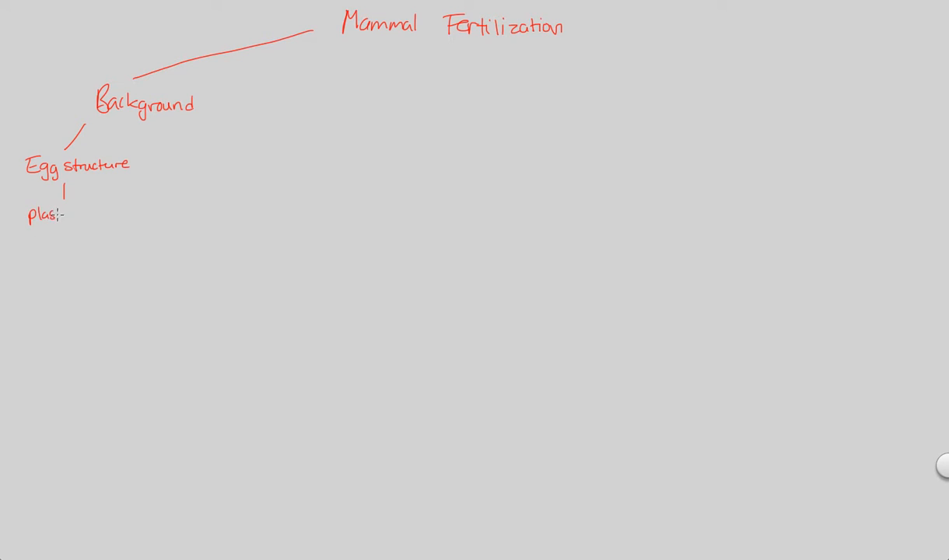
pyautogui.write('plasma mem')
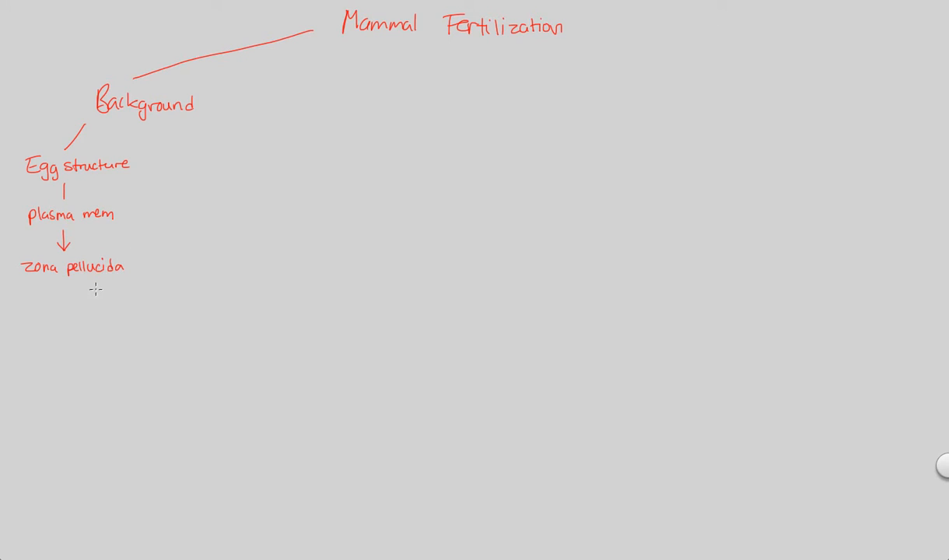
pyautogui.moveTo(95, 280)
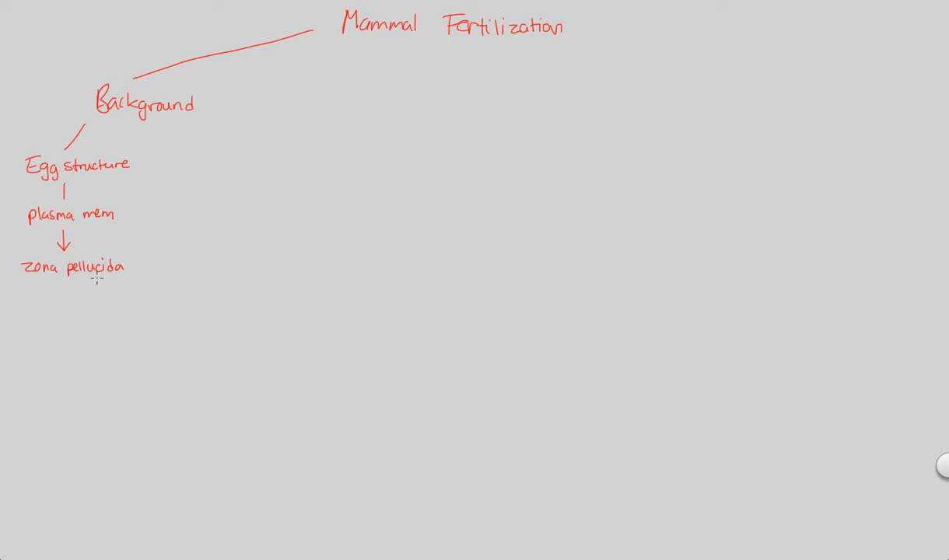
pyautogui.moveTo(77, 302)
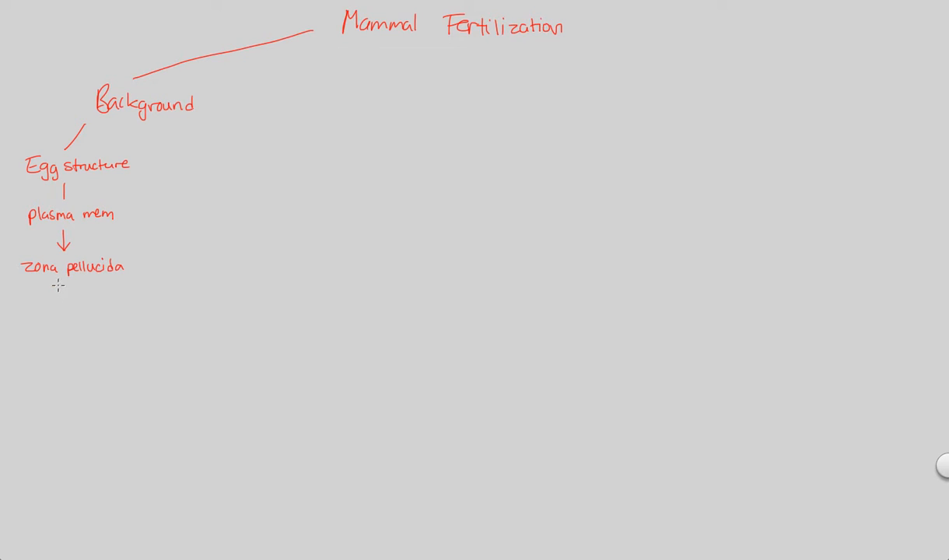
# Draw a down arrow below 'zona pellucida' and write 'follicle cells' beneath it
pyautogui.moveTo(63, 282); pyautogui.dragTo(64, 310)
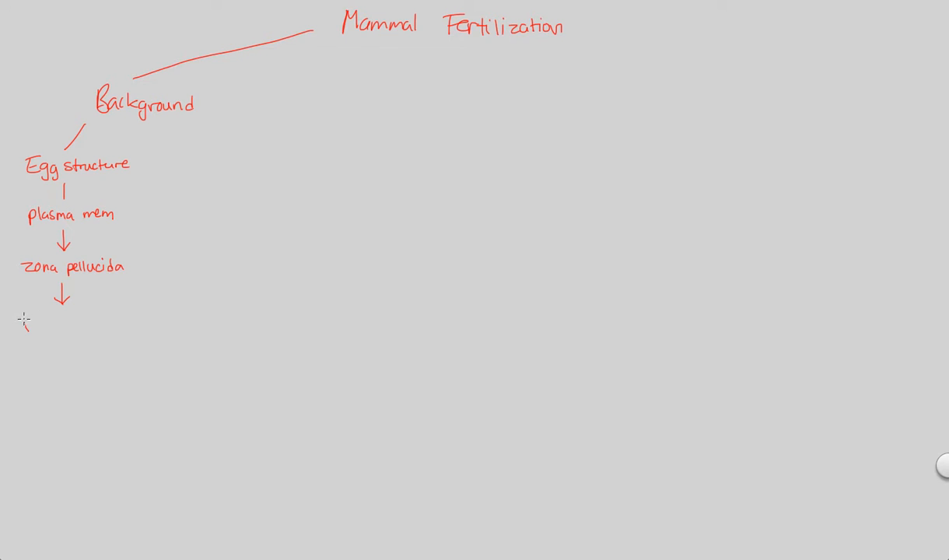
pyautogui.write('follicle cells')
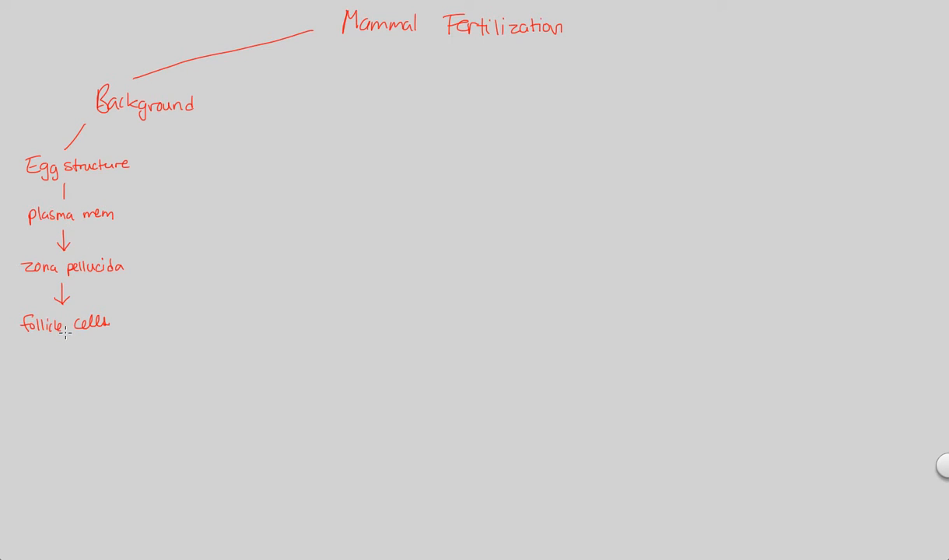
pyautogui.moveTo(77, 290)
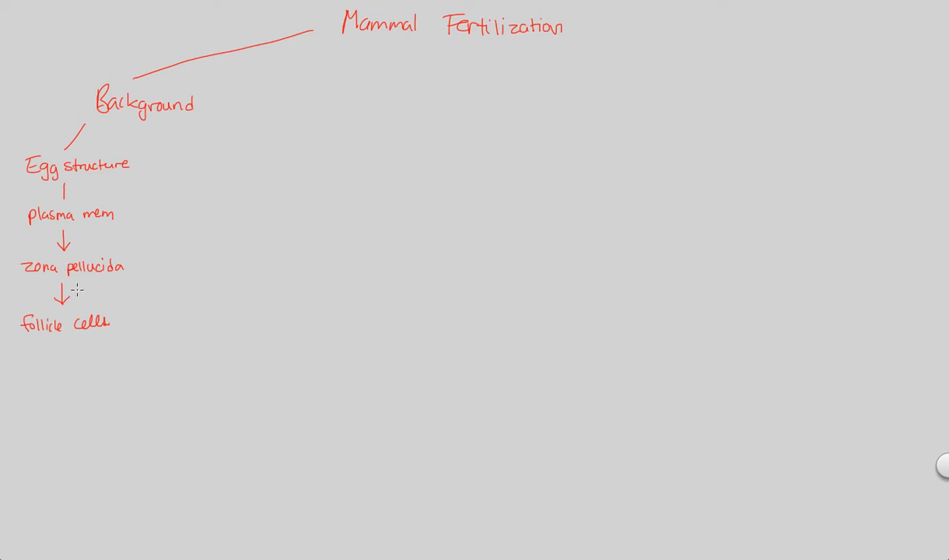
pyautogui.moveTo(88, 224)
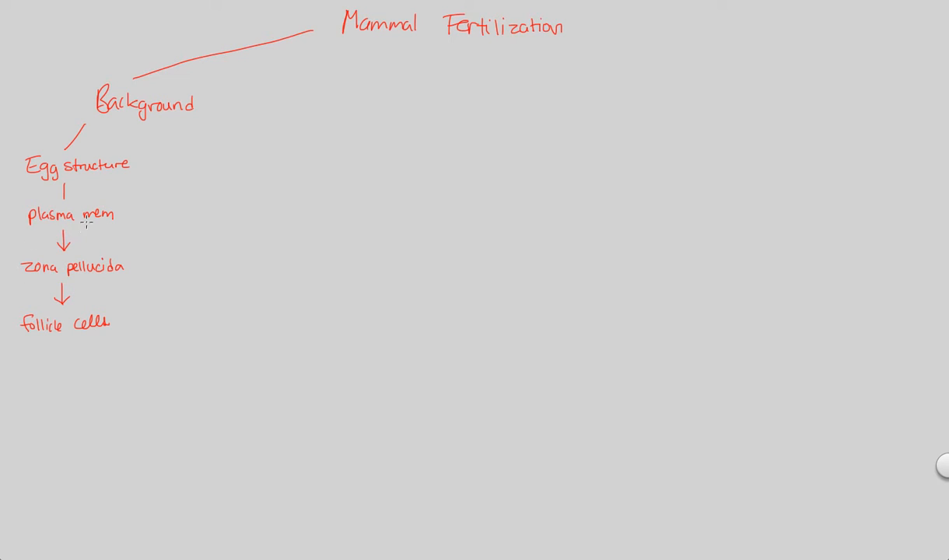
pyautogui.moveTo(88, 231)
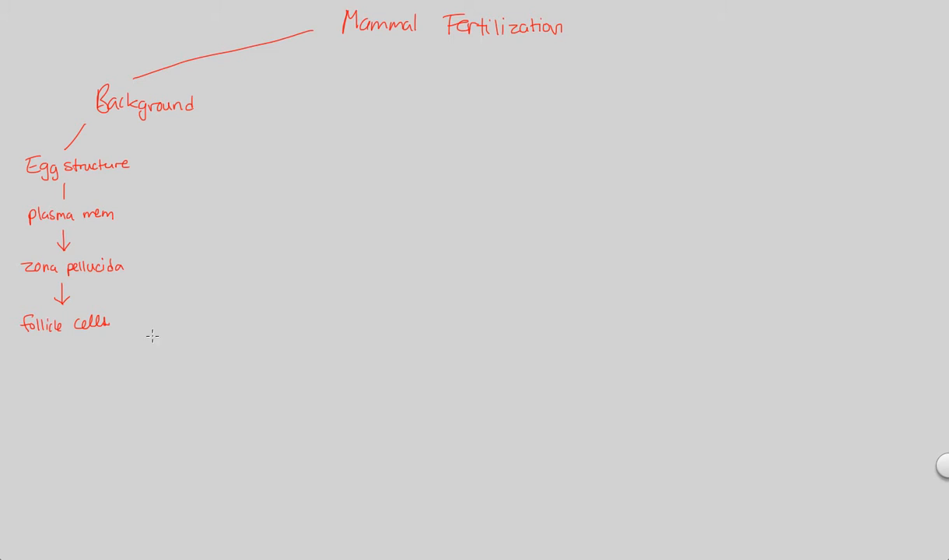
pyautogui.moveTo(63, 376)
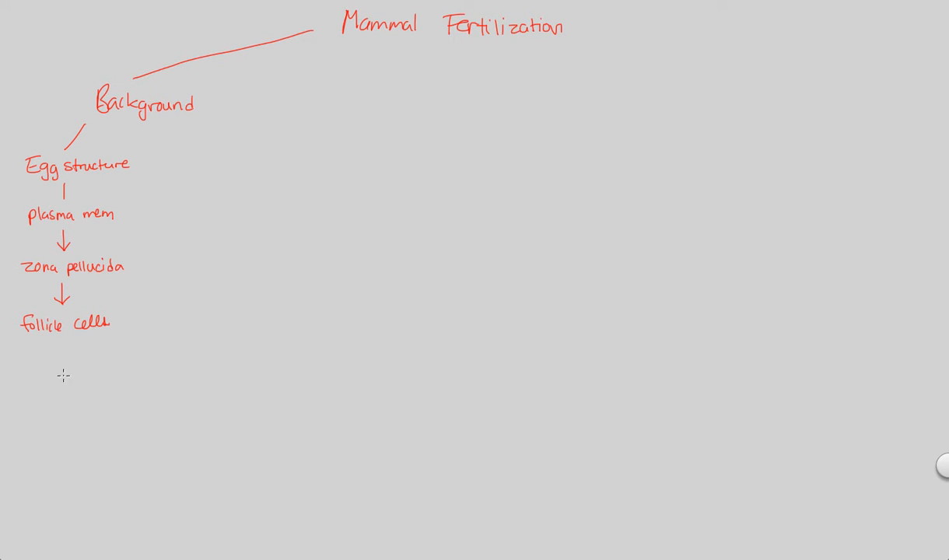
pyautogui.moveTo(38, 297)
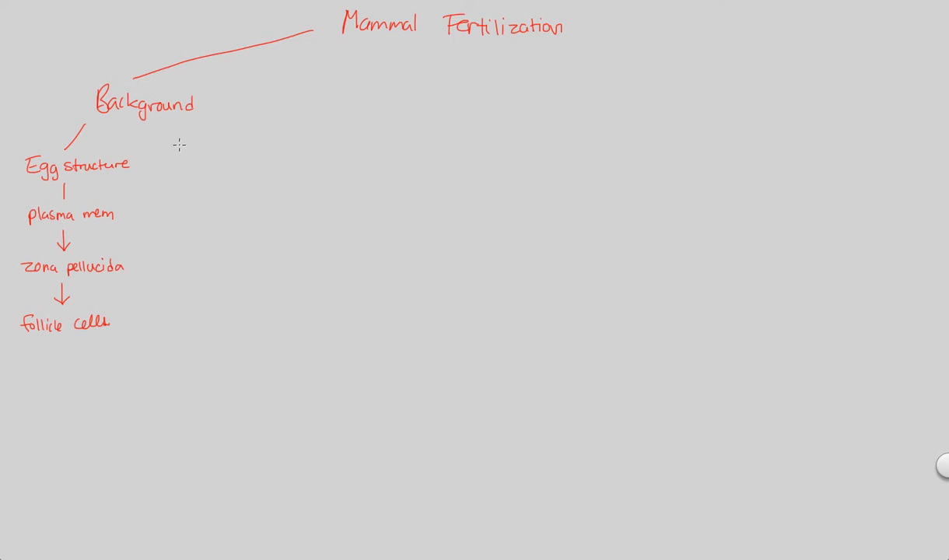
pyautogui.moveTo(175, 121); pyautogui.dragTo(191, 167)
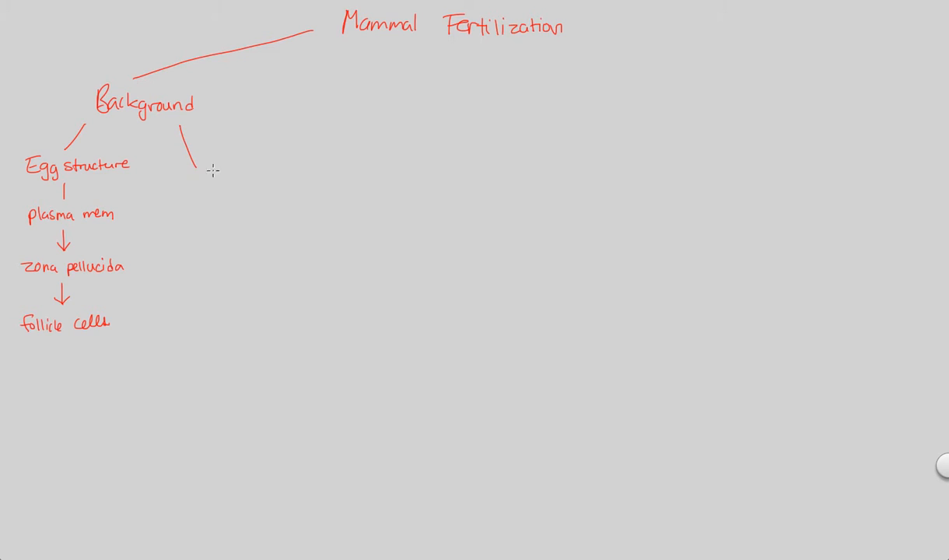
pyautogui.moveTo(240, 154)
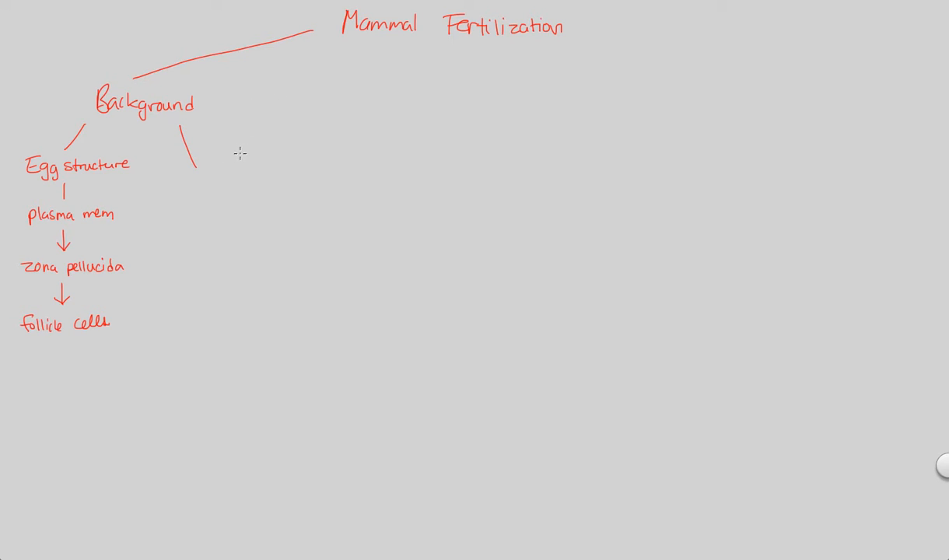
pyautogui.moveTo(187, 193)
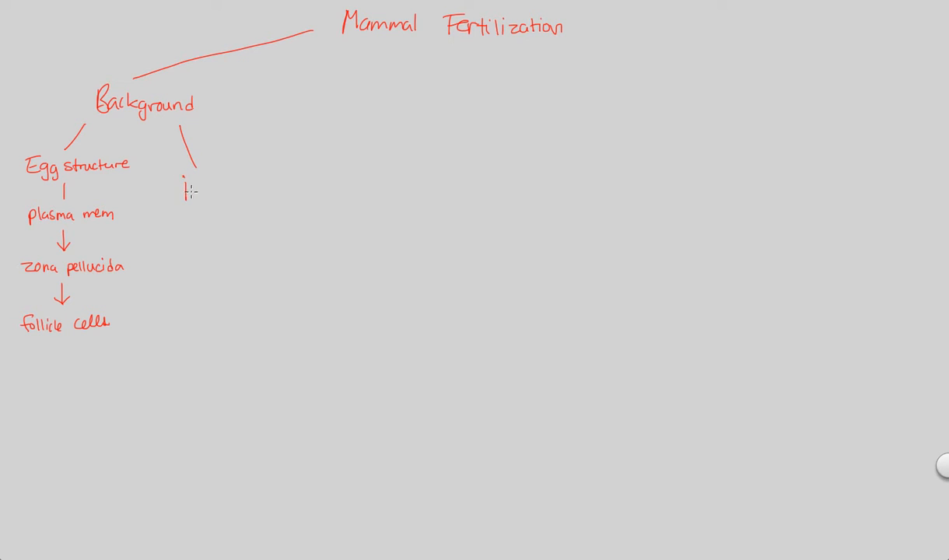
pyautogui.write('Internal')
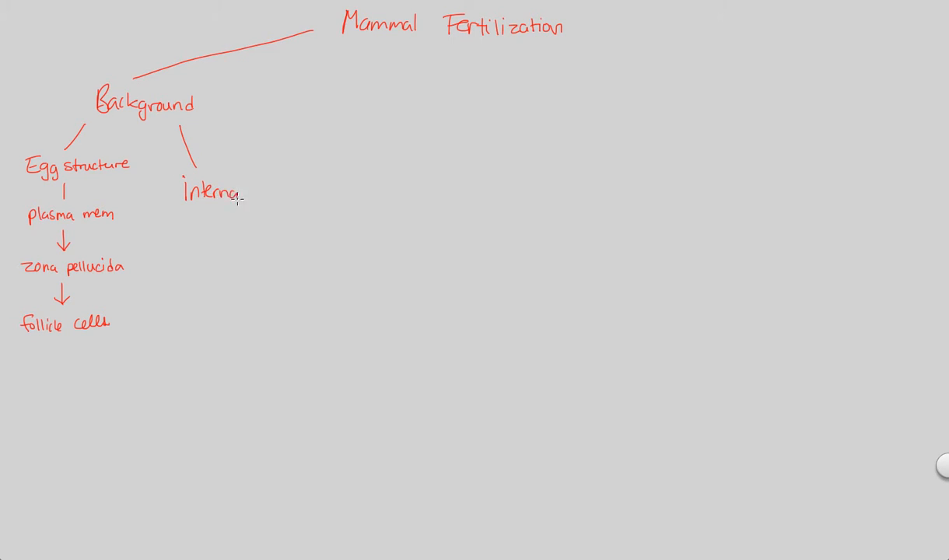
pyautogui.write('fert')
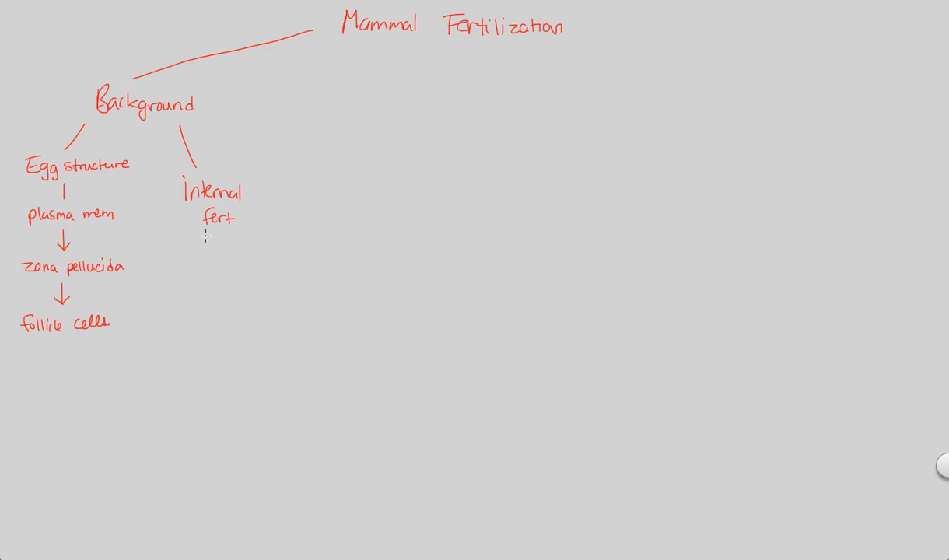
pyautogui.moveTo(207, 248)
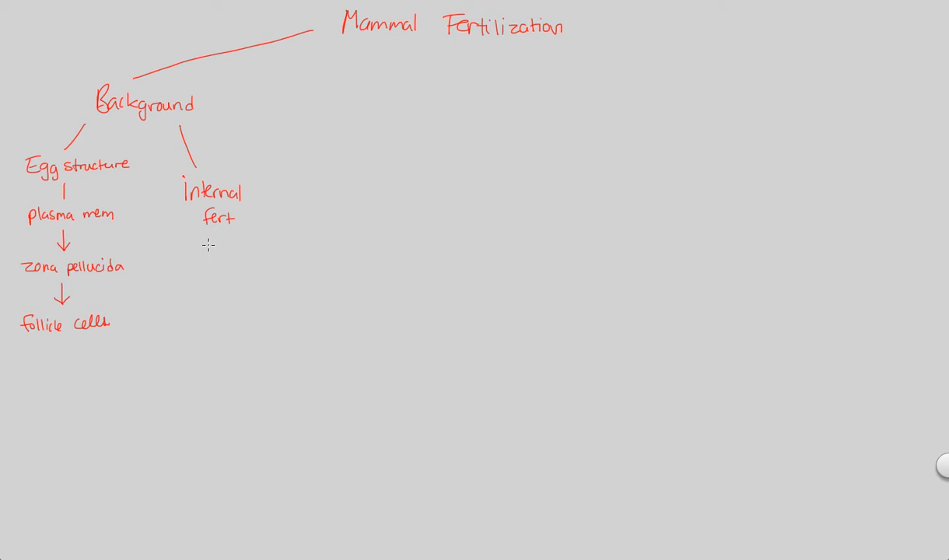
pyautogui.moveTo(210, 253)
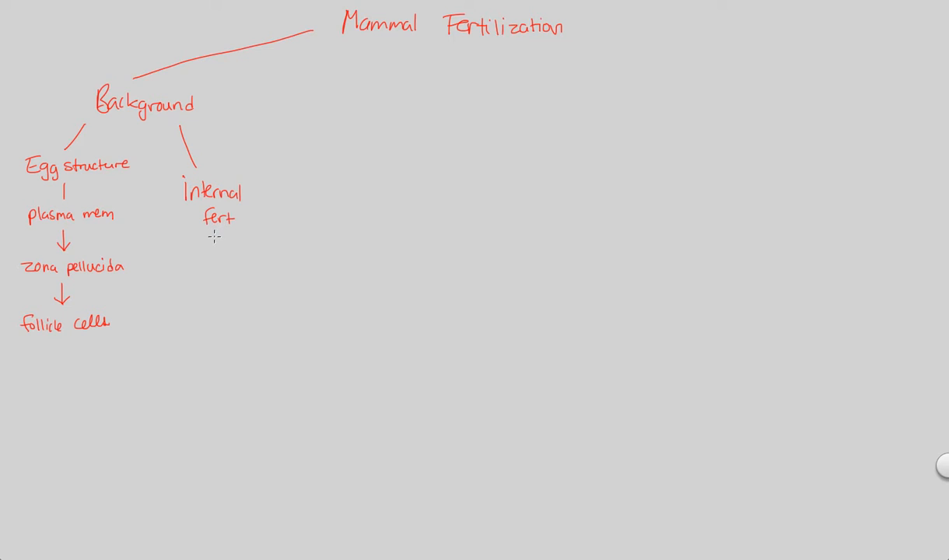
pyautogui.moveTo(226, 245)
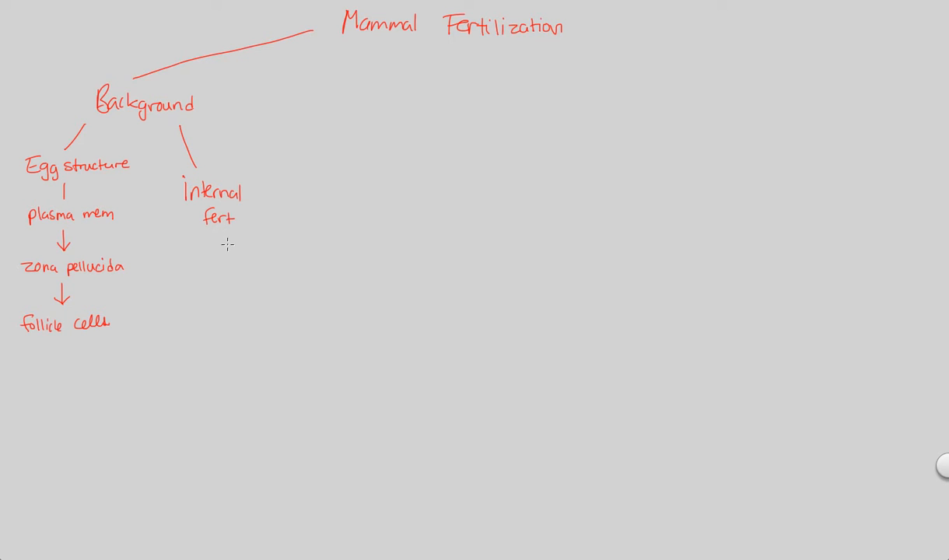
pyautogui.moveTo(221, 245)
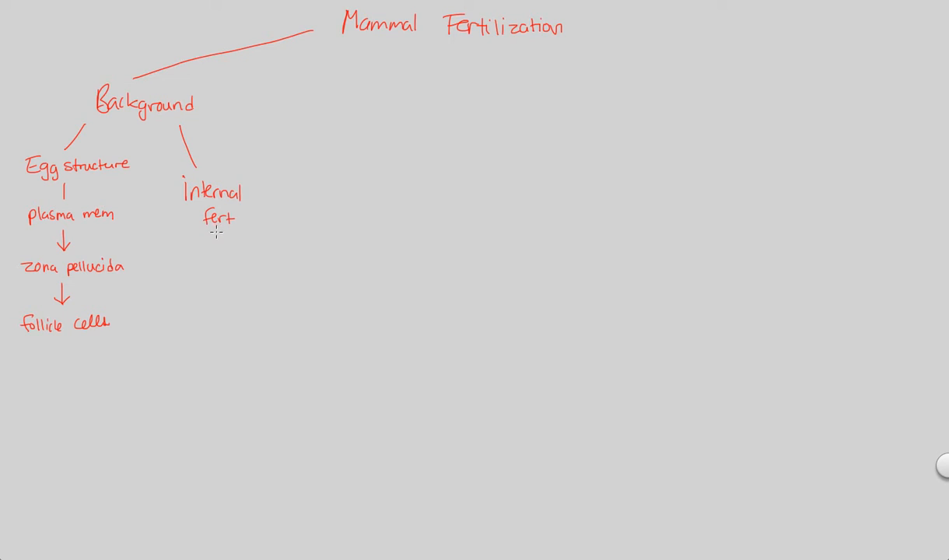
pyautogui.moveTo(267, 210)
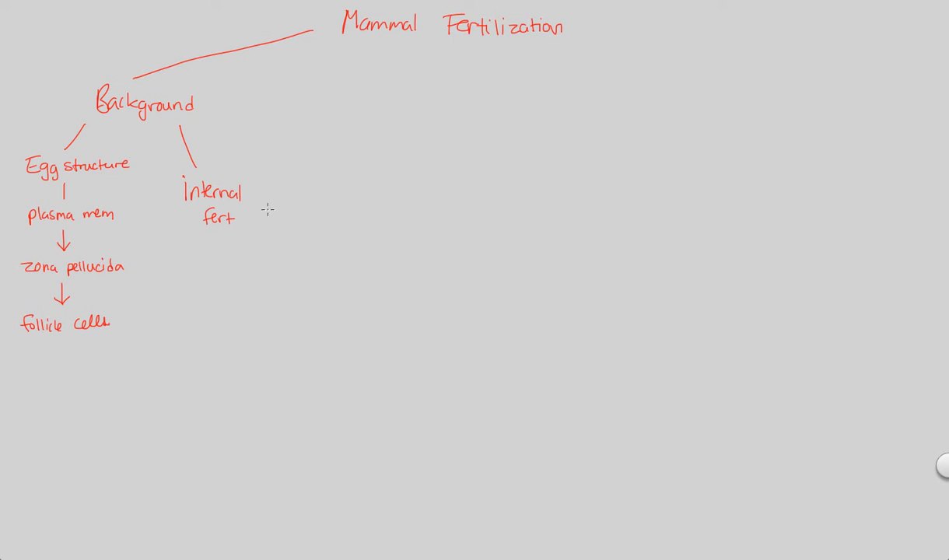
# Draw a 'Steps' branch off Fertilization, with a connector to an 'Acrosomal rxn' label
pyautogui.moveTo(467, 47); pyautogui.dragTo(471, 125)
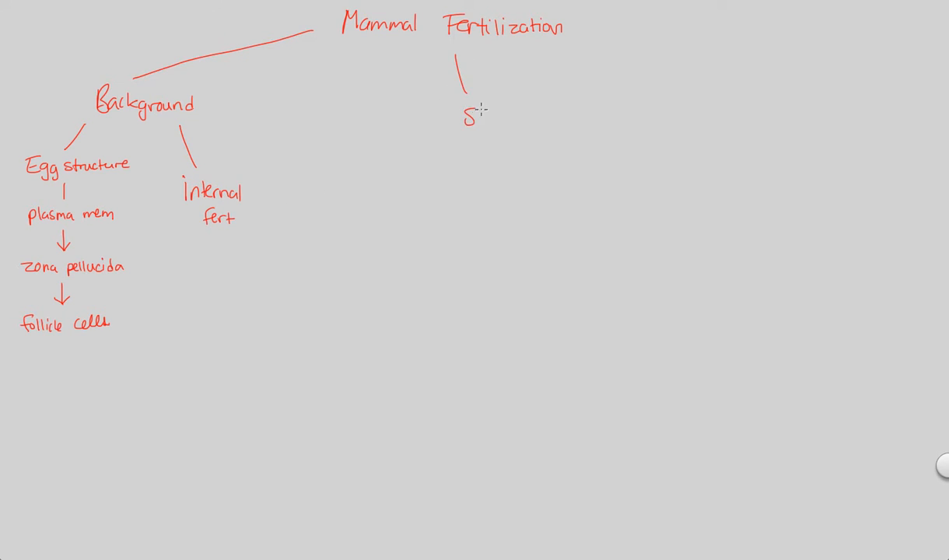
pyautogui.write('Steps')
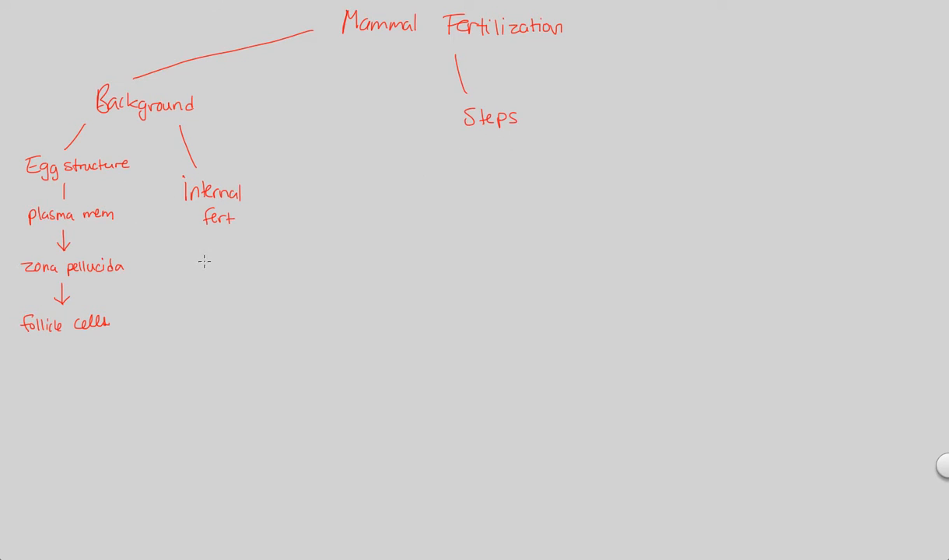
pyautogui.moveTo(211, 253)
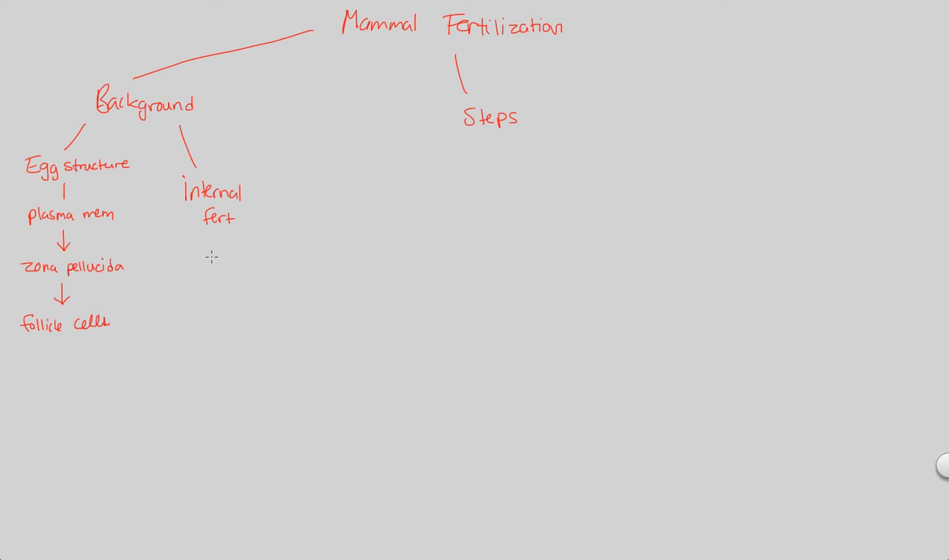
pyautogui.moveTo(212, 263)
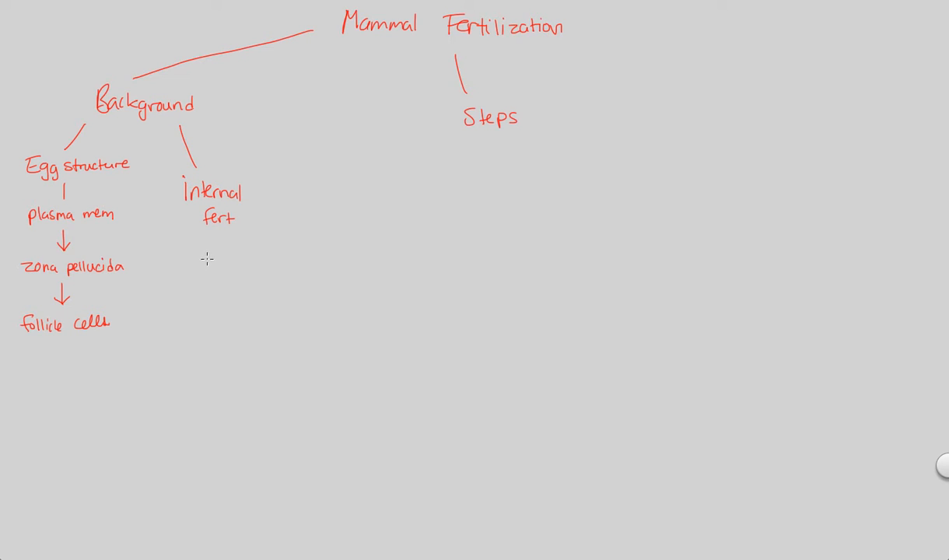
pyautogui.moveTo(480, 154)
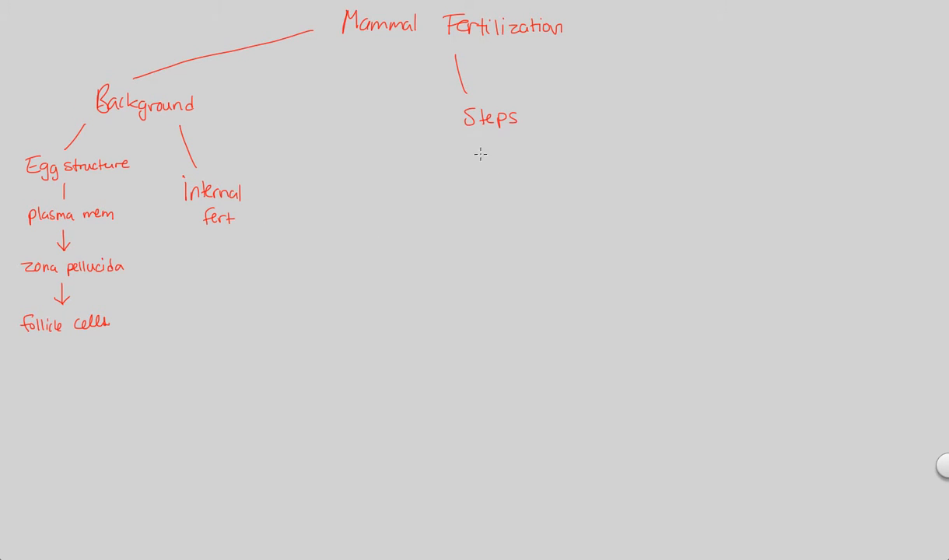
pyautogui.moveTo(482, 137); pyautogui.dragTo(482, 152)
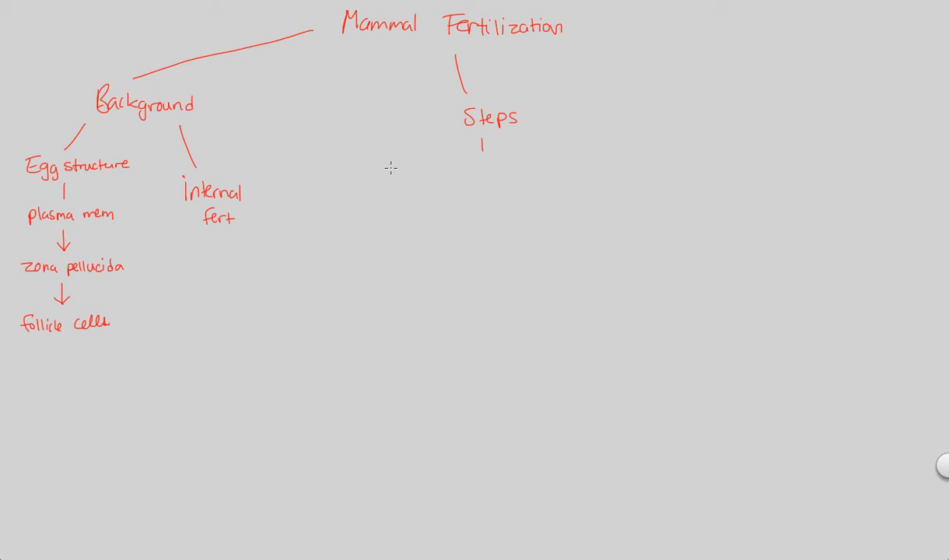
pyautogui.write('A')
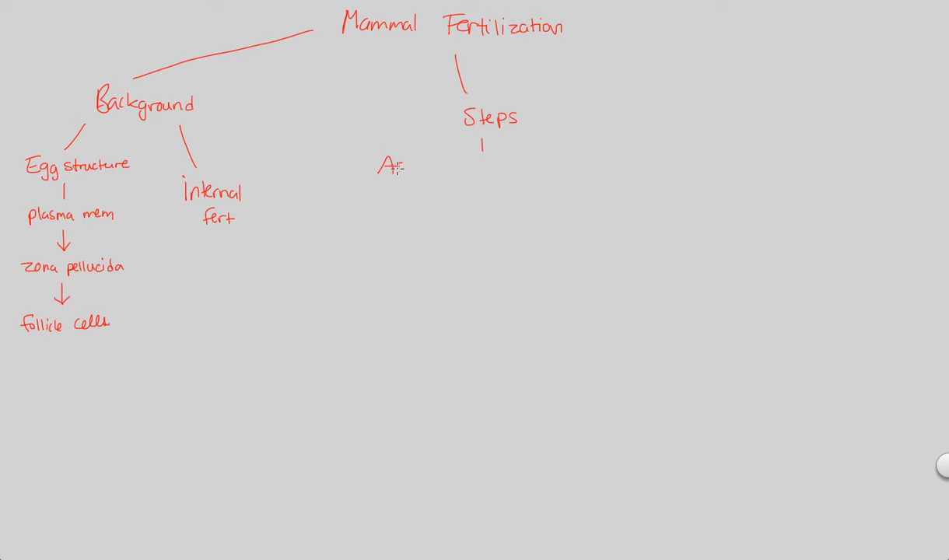
pyautogui.write('Acrosome')
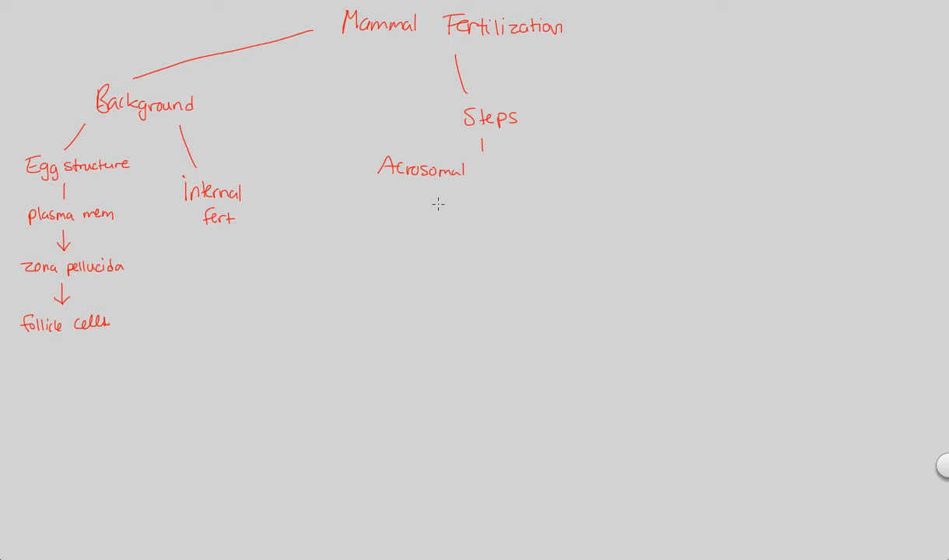
pyautogui.moveTo(432, 205)
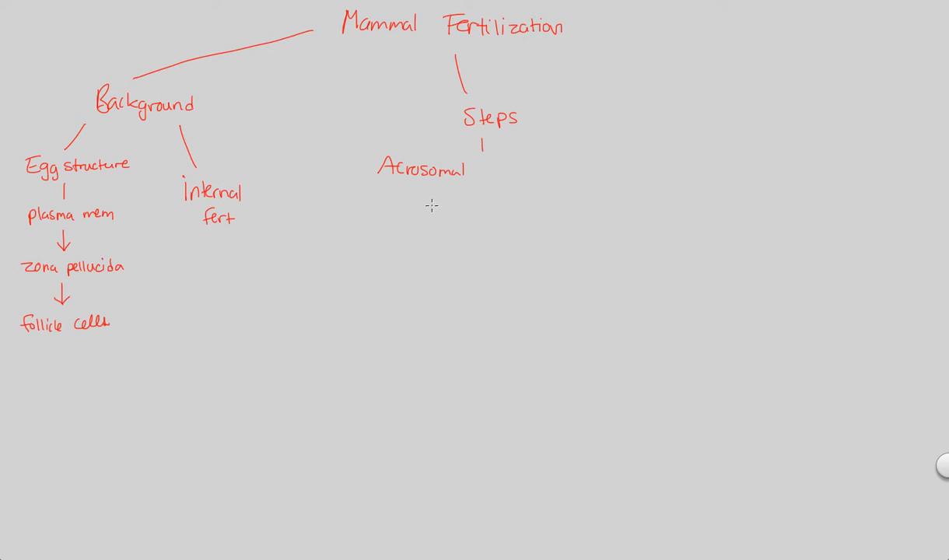
pyautogui.moveTo(408, 212)
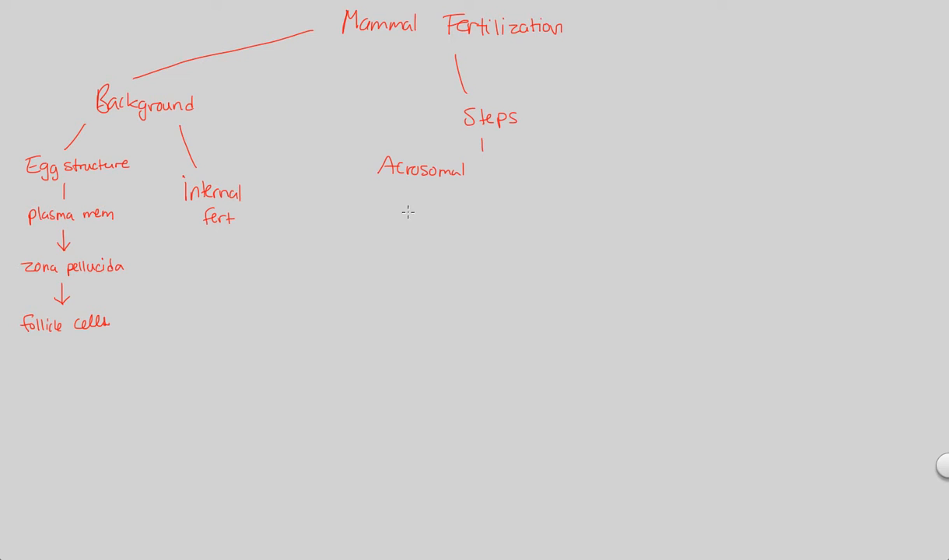
pyautogui.write('rxn:')
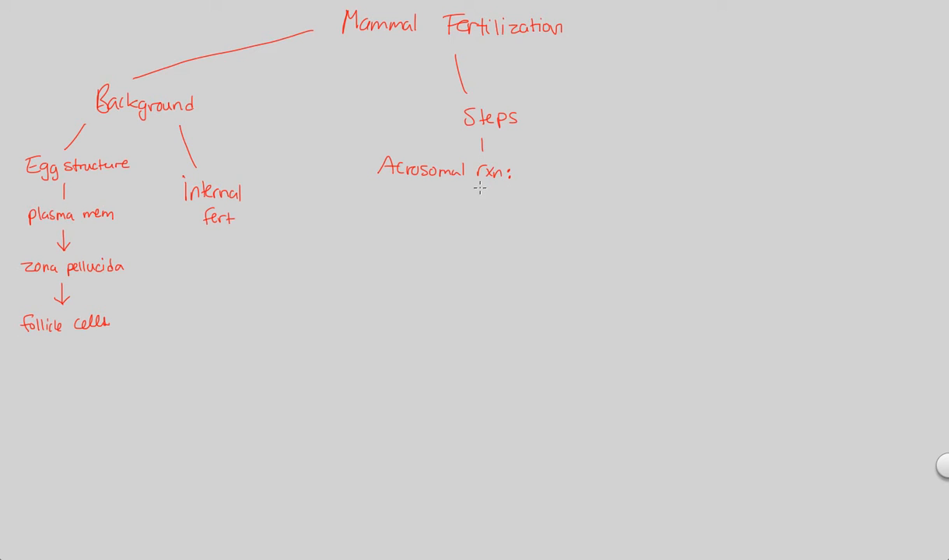
# Write 'Sperm binds to ZP3 glycoprotein receptor on ZP', underlining ZP3
pyautogui.write('S')
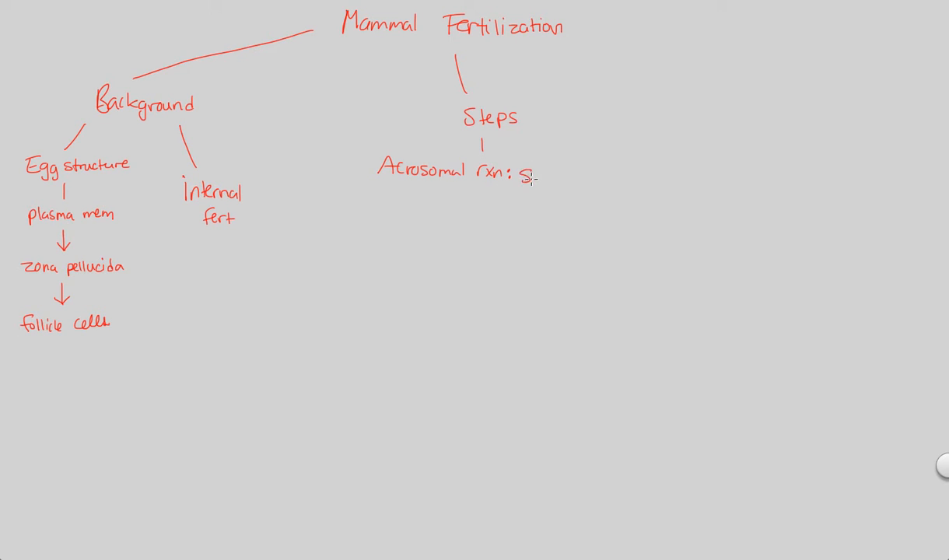
pyautogui.write('Sperm')
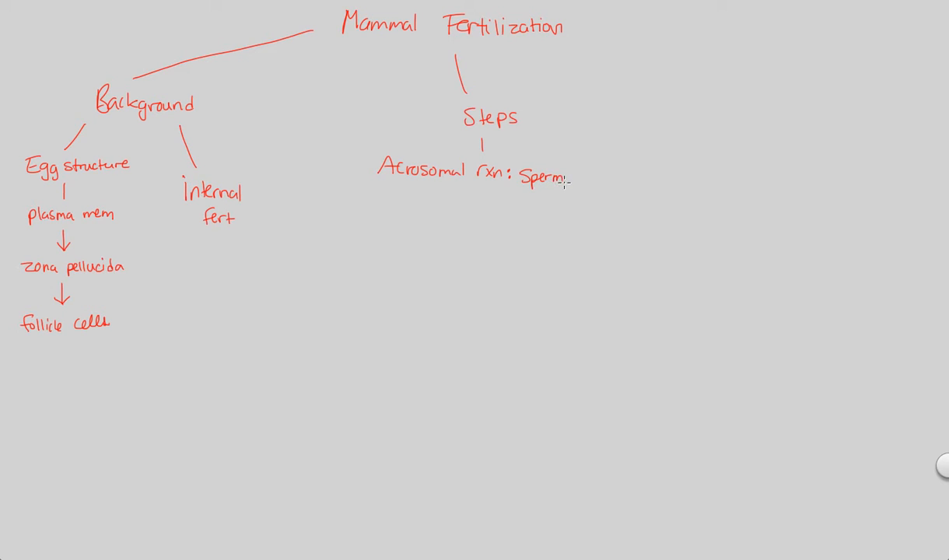
pyautogui.moveTo(585, 197)
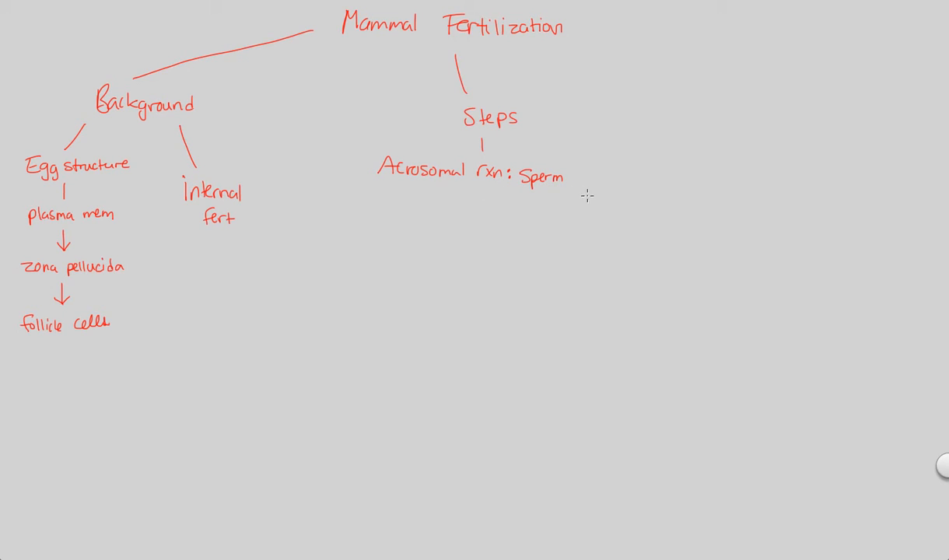
pyautogui.write('binds to ZP3')
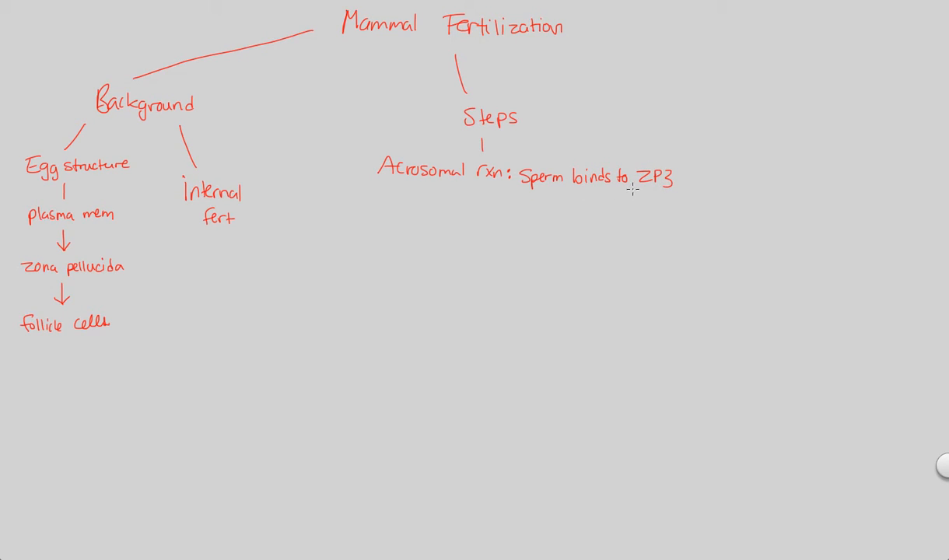
pyautogui.moveTo(637, 187); pyautogui.dragTo(683, 185)
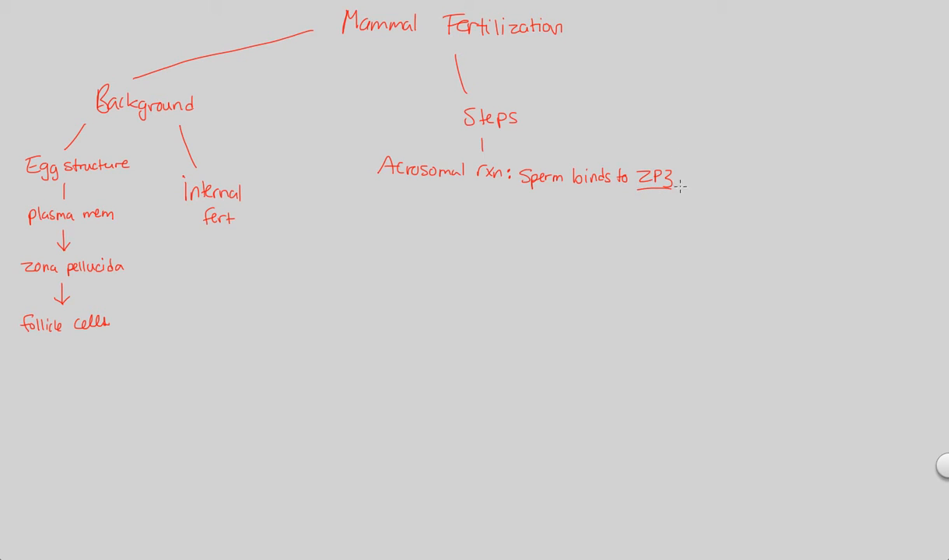
pyautogui.write('glycoprotein')
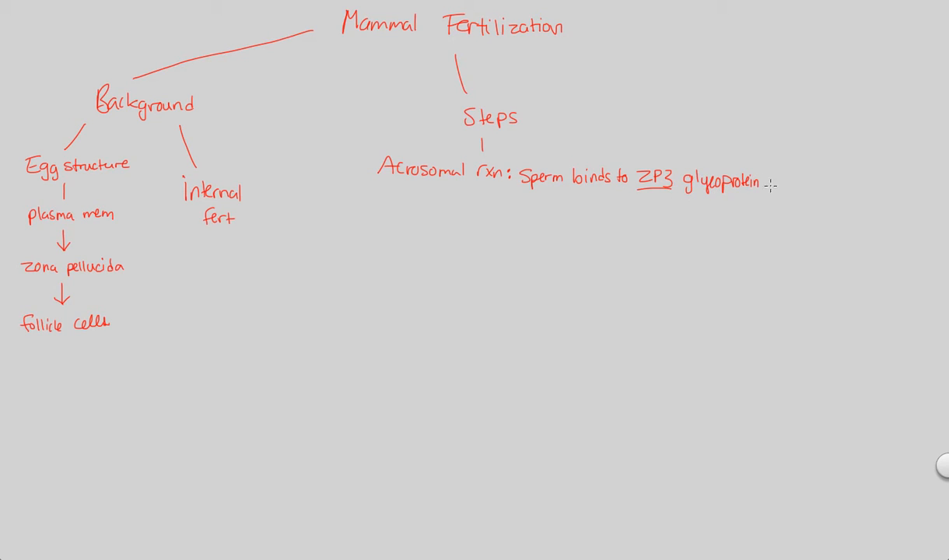
pyautogui.write('rec')
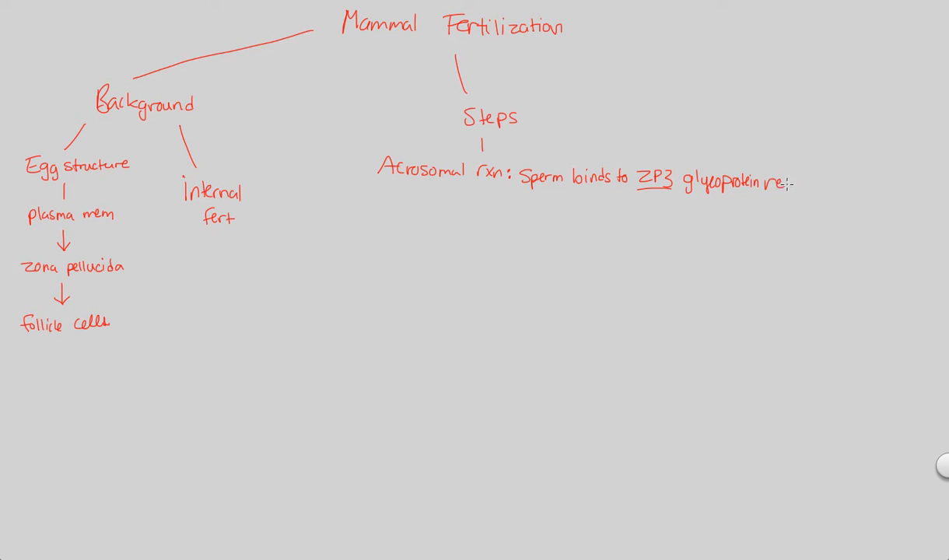
pyautogui.write('receptor')
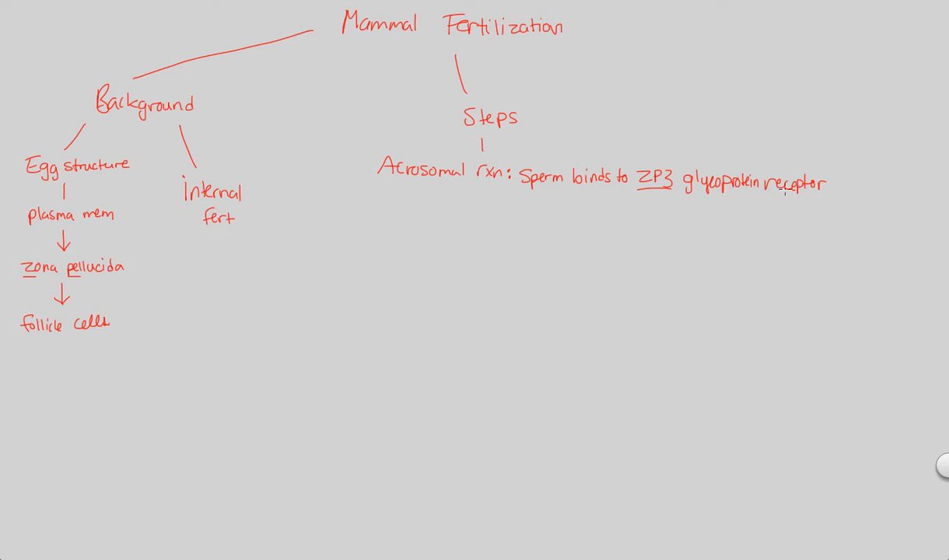
pyautogui.write('on Z')
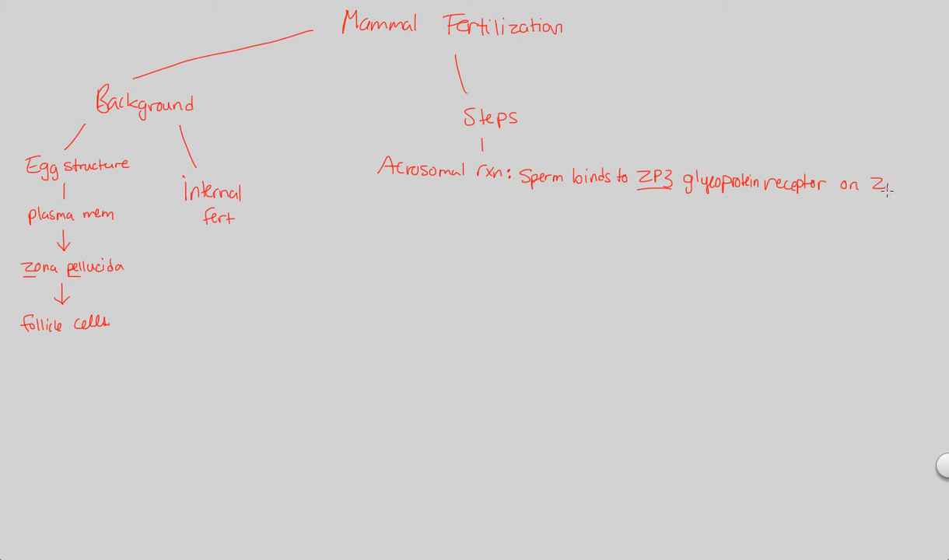
pyautogui.write('P')
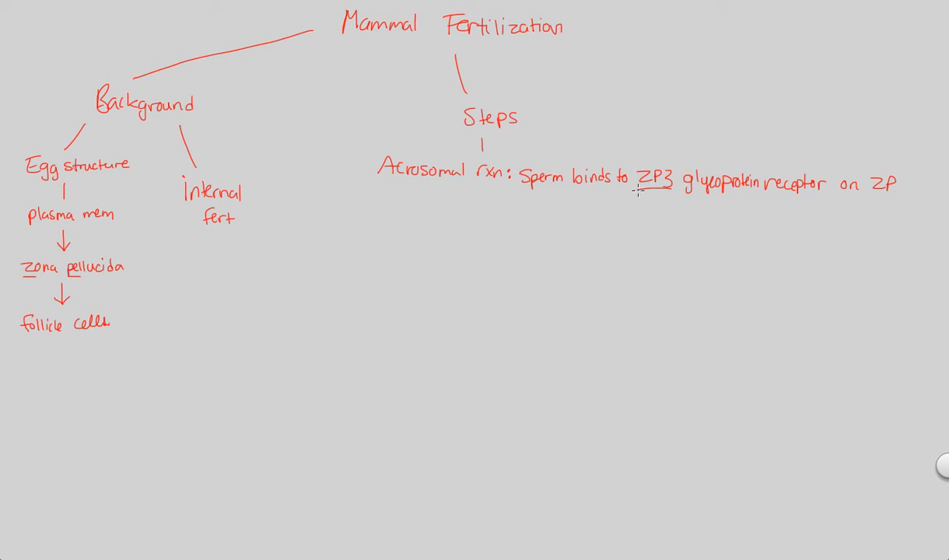
pyautogui.moveTo(459, 263)
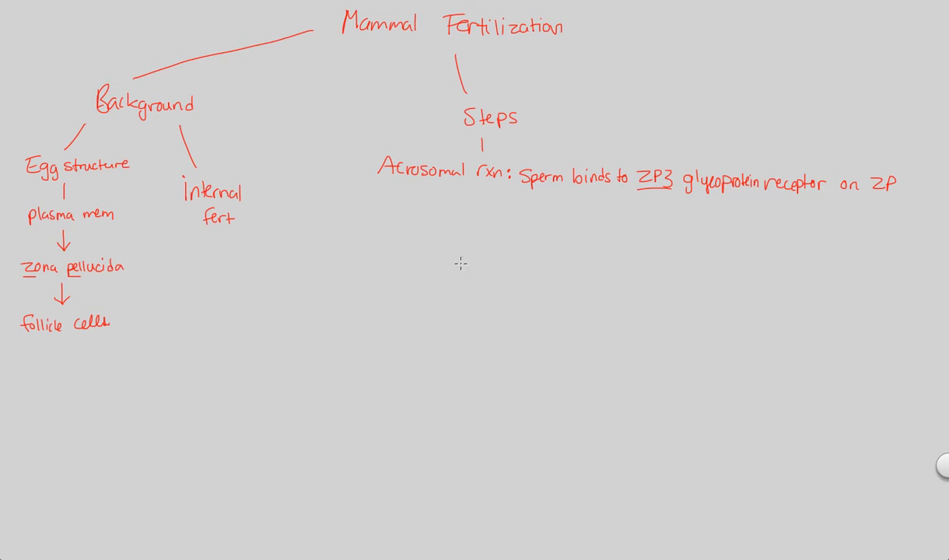
pyautogui.moveTo(88, 335)
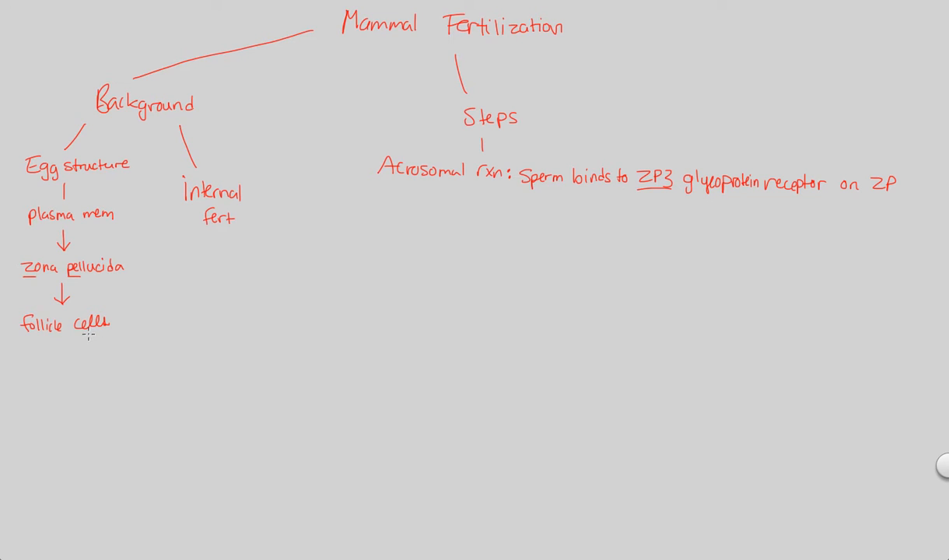
pyautogui.moveTo(135, 295)
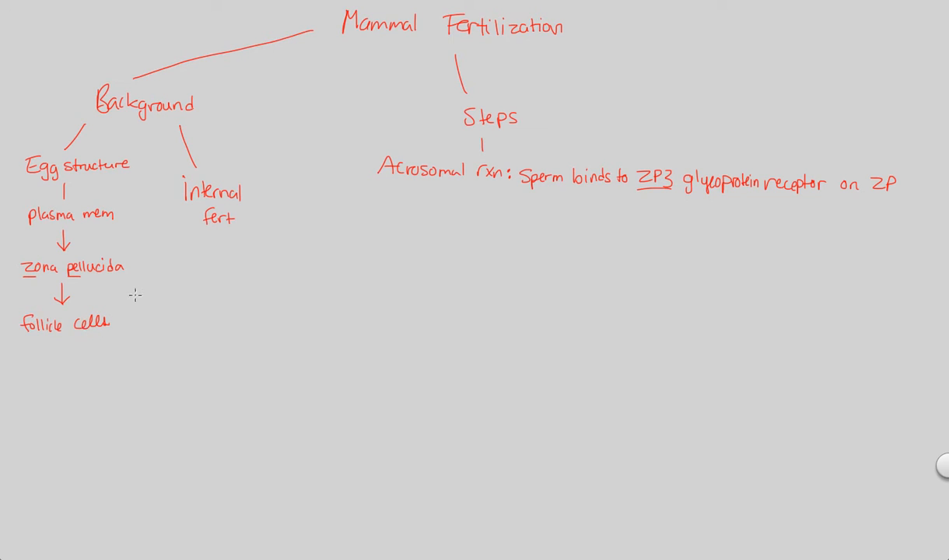
pyautogui.moveTo(405, 202)
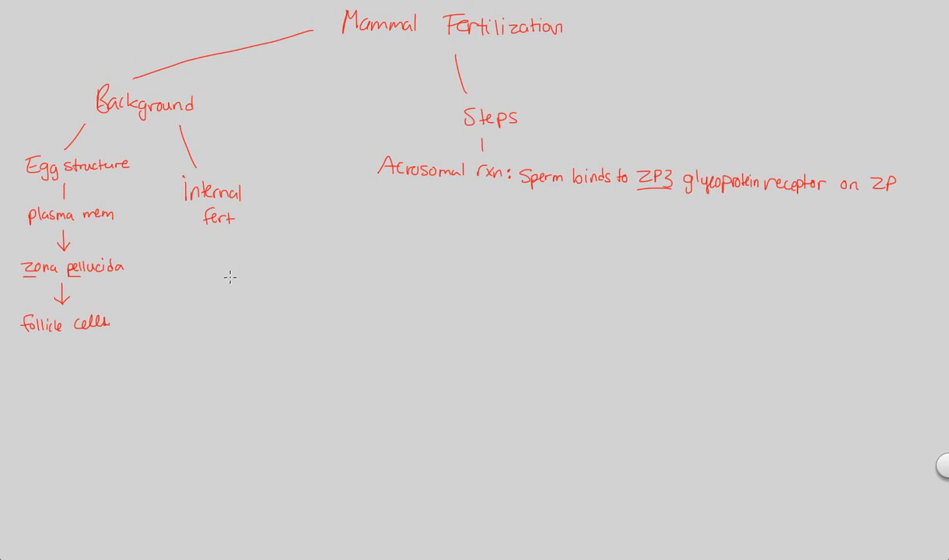
pyautogui.moveTo(118, 329)
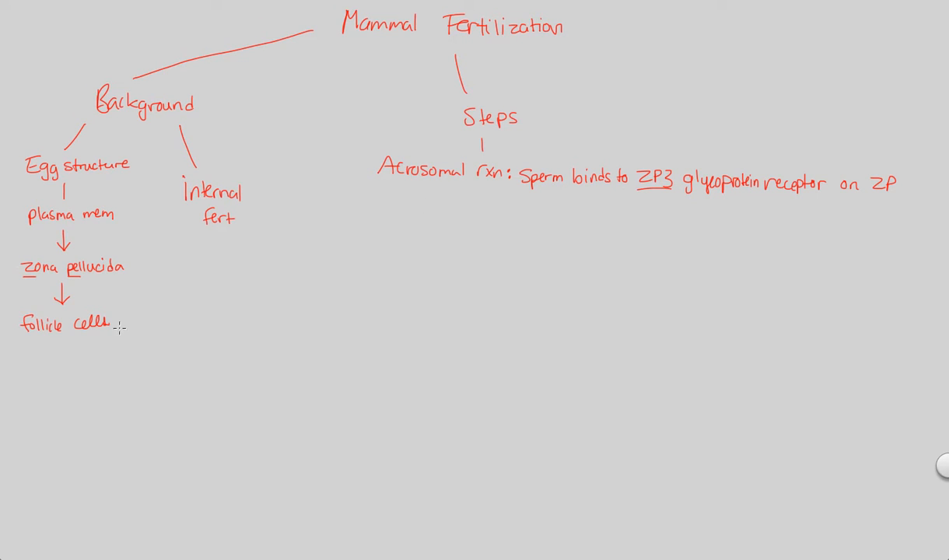
pyautogui.moveTo(189, 309)
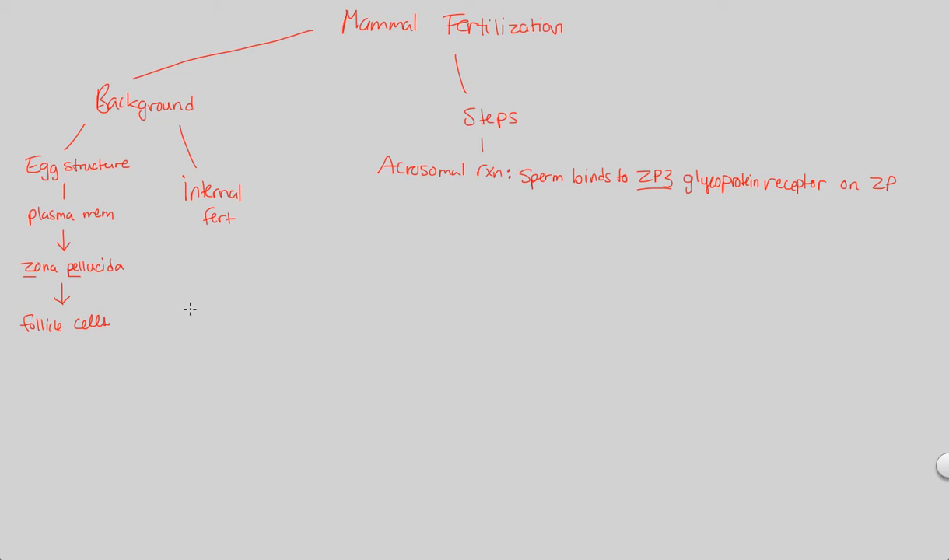
pyautogui.moveTo(225, 289)
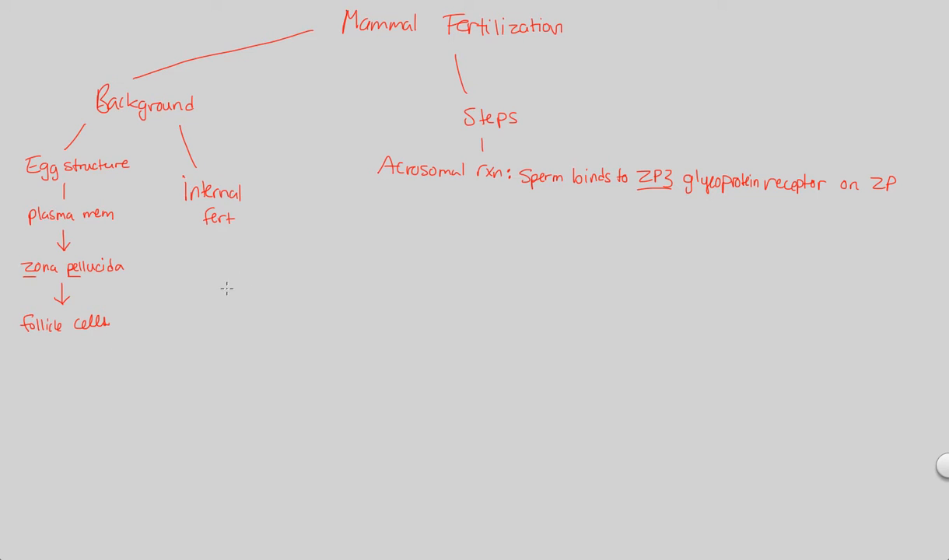
pyautogui.moveTo(201, 289)
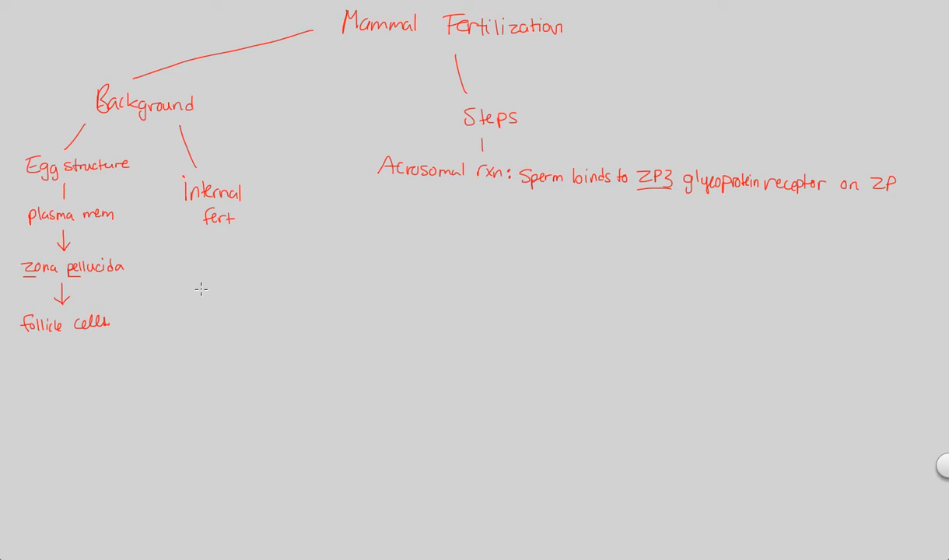
pyautogui.moveTo(111, 278)
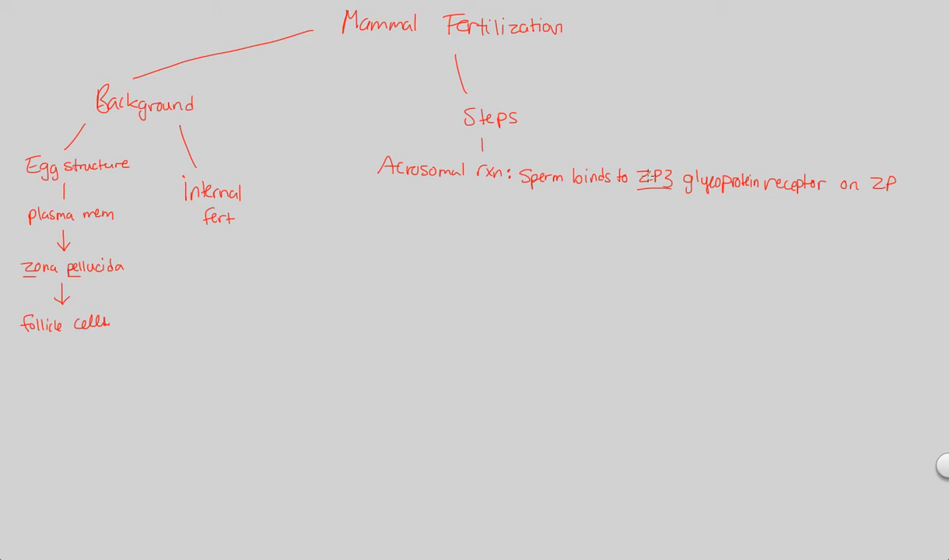
pyautogui.moveTo(424, 197)
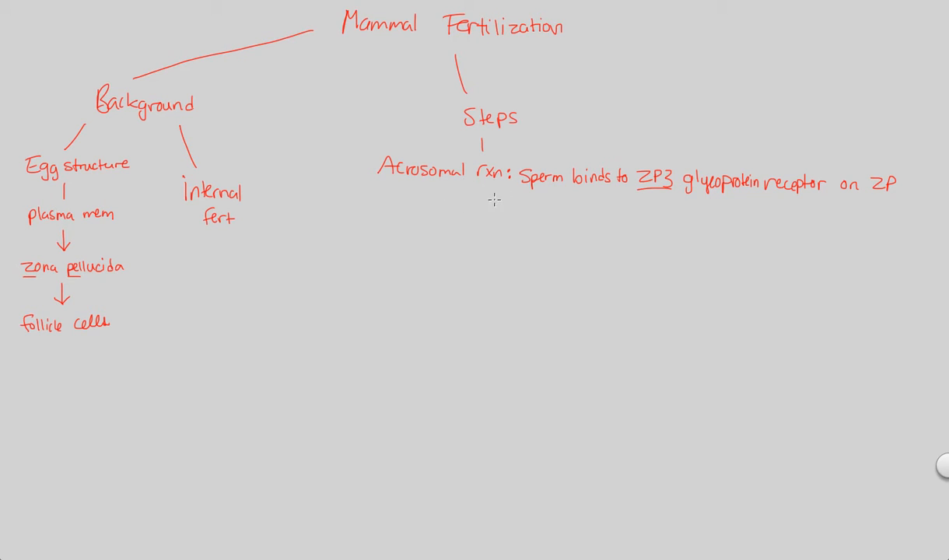
# Draw a down arrow and write 'Acrosome bursts, releases hydrolytic enz, digest through ZP'
pyautogui.moveTo(491, 195); pyautogui.dragTo(490, 218)
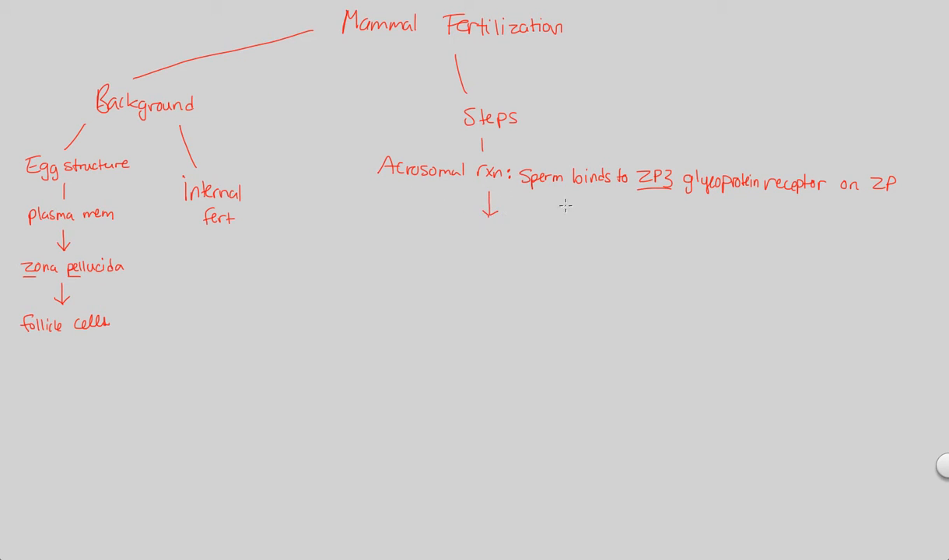
pyautogui.moveTo(630, 224)
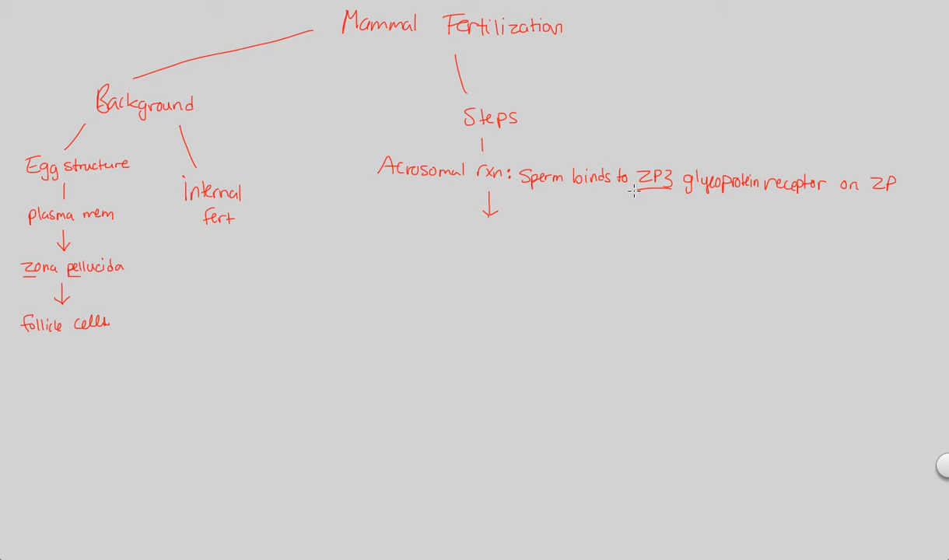
pyautogui.moveTo(634, 192)
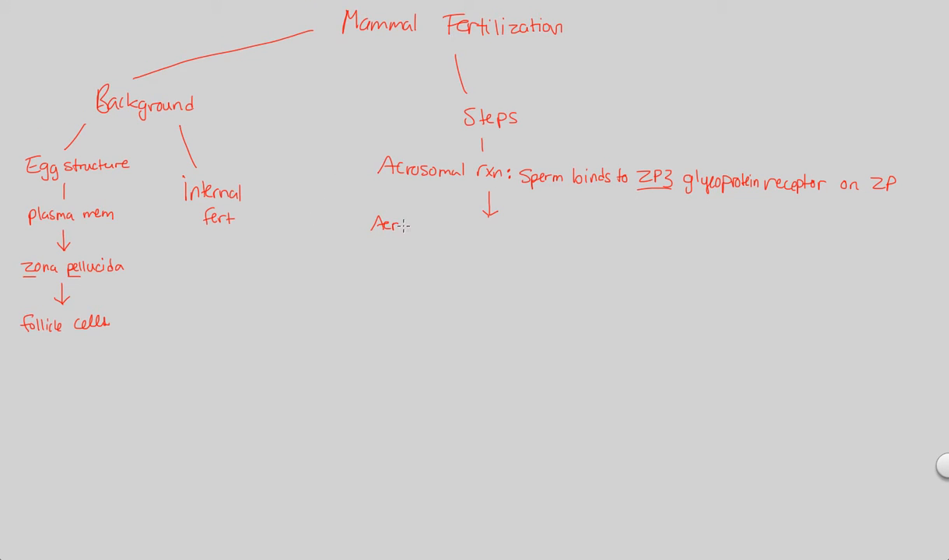
pyautogui.write('Acrosome bursts,')
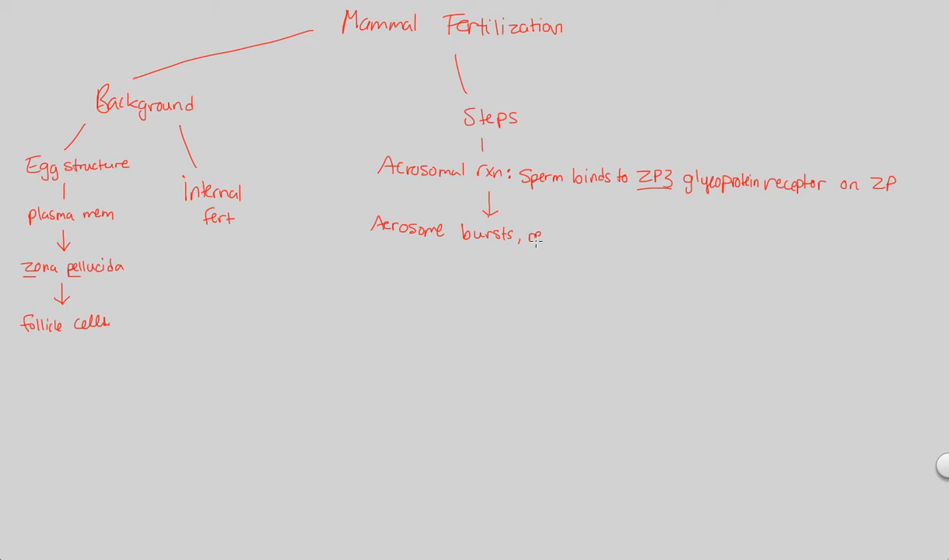
pyautogui.write('releases hydrolytic')
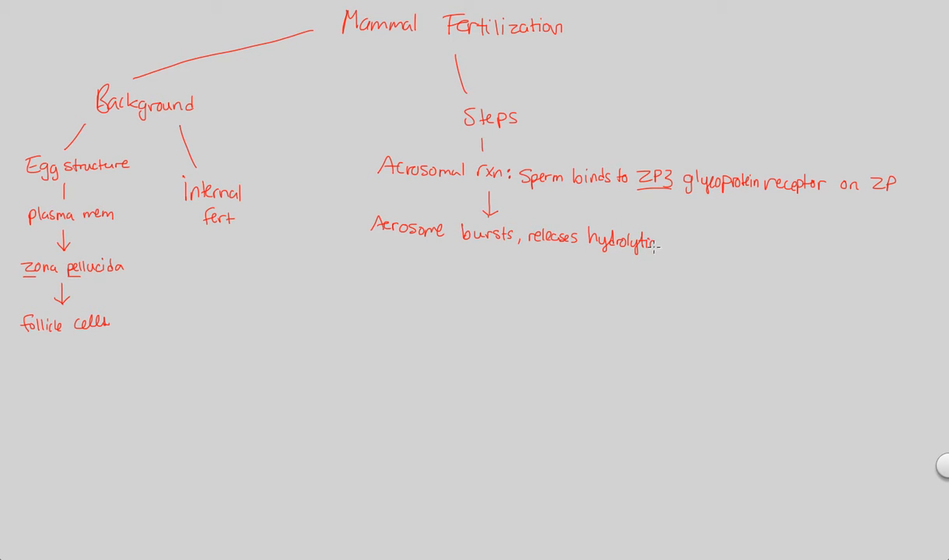
pyautogui.write('enz, digest the')
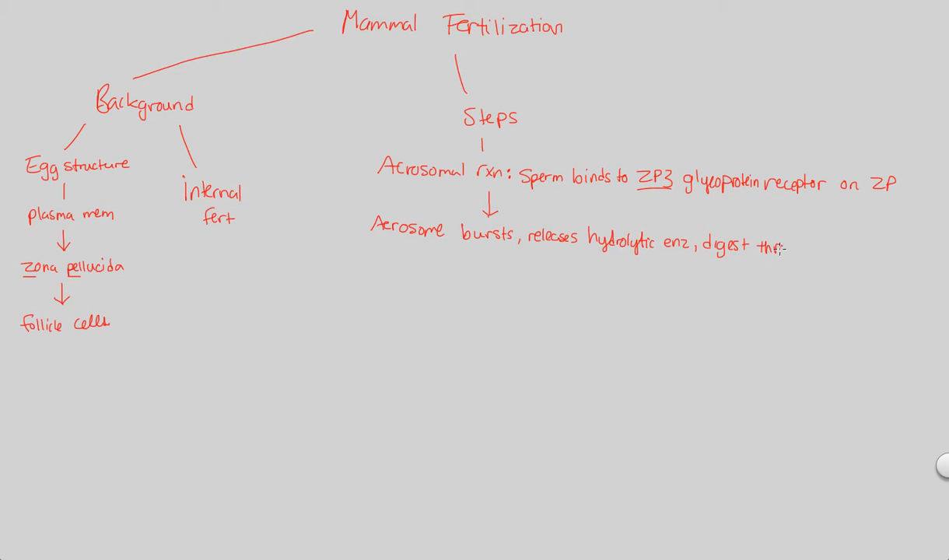
pyautogui.write('through ZP')
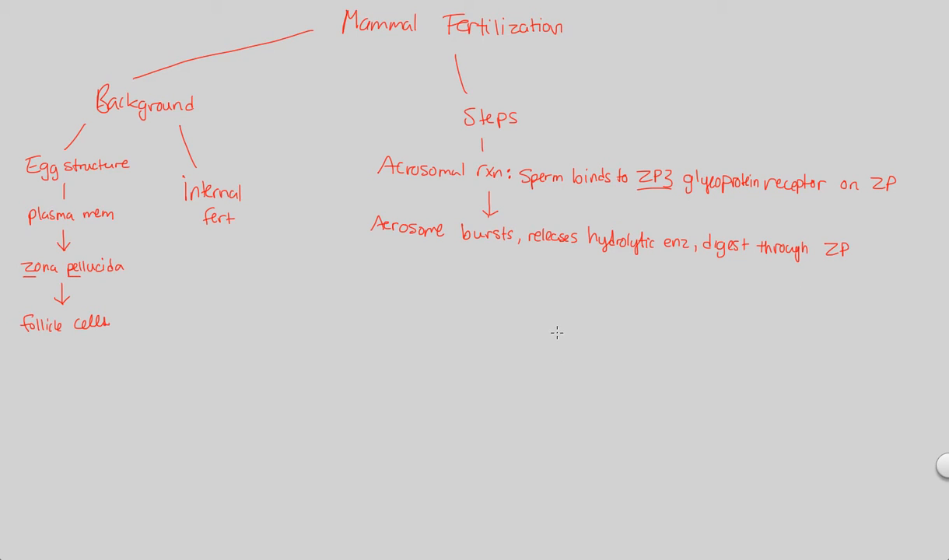
pyautogui.moveTo(576, 319)
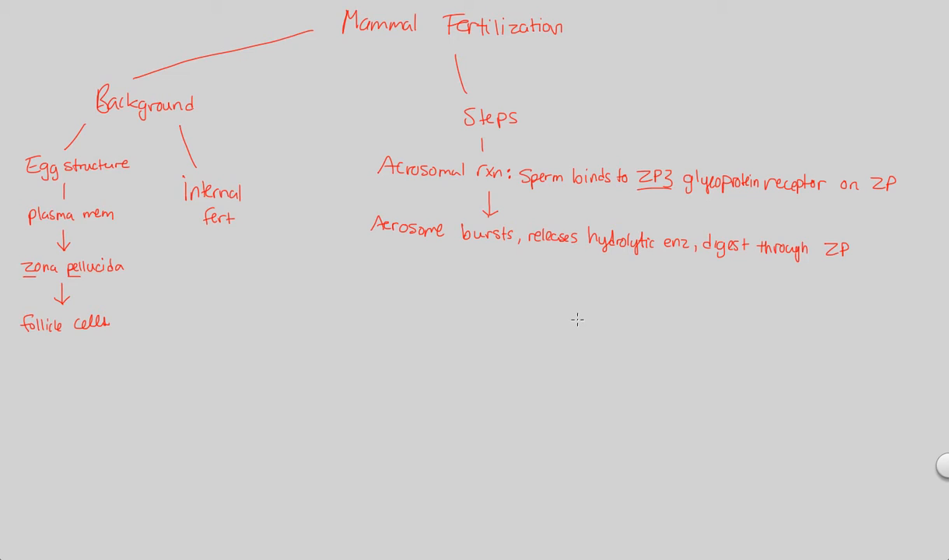
pyautogui.moveTo(516, 325)
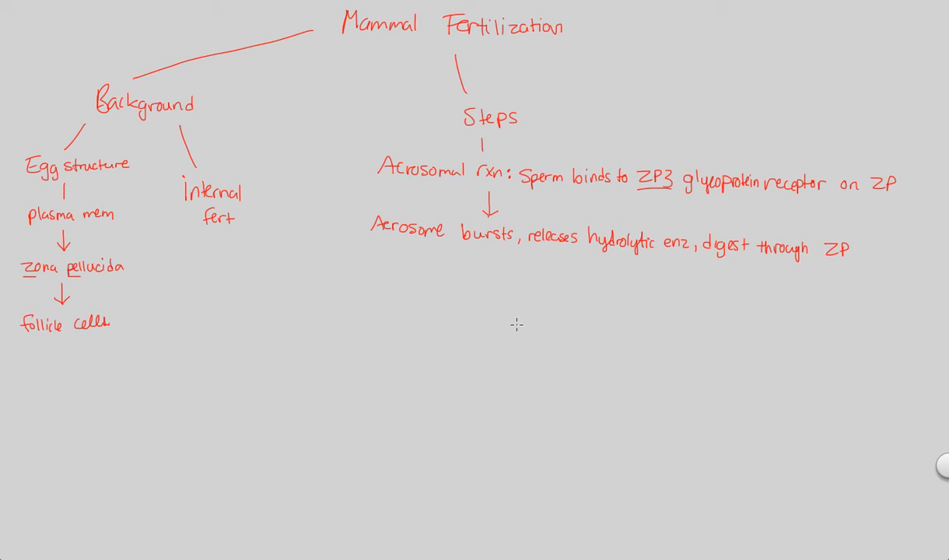
pyautogui.moveTo(498, 289)
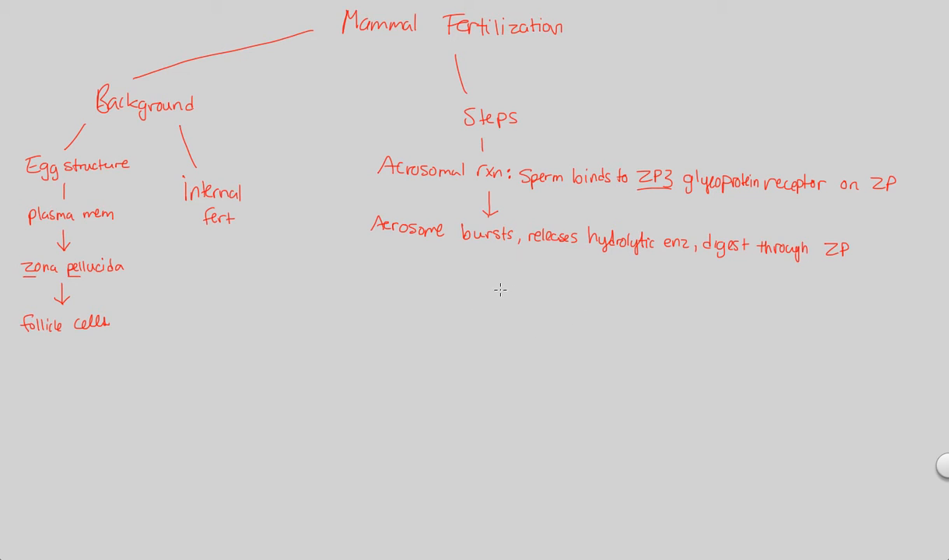
pyautogui.moveTo(670, 268)
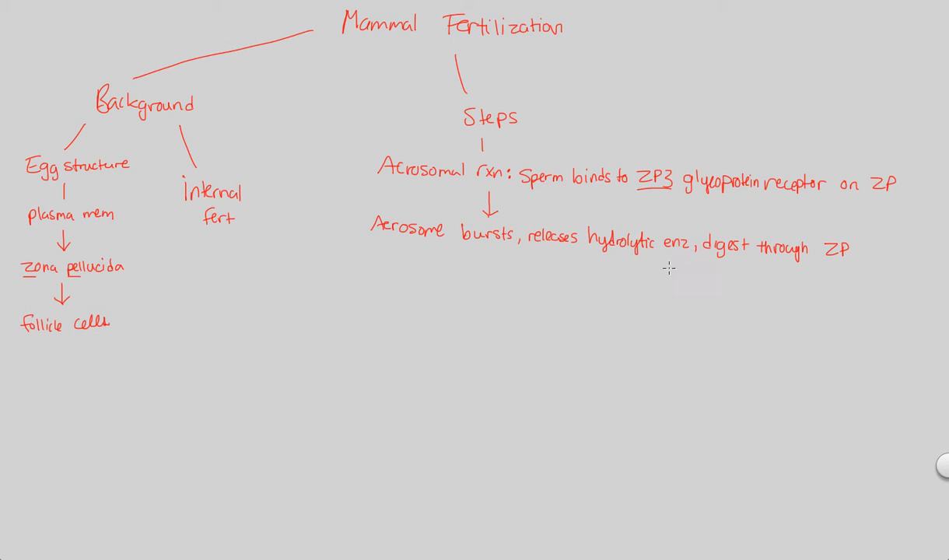
pyautogui.moveTo(646, 190)
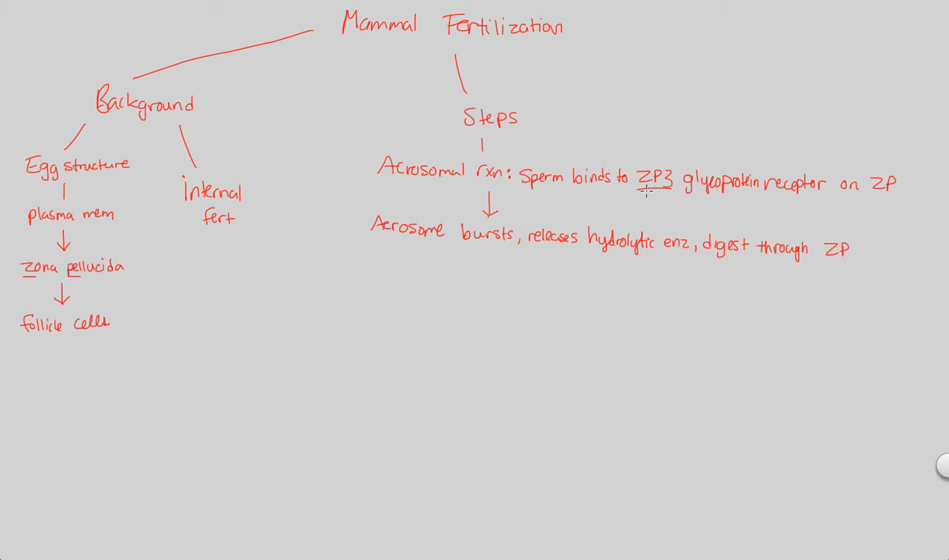
pyautogui.moveTo(621, 201)
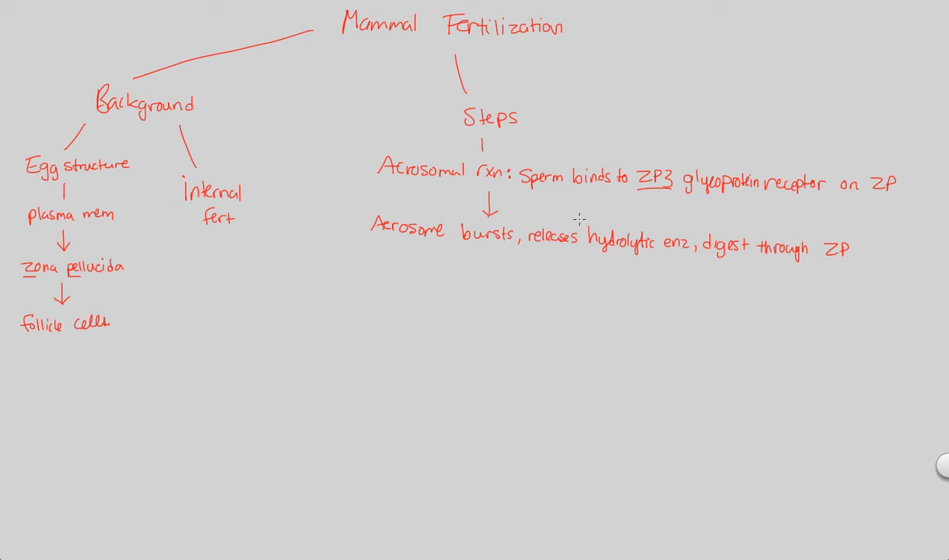
pyautogui.moveTo(596, 269)
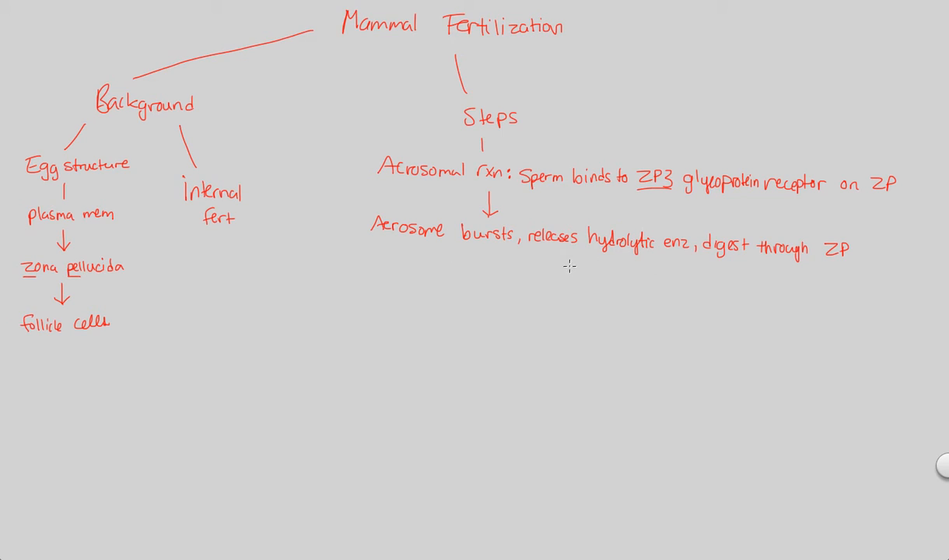
pyautogui.moveTo(555, 287)
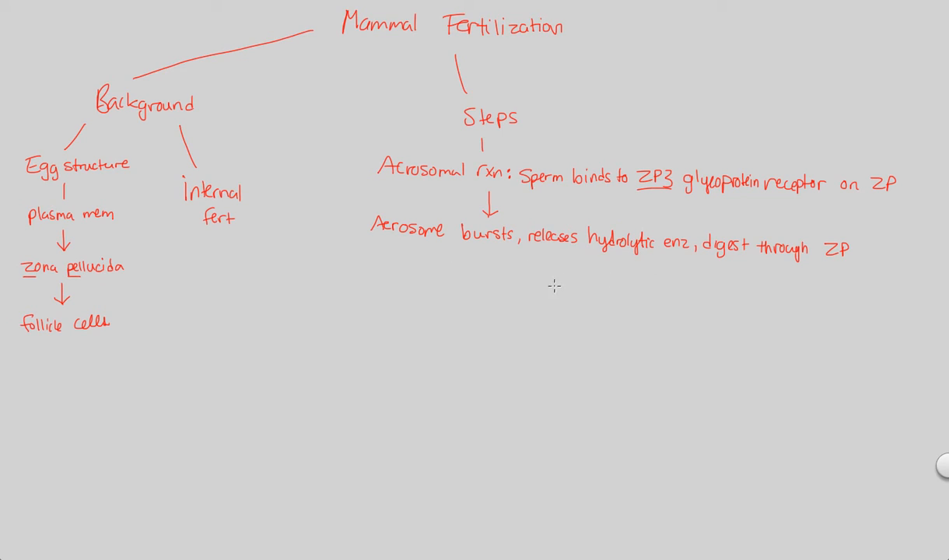
pyautogui.moveTo(356, 233)
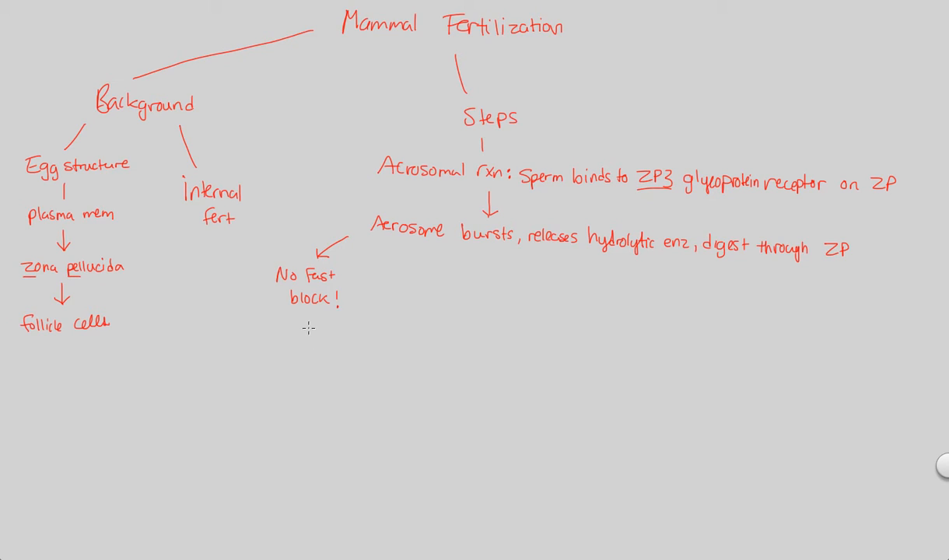
pyautogui.moveTo(306, 317)
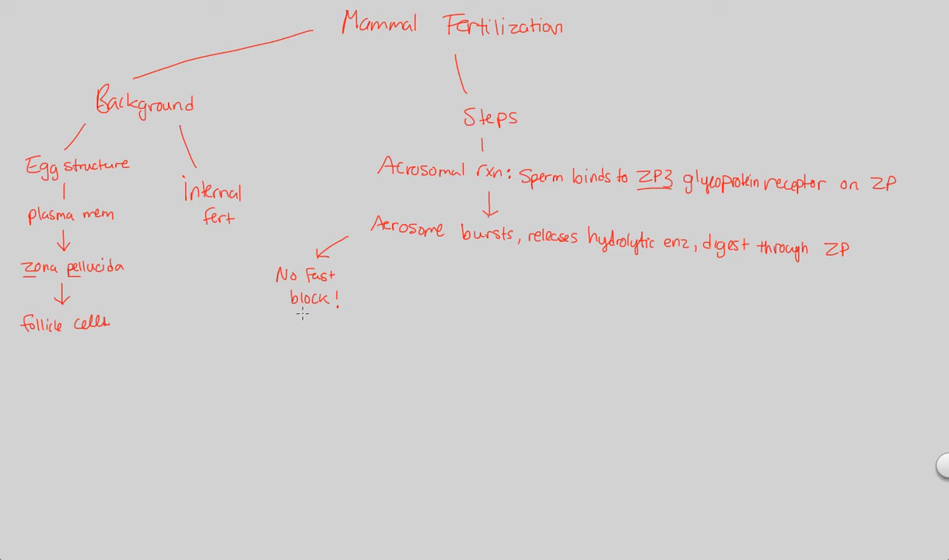
pyautogui.moveTo(438, 313)
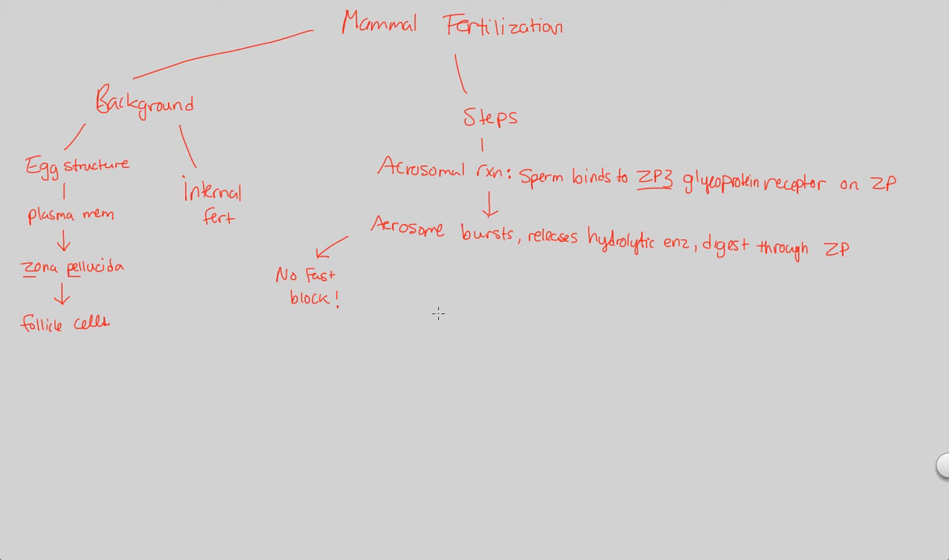
pyautogui.moveTo(416, 366)
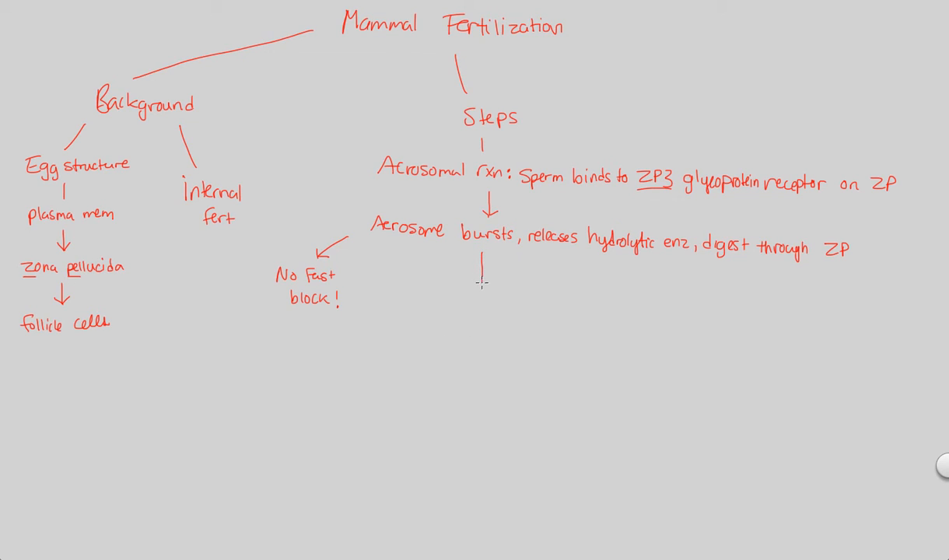
# Finish the arrow to the next step and write 'Slow block', underlining it
pyautogui.moveTo(482, 269); pyautogui.dragTo(483, 280)
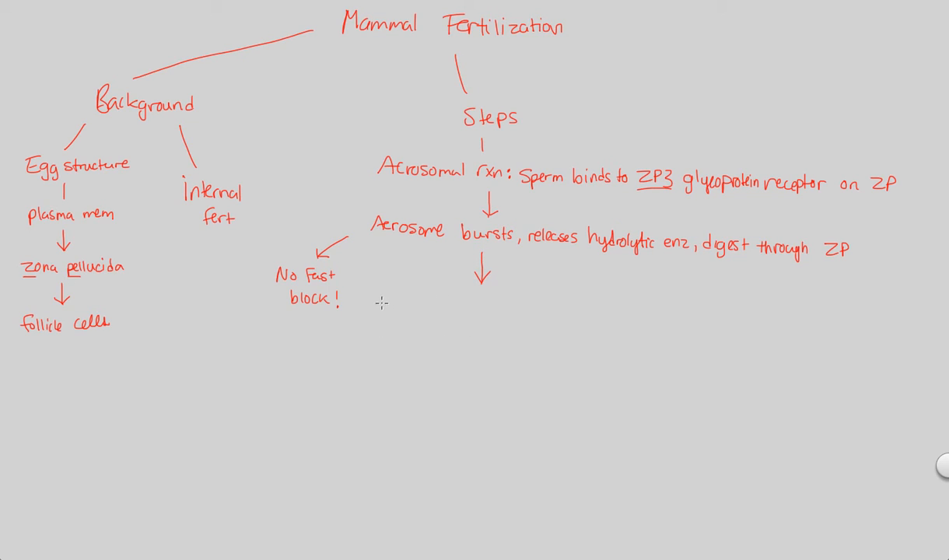
pyautogui.write('Slow b')
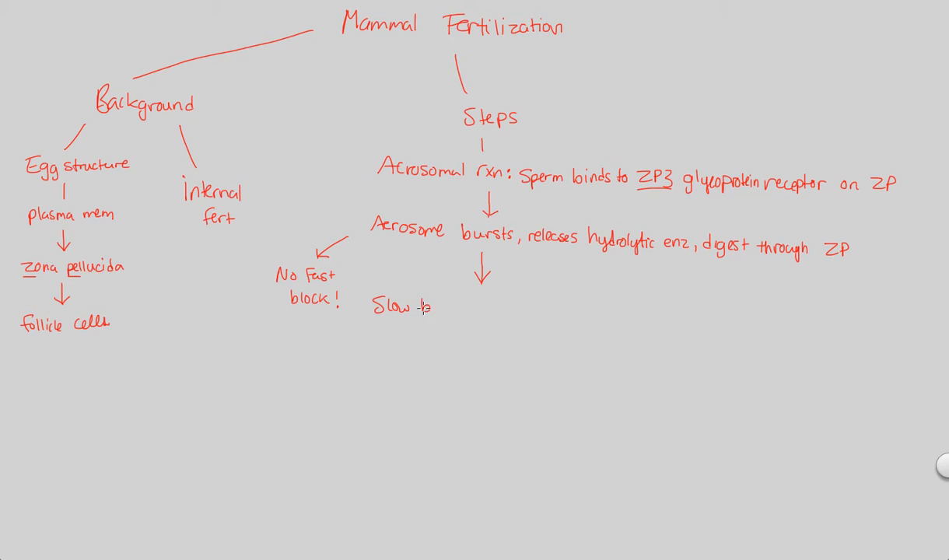
pyautogui.write('block')
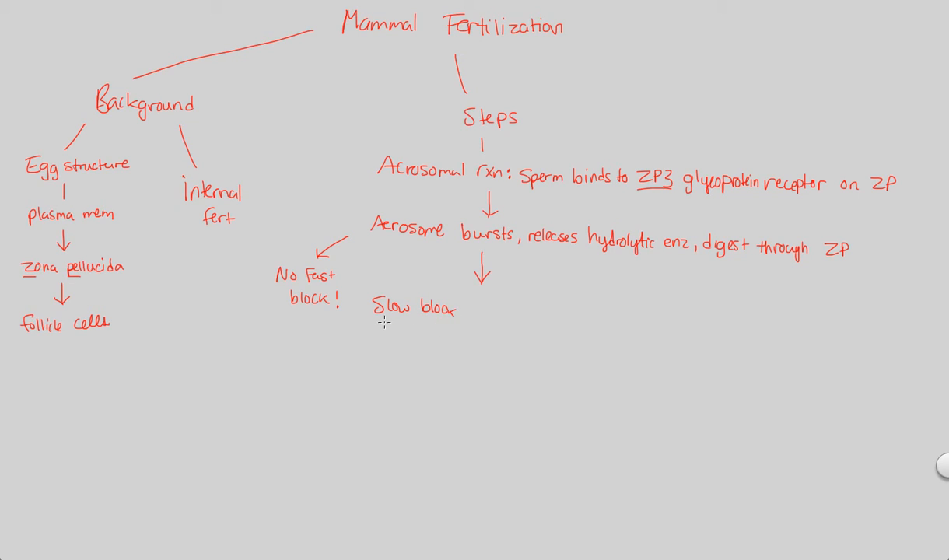
pyautogui.moveTo(381, 321); pyautogui.dragTo(459, 320)
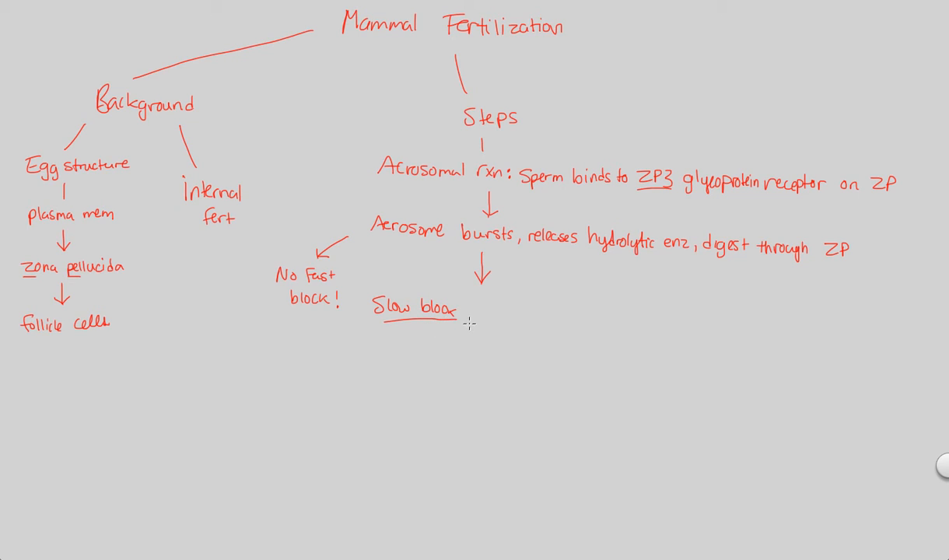
# Extend it to 'to polyspermy via cortical rxn' and write 'Ca+' on the next line
pyautogui.write('to polysp')
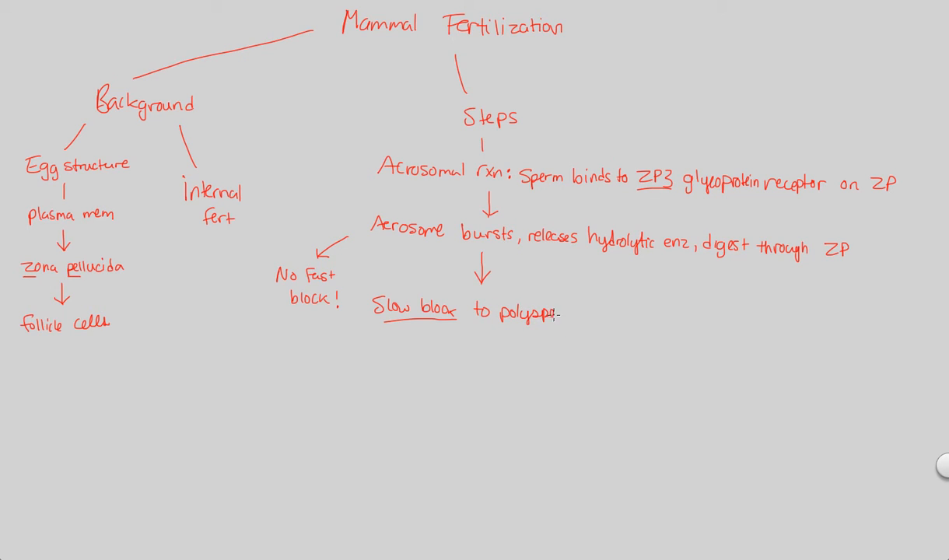
pyautogui.write('my')
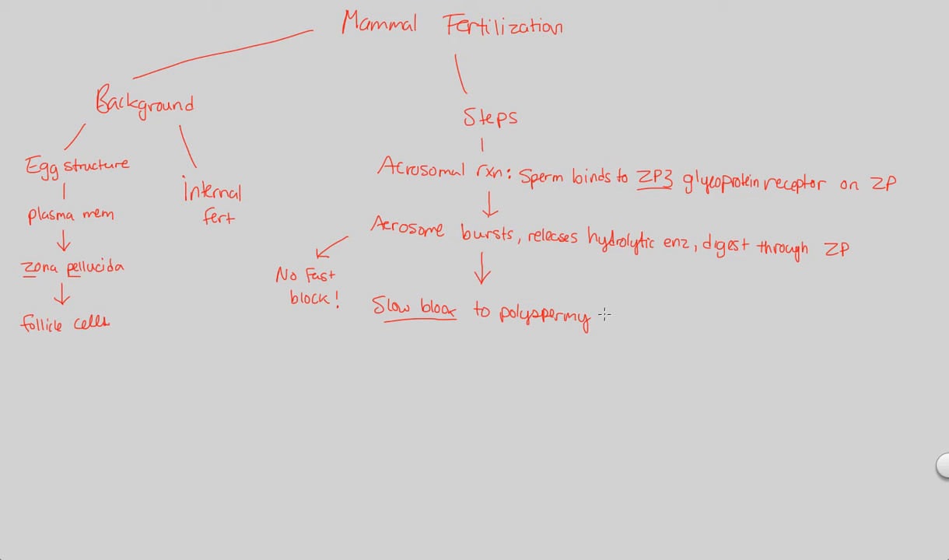
pyautogui.write('via ca')
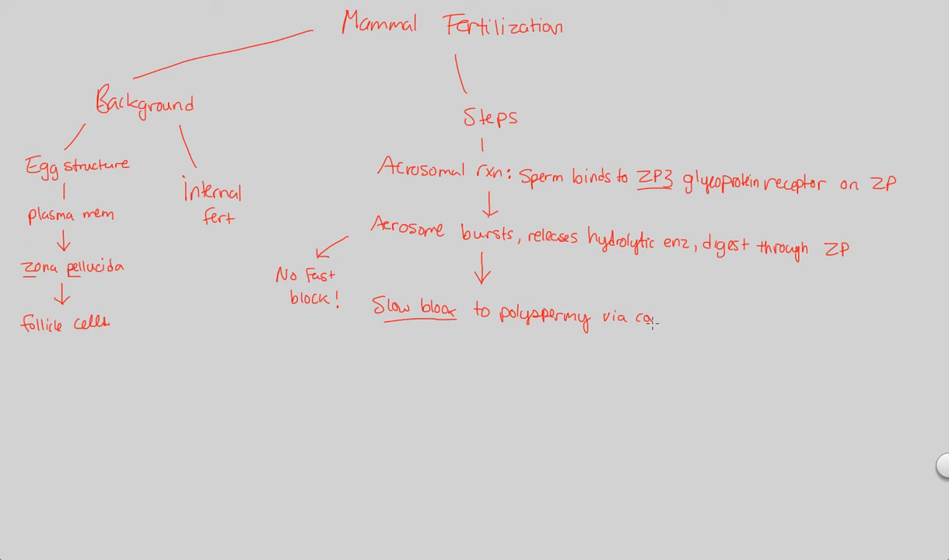
pyautogui.write('cortical')
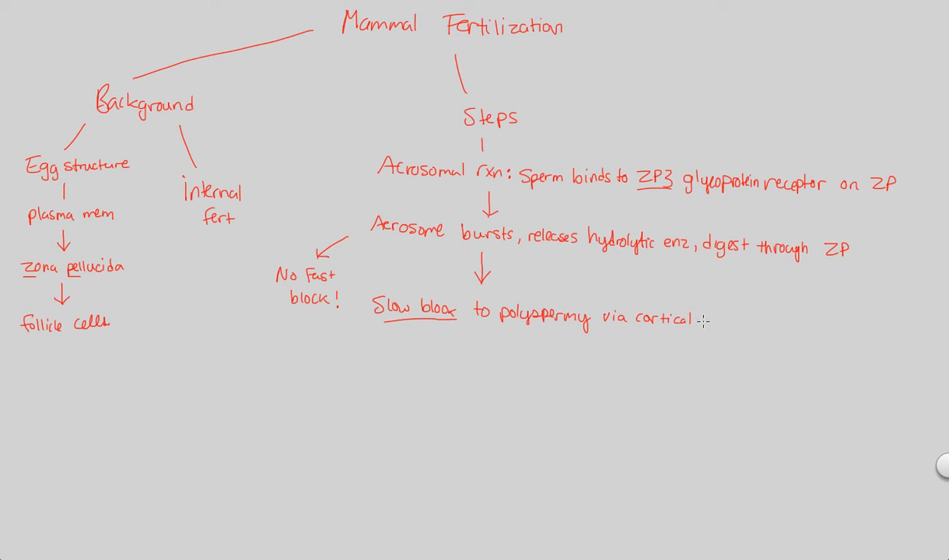
pyautogui.write('rxn')
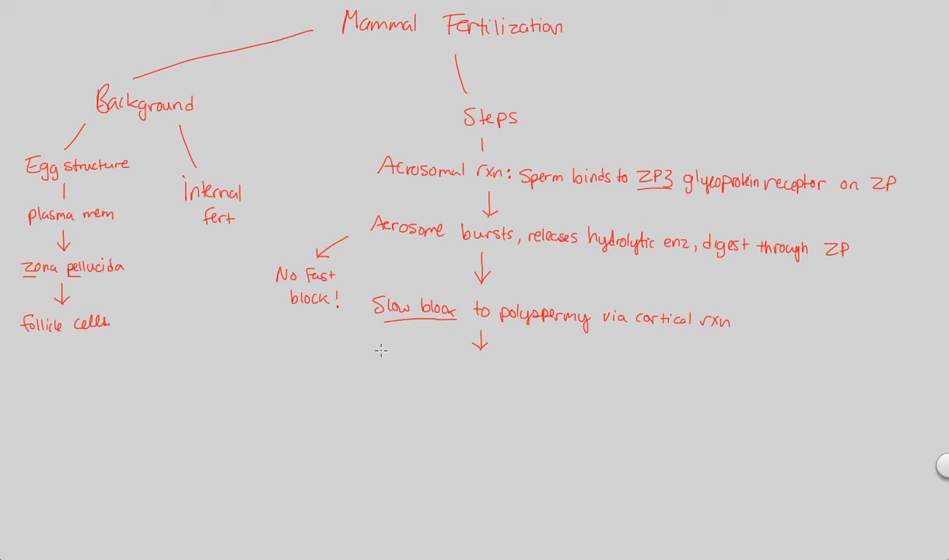
pyautogui.write('Ca+')
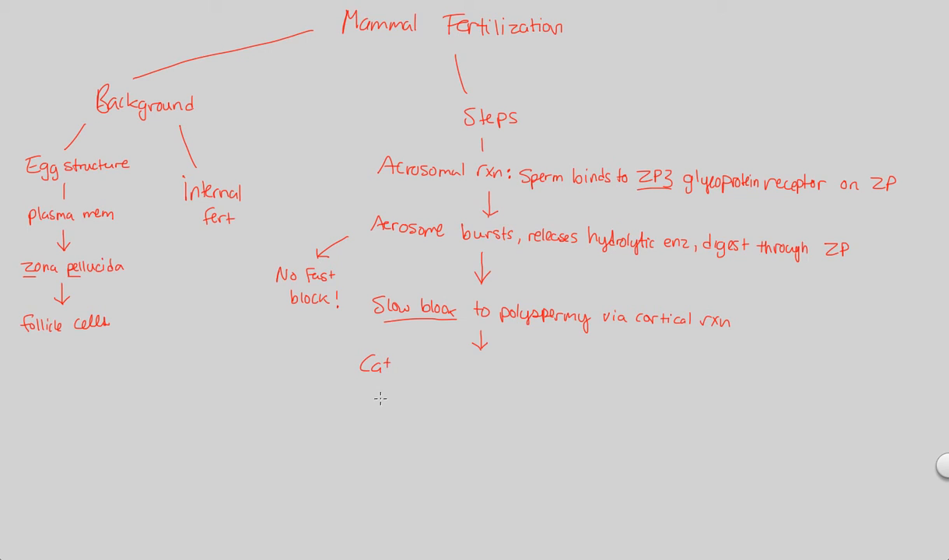
pyautogui.moveTo(410, 365)
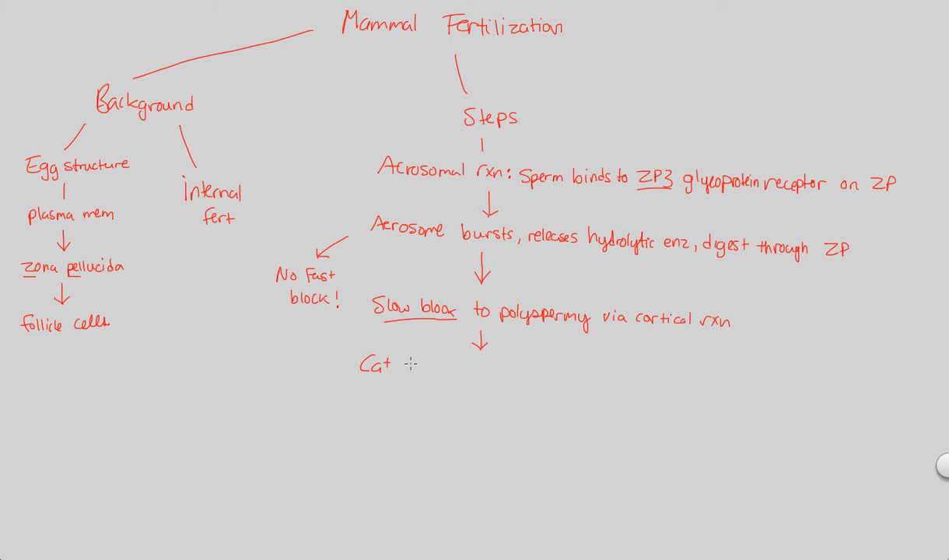
# Write 'released into cytoplasm, creates granules' after Ca+, underlining 'granules'
pyautogui.write('released')
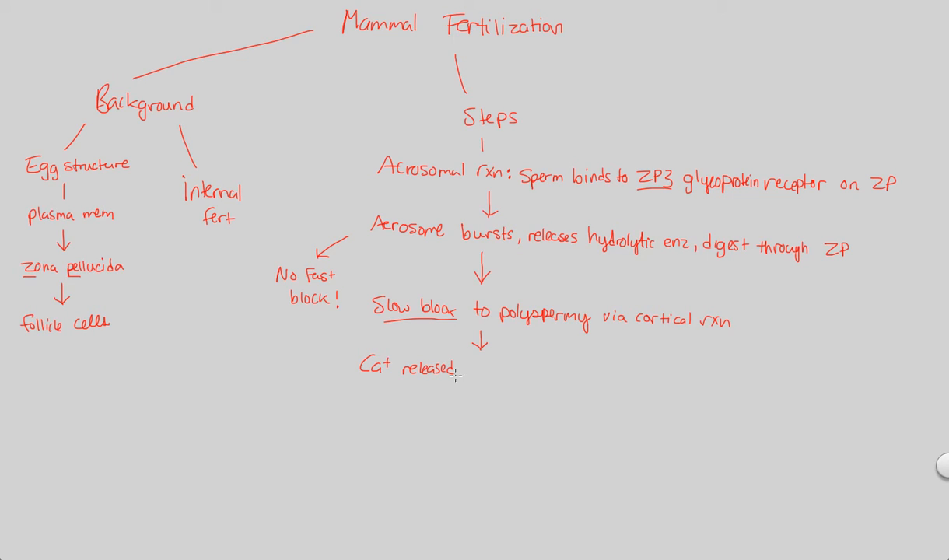
pyautogui.moveTo(470, 369)
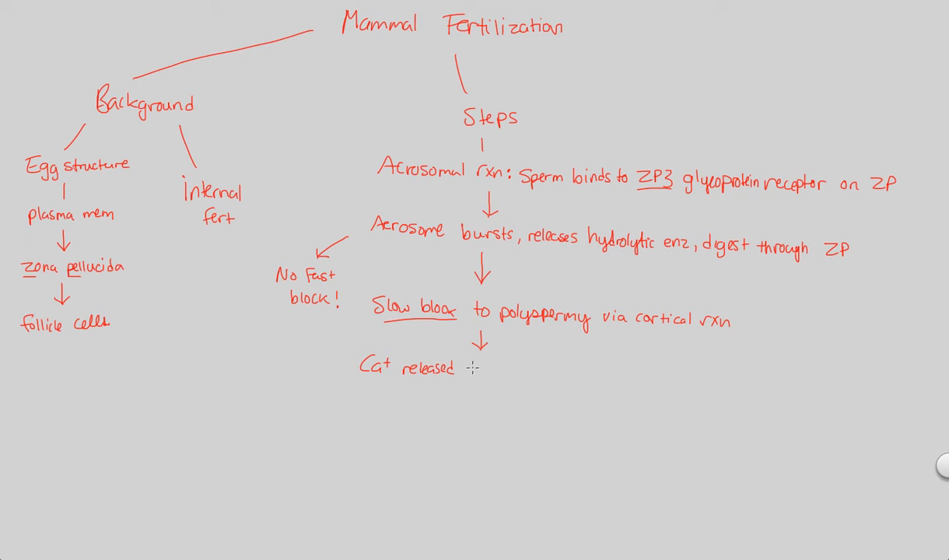
pyautogui.write('into cyt')
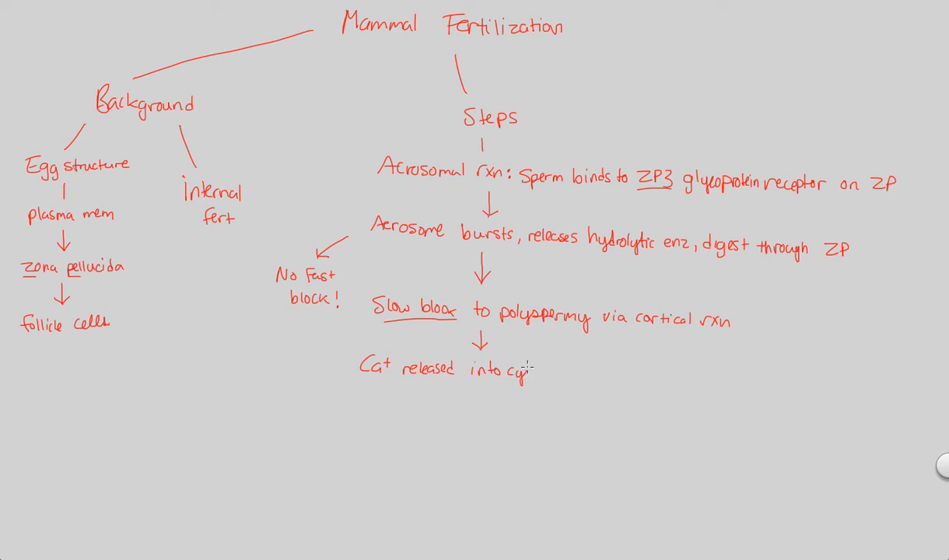
pyautogui.write('toplas')
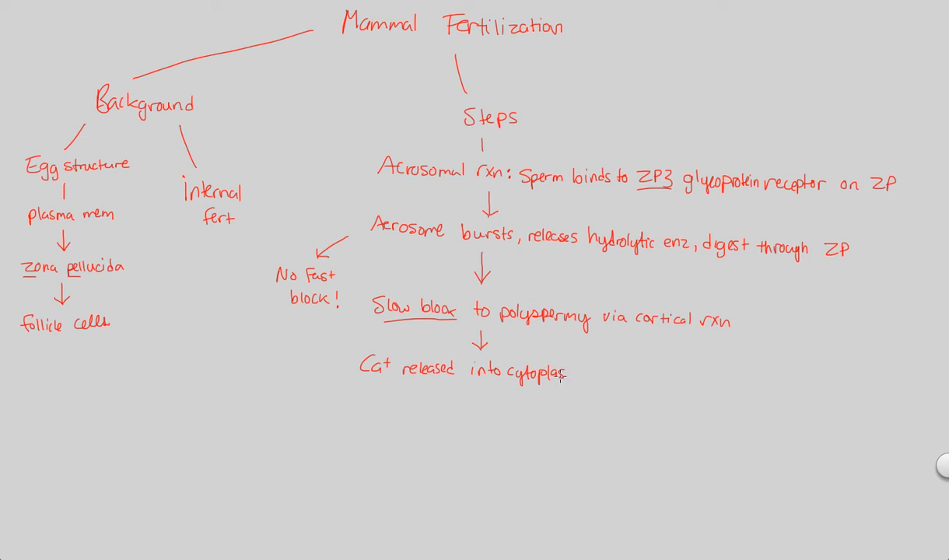
pyautogui.write('m')
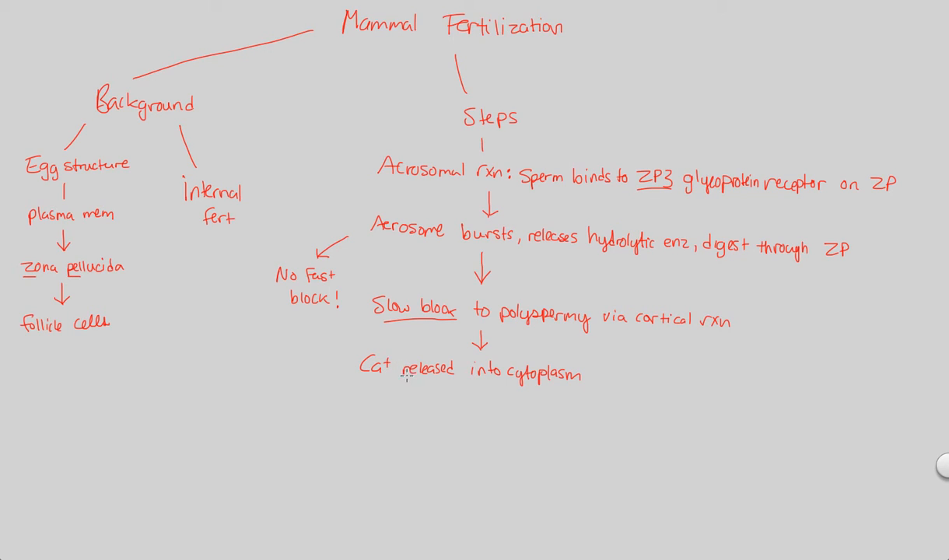
pyautogui.moveTo(406, 382)
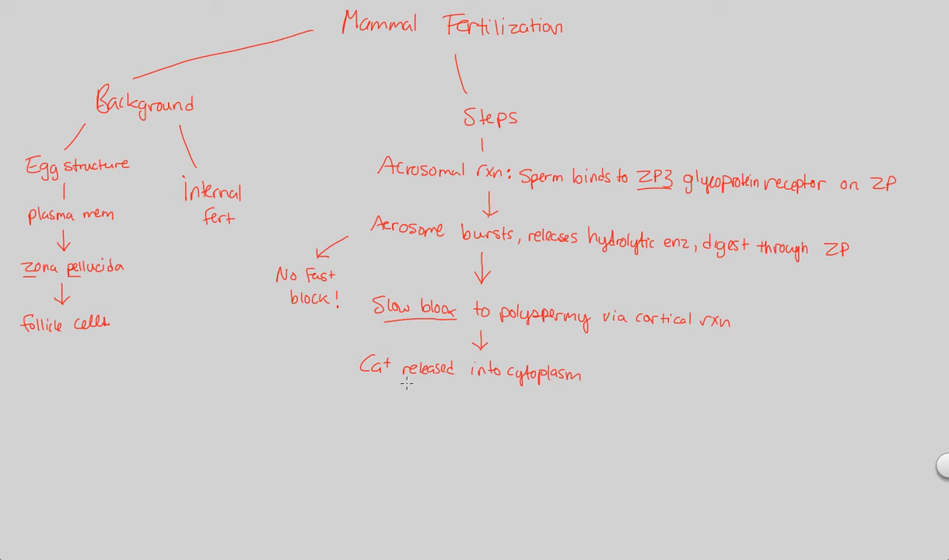
pyautogui.moveTo(630, 351)
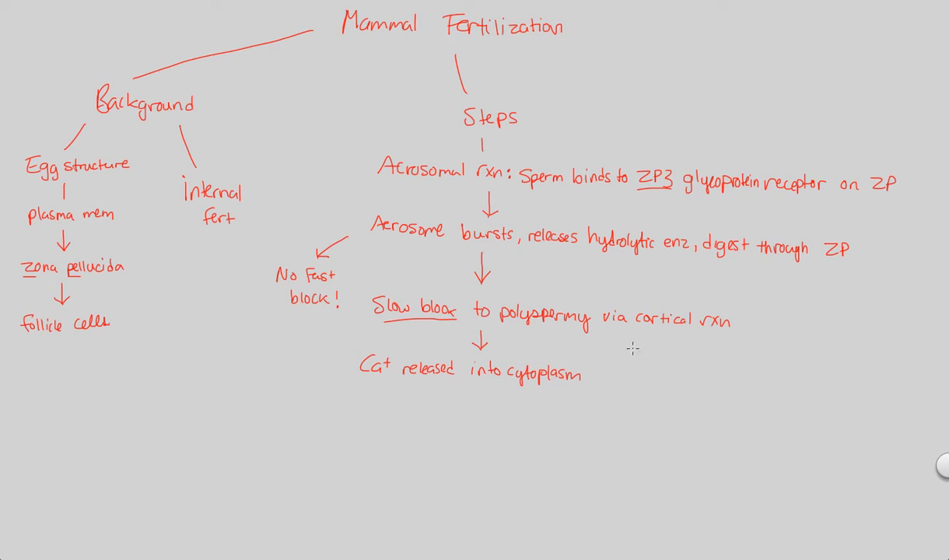
pyautogui.write(', cre')
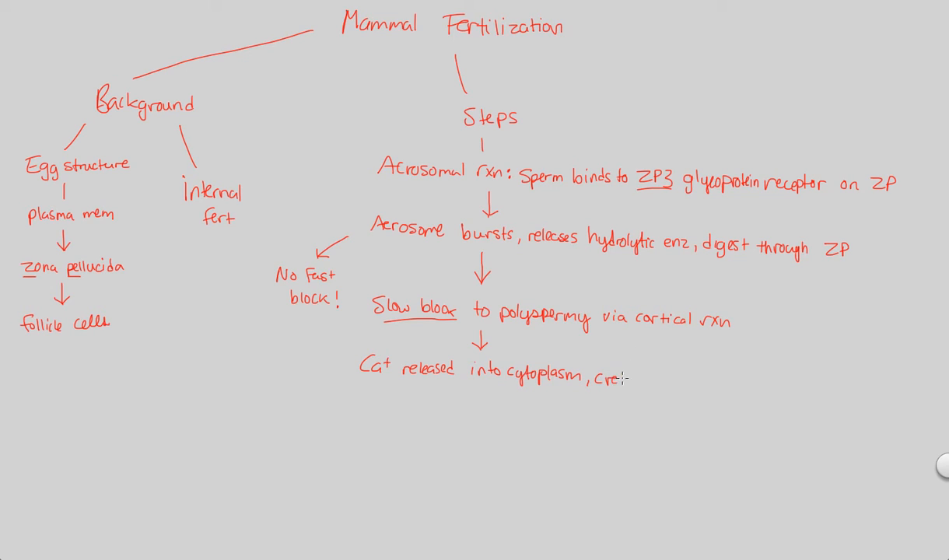
pyautogui.write('creates g')
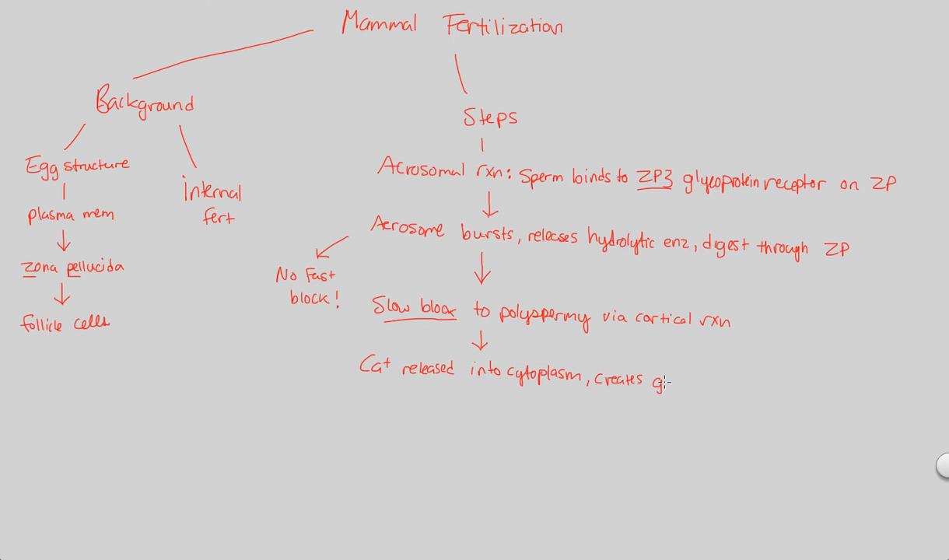
pyautogui.write('gran')
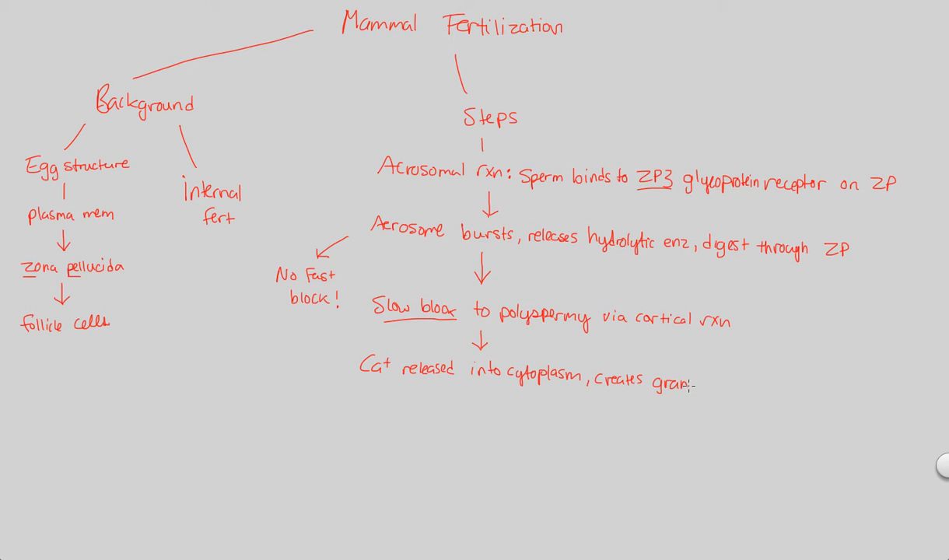
pyautogui.write('ules')
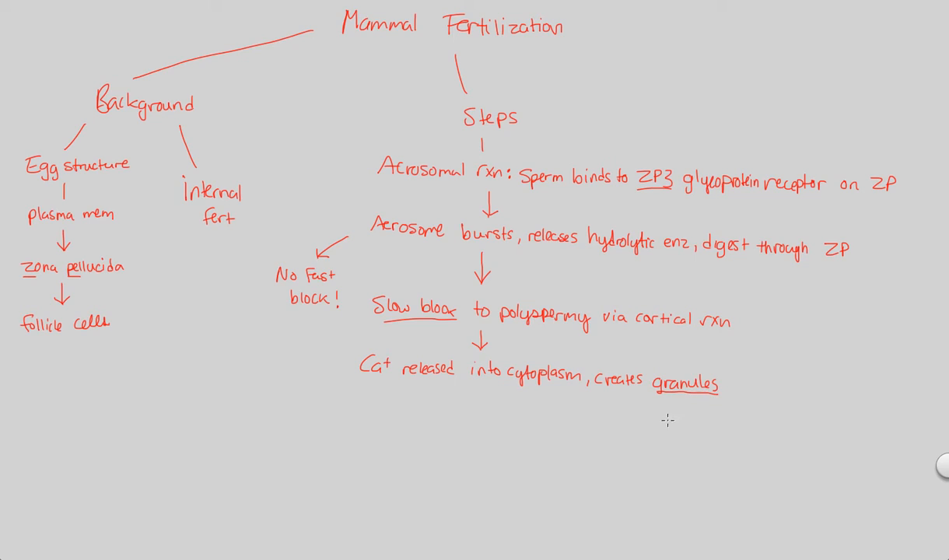
pyautogui.moveTo(544, 411)
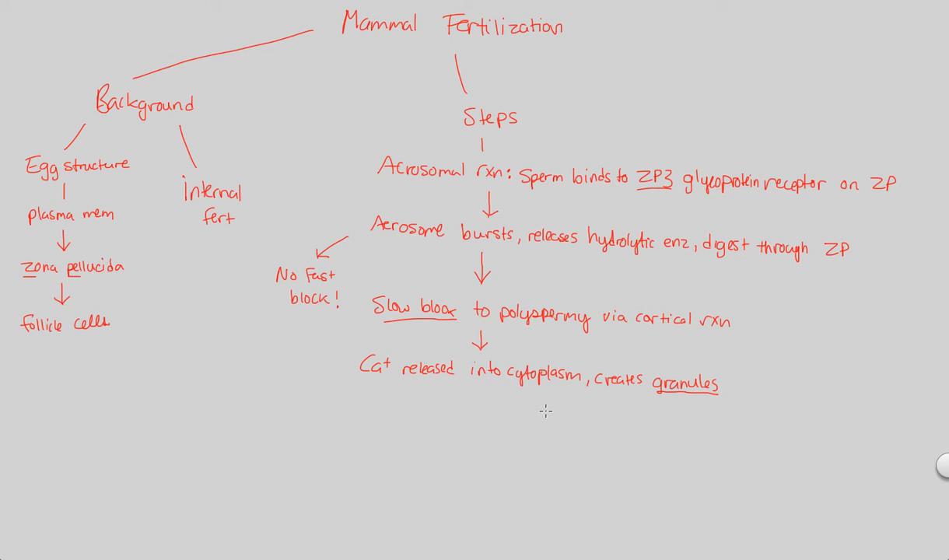
pyautogui.moveTo(544, 411)
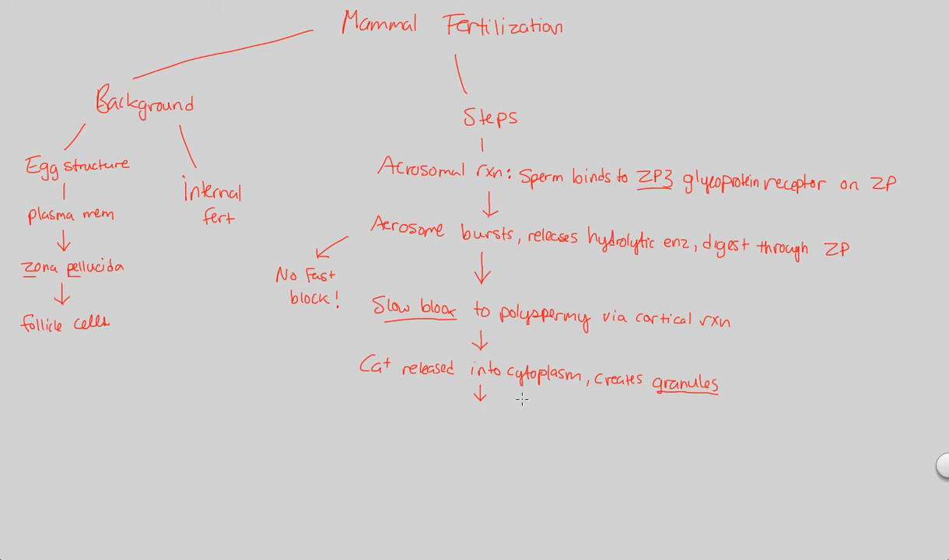
pyautogui.moveTo(432, 377)
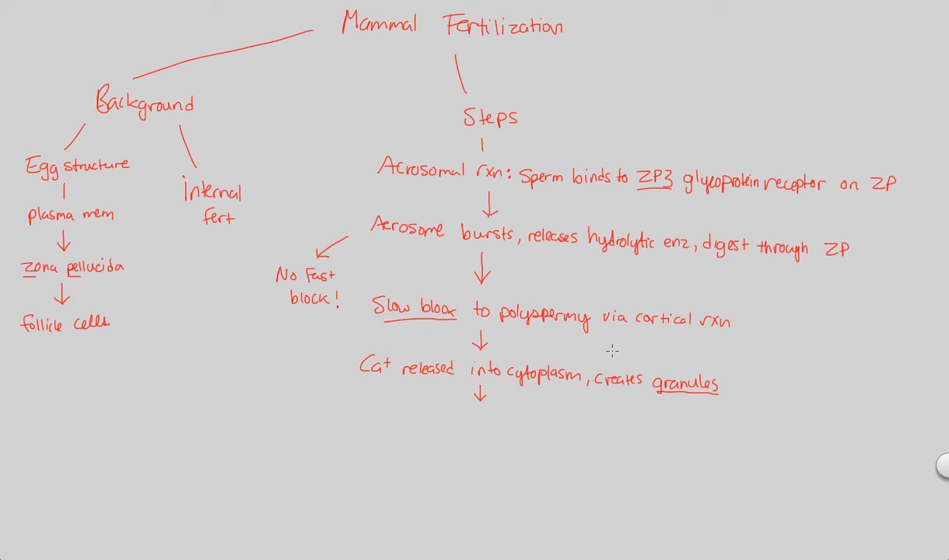
pyautogui.moveTo(363, 415)
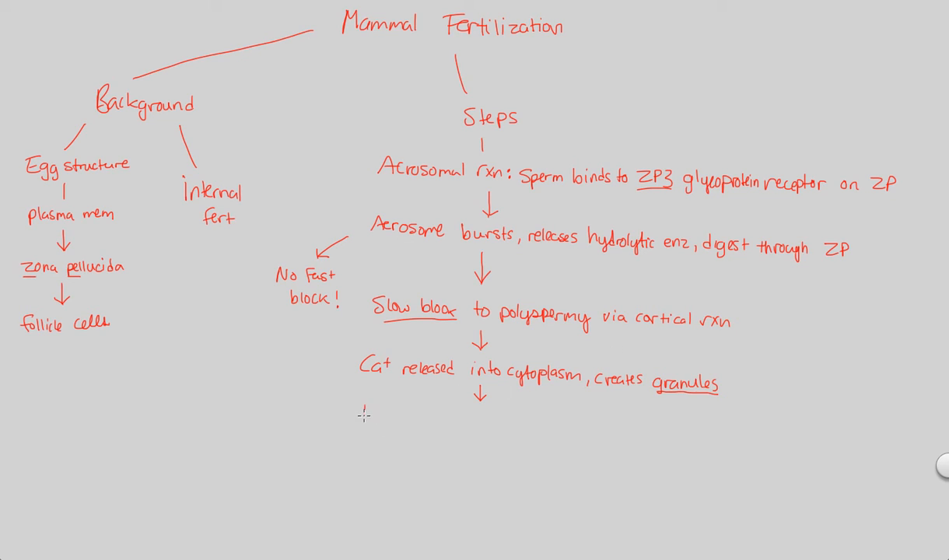
# Write 'Release contents @ ZP' between down arrows below the granules line
pyautogui.write('Release')
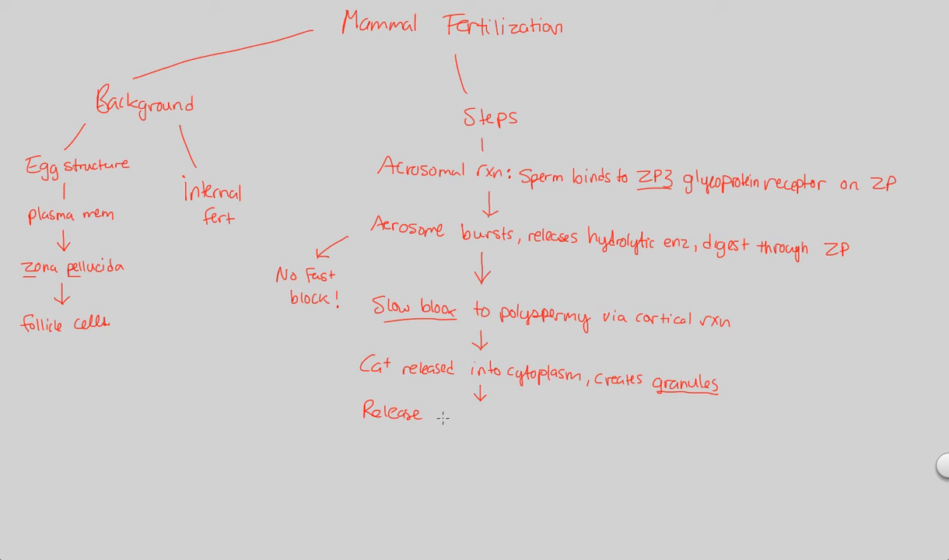
pyautogui.write('contents')
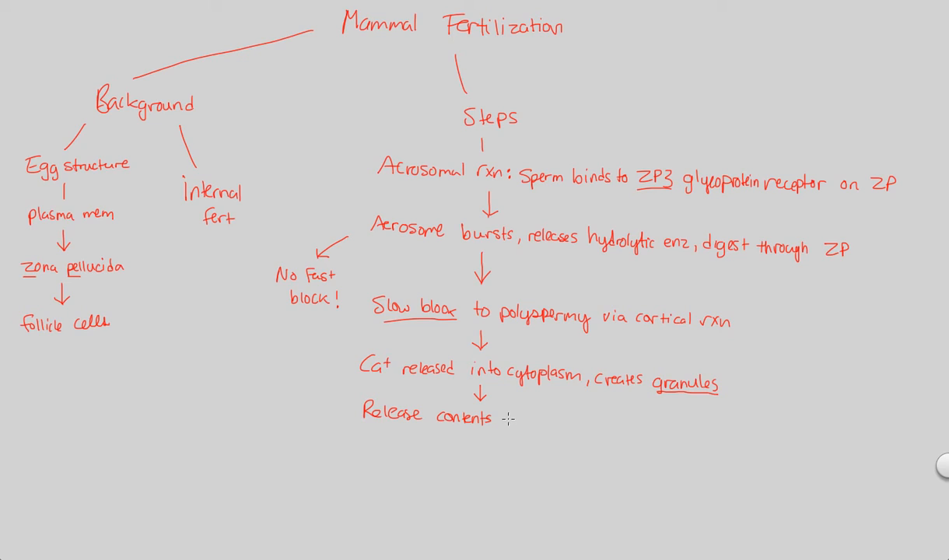
pyautogui.write('@ P')
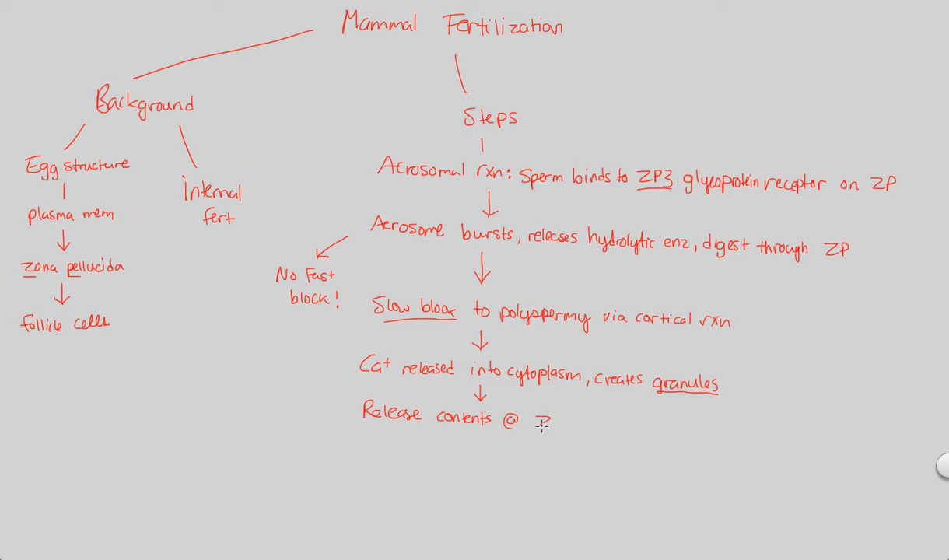
pyautogui.write('ZP')
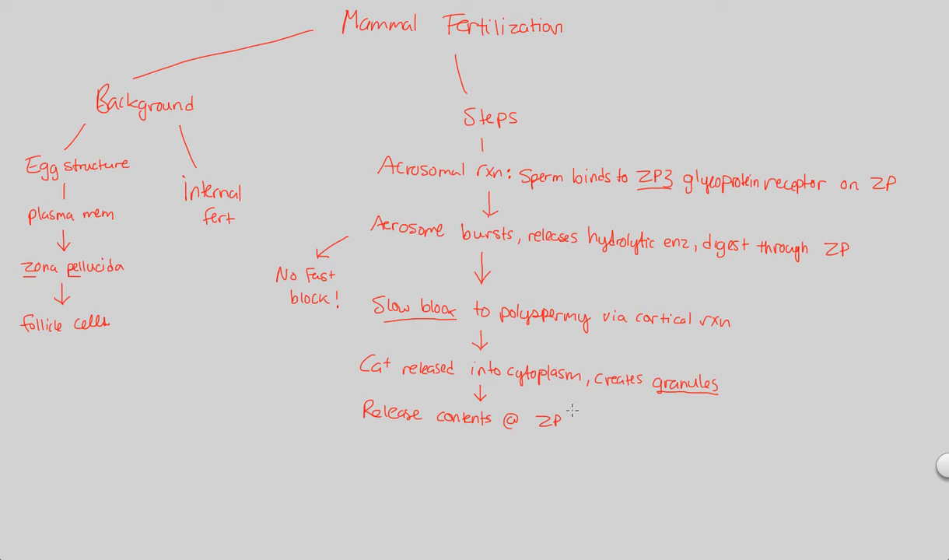
pyautogui.moveTo(475, 448)
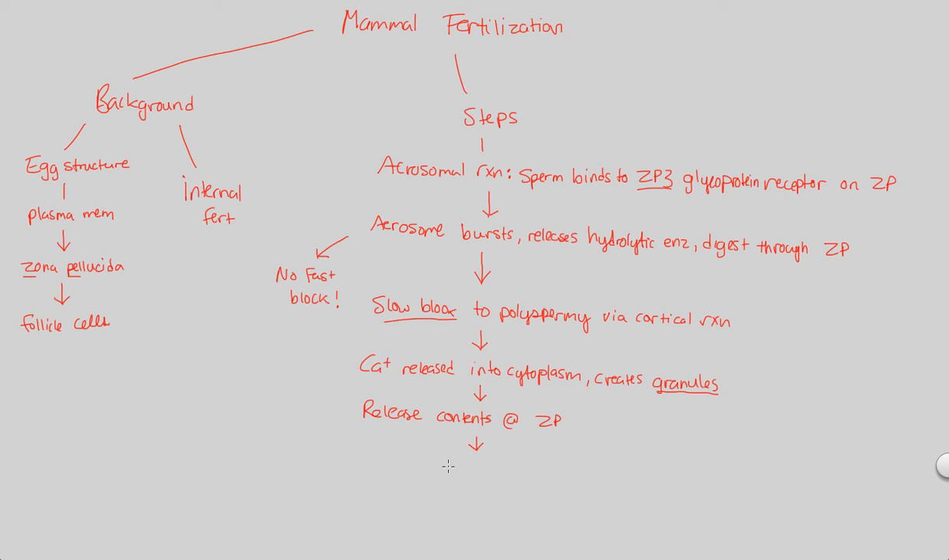
# Write 'ZP changes' below Release contents and start a branch line toward the lower left
pyautogui.write('ZP')
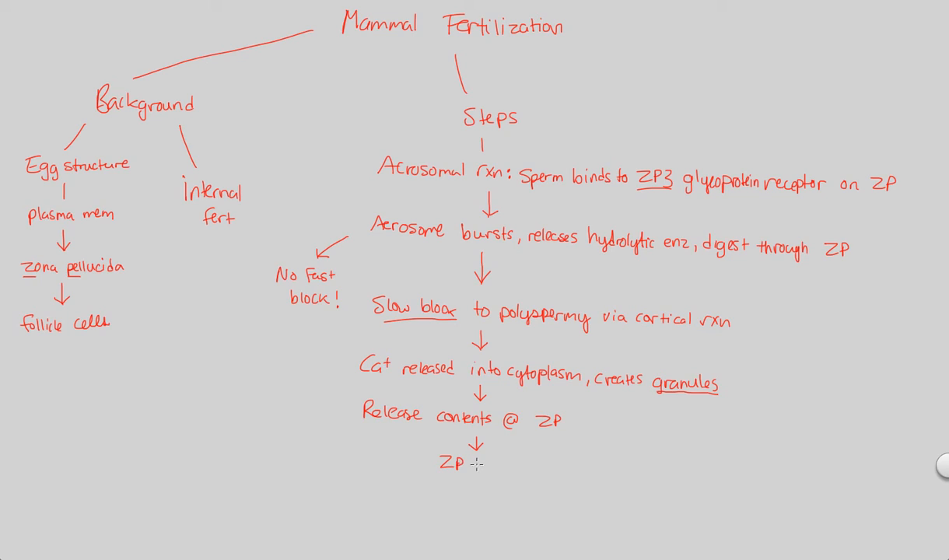
pyautogui.write('changes')
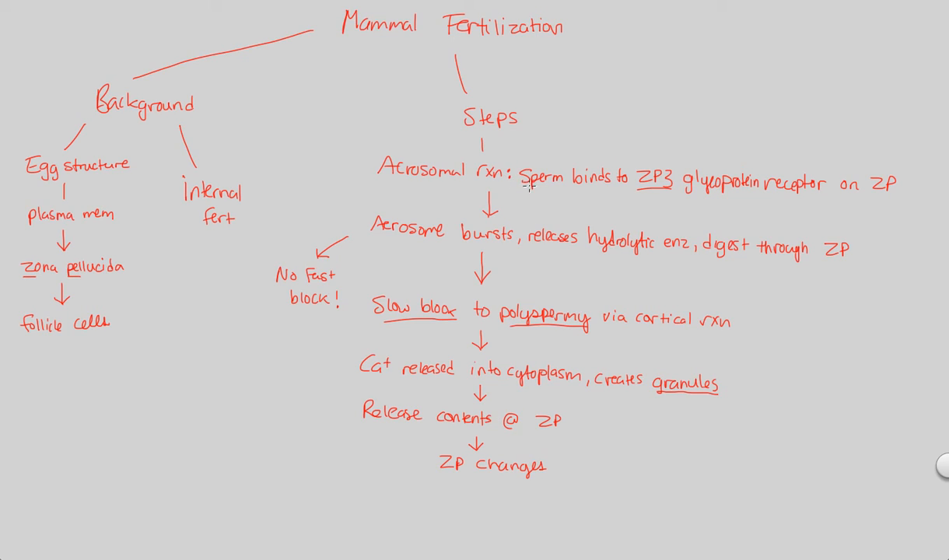
pyautogui.moveTo(533, 210)
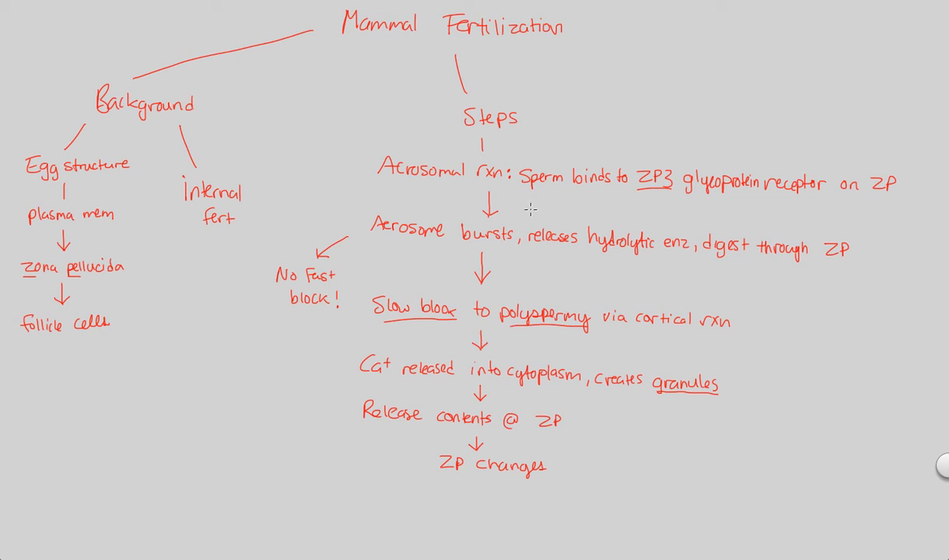
pyautogui.moveTo(513, 434)
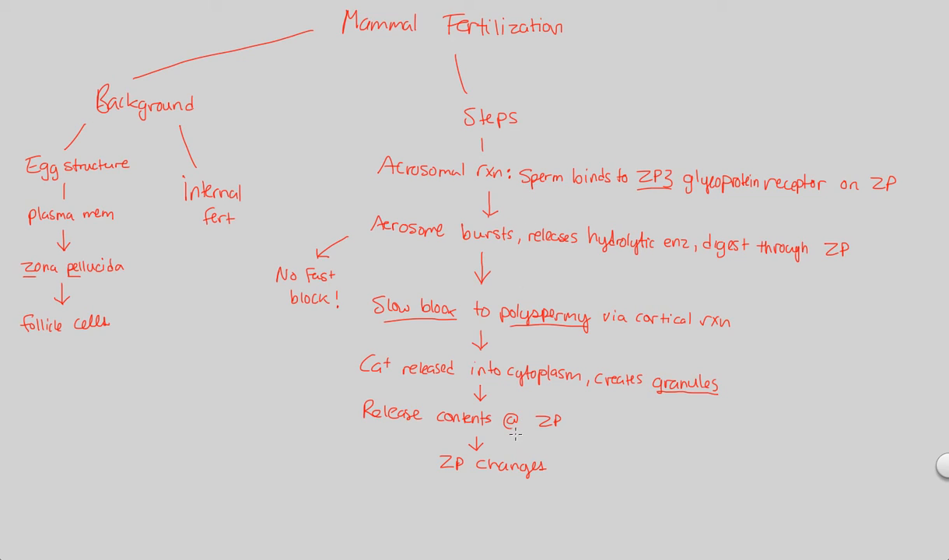
pyautogui.moveTo(662, 216)
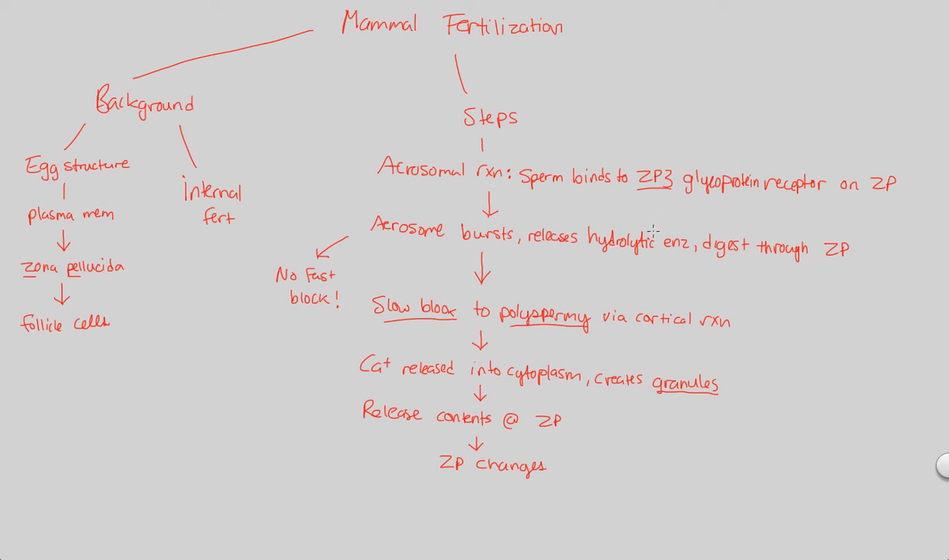
pyautogui.moveTo(537, 336)
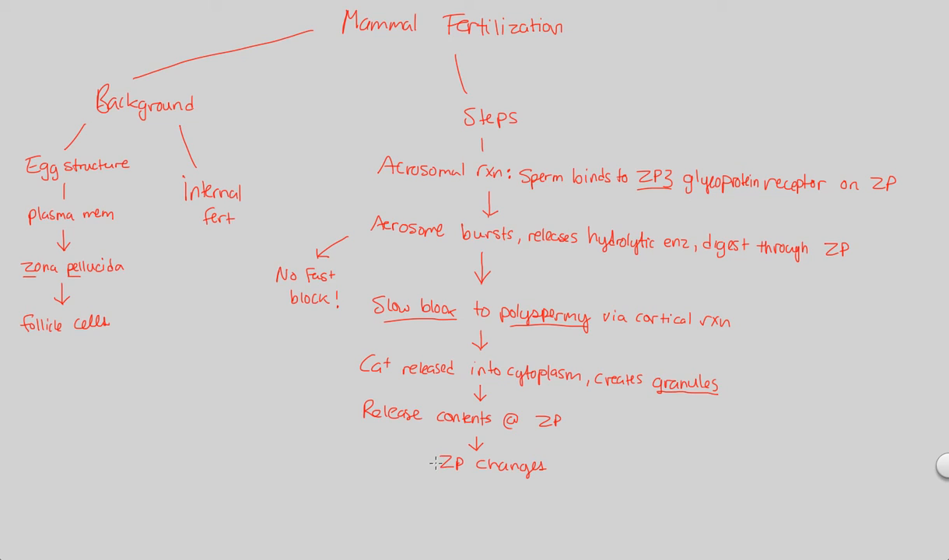
pyautogui.moveTo(418, 466)
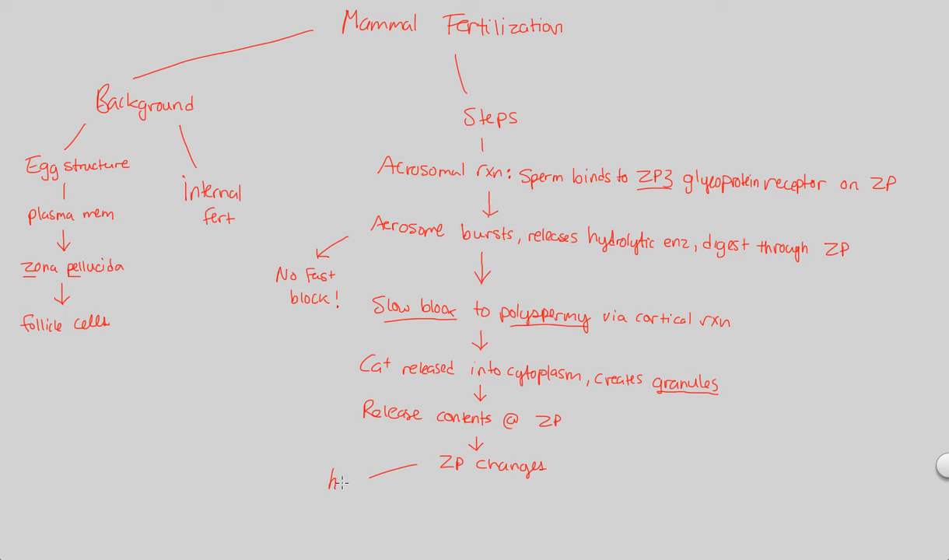
# Write 'hardens' on the left branch and 'Sperm receptors altered to prevent binding' below
pyautogui.write('hardens')
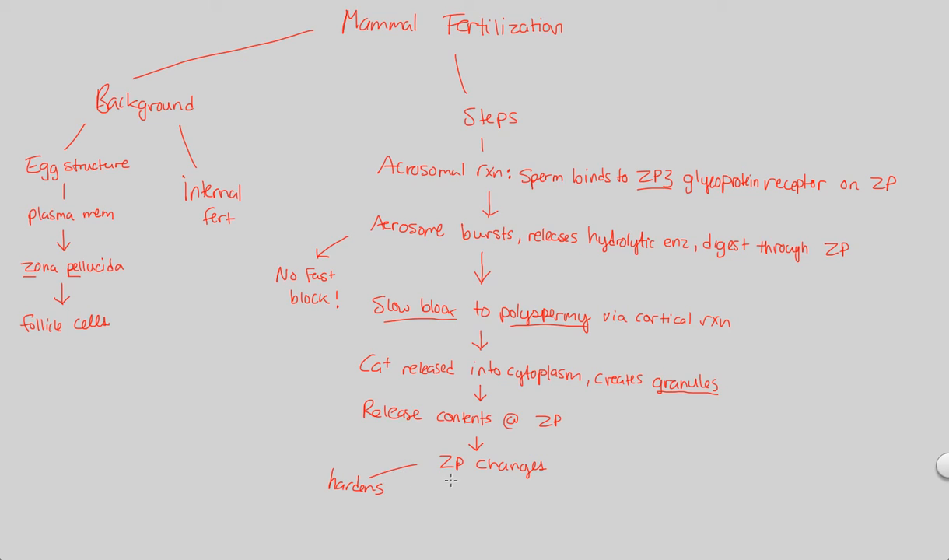
pyautogui.write('Sperm')
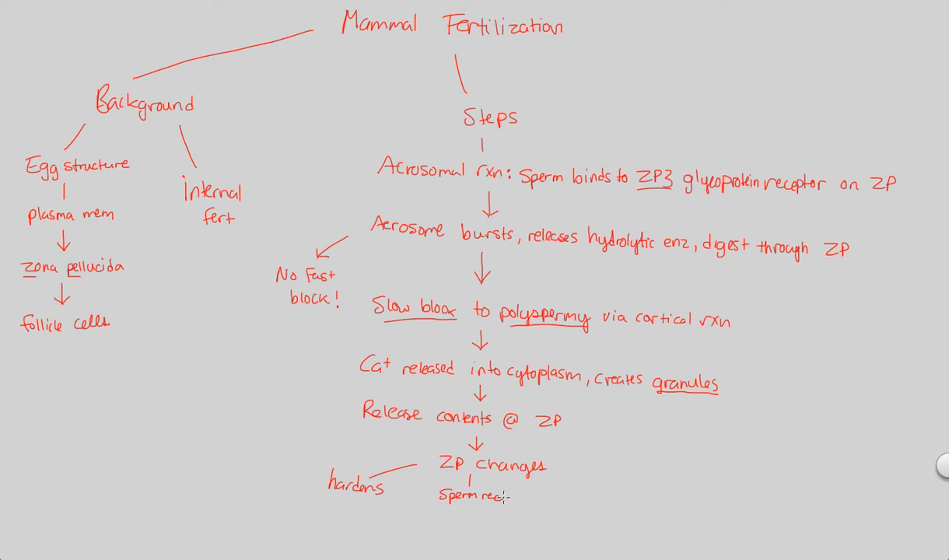
pyautogui.write('receptors')
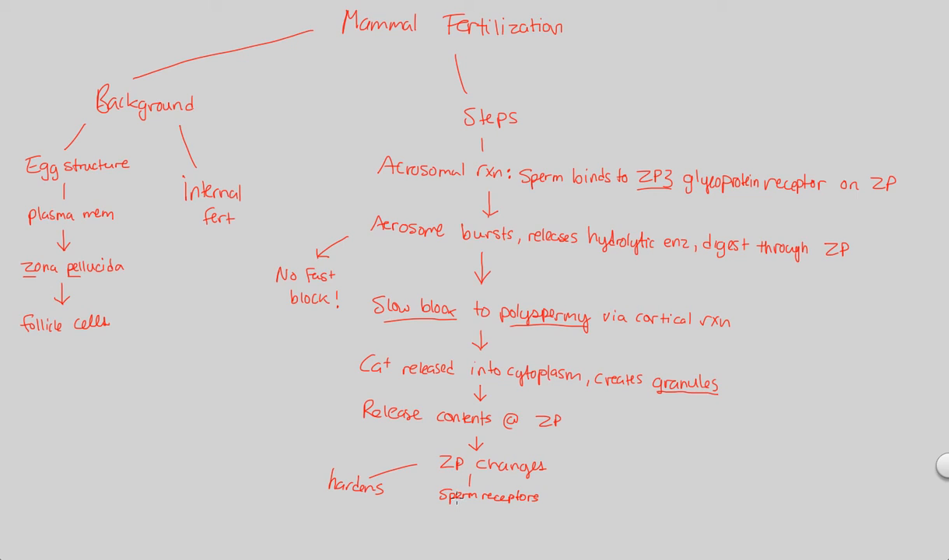
pyautogui.write('altered')
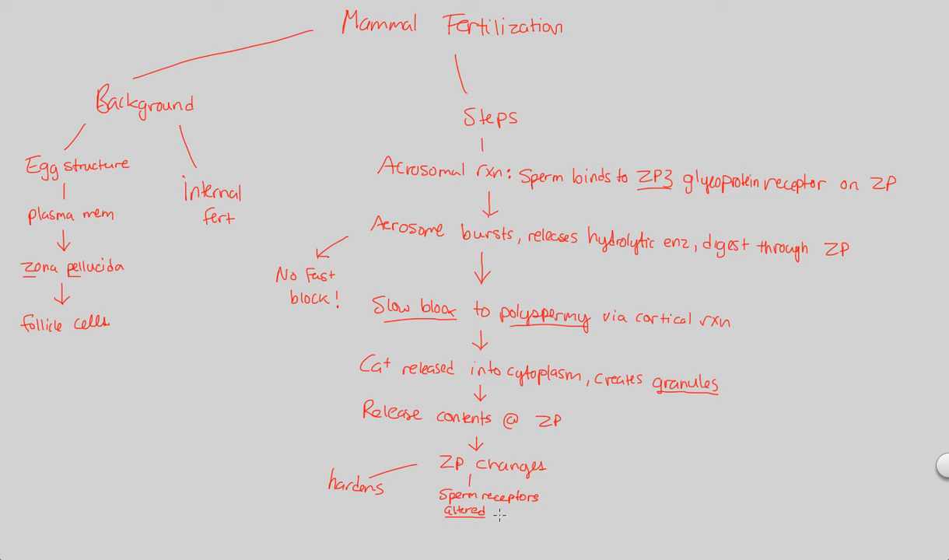
pyautogui.write('to')
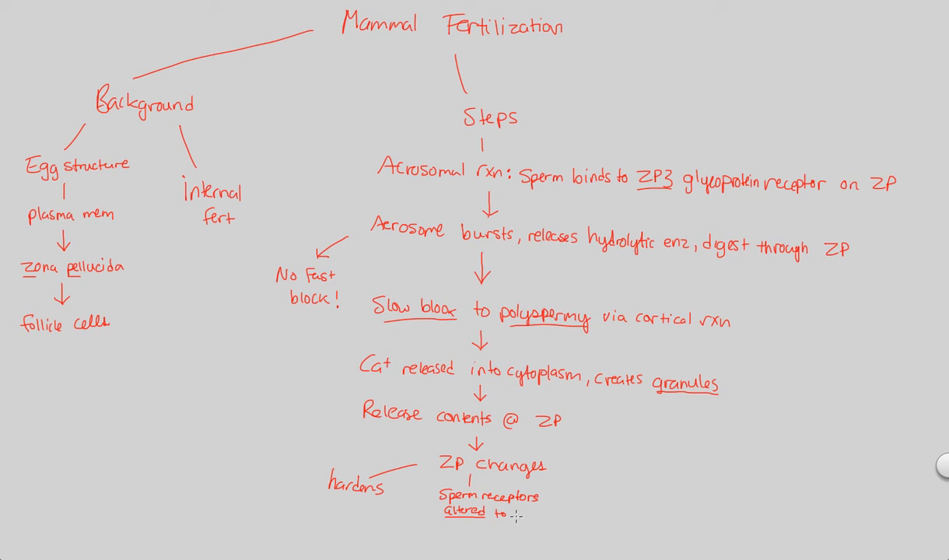
pyautogui.write('pri')
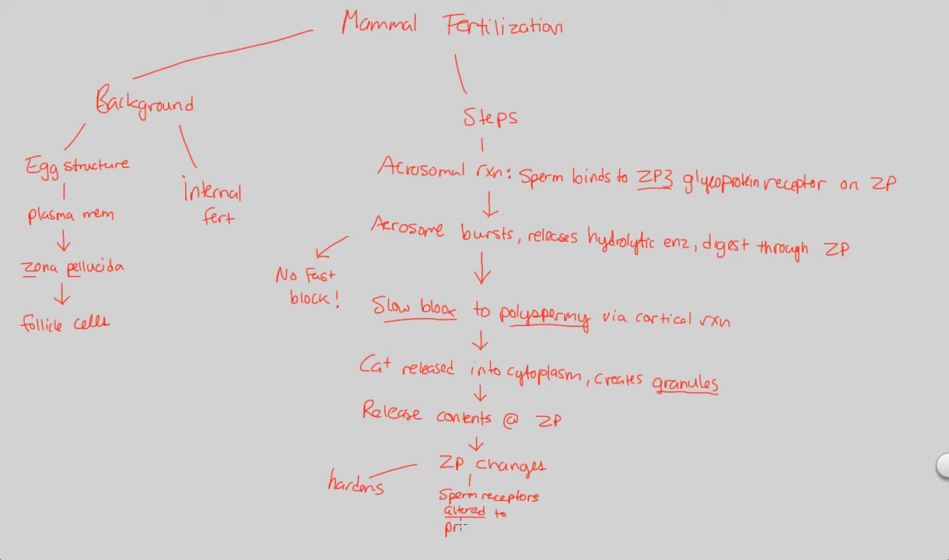
pyautogui.write('prevent binding')
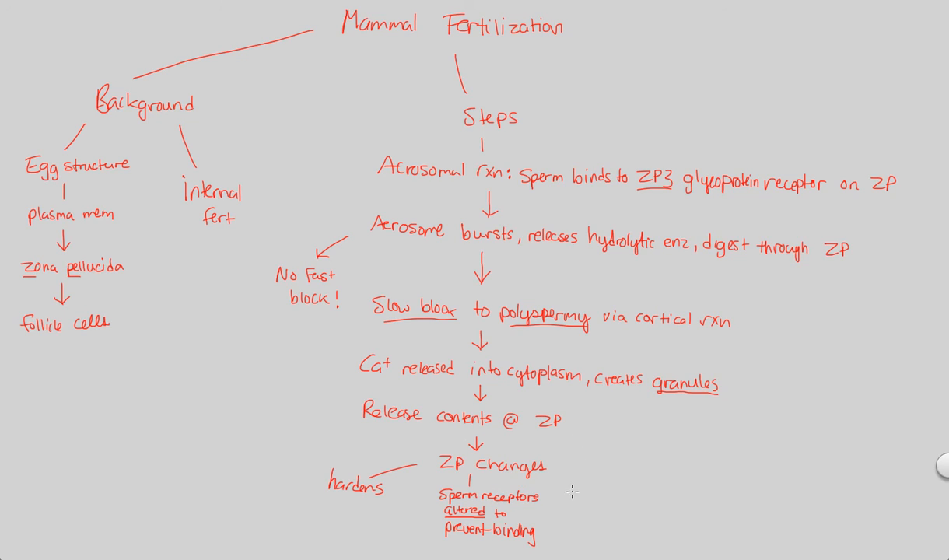
# Draw a branch line right of 'ZP changes' and handwrite 'No fert env formation'
pyautogui.moveTo(553, 471); pyautogui.dragTo(580, 481)
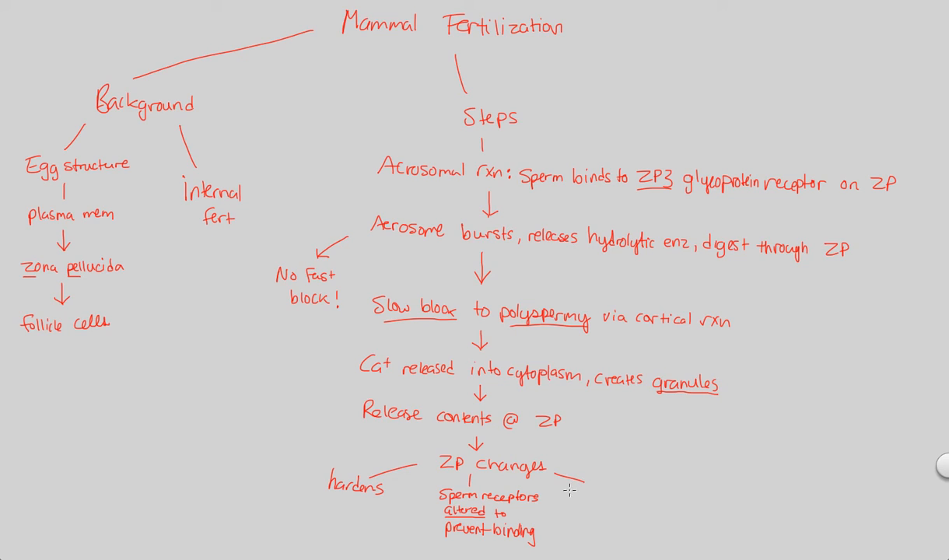
pyautogui.write('No')
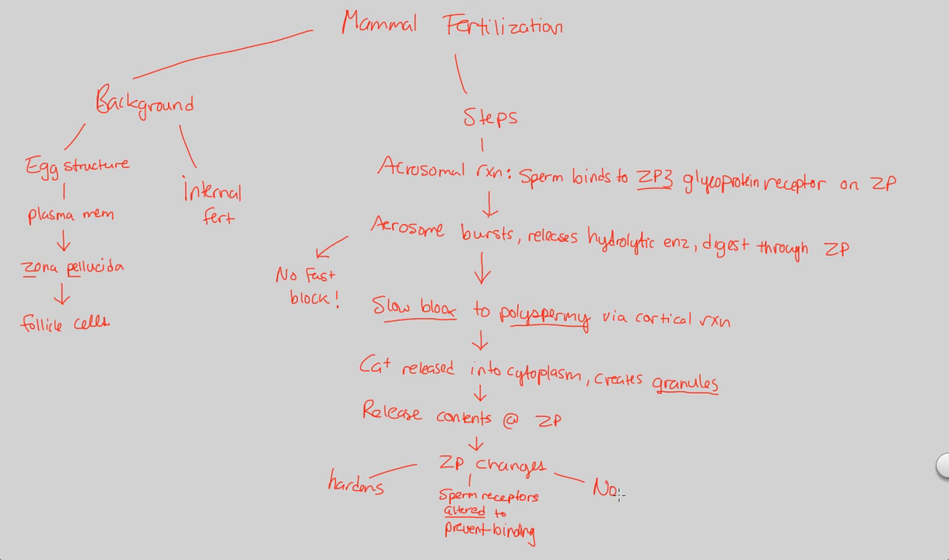
pyautogui.write('fert')
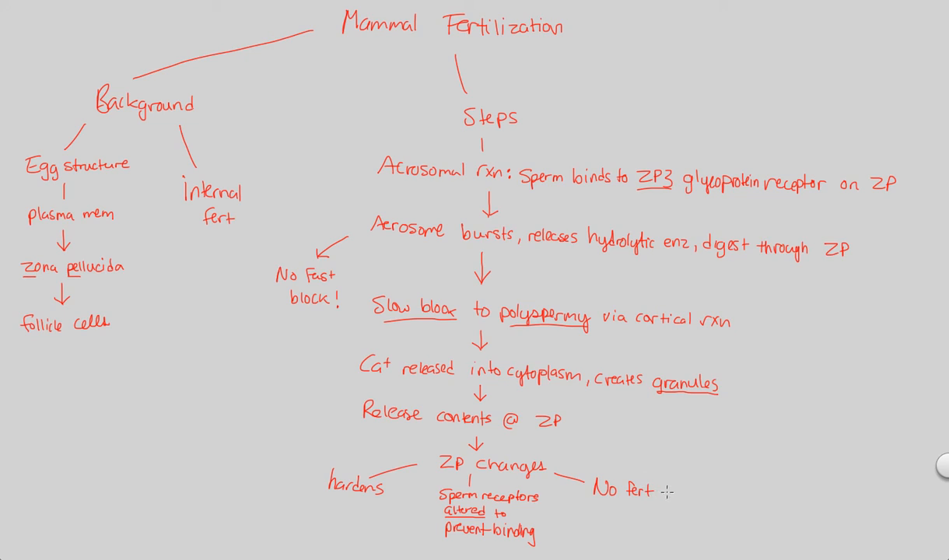
pyautogui.write('env')
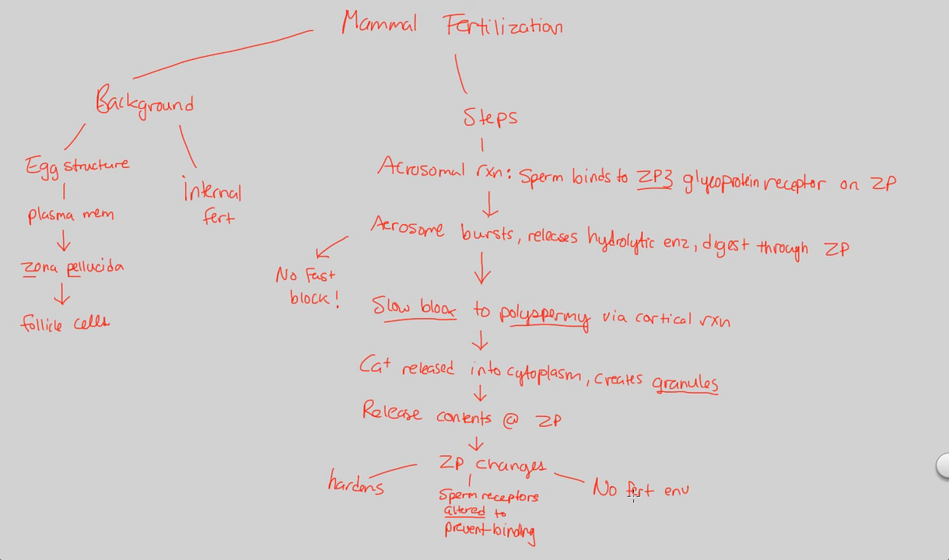
pyautogui.write('fort')
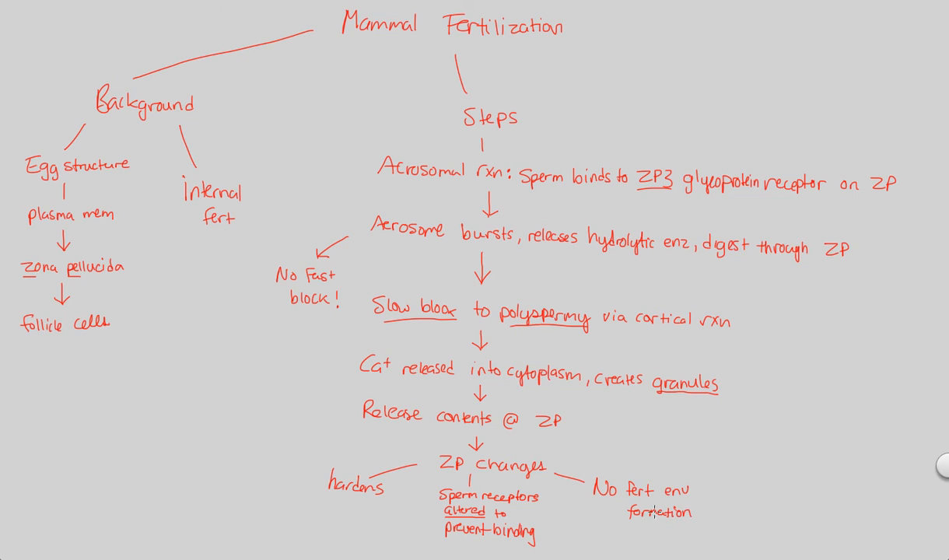
pyautogui.moveTo(436, 480)
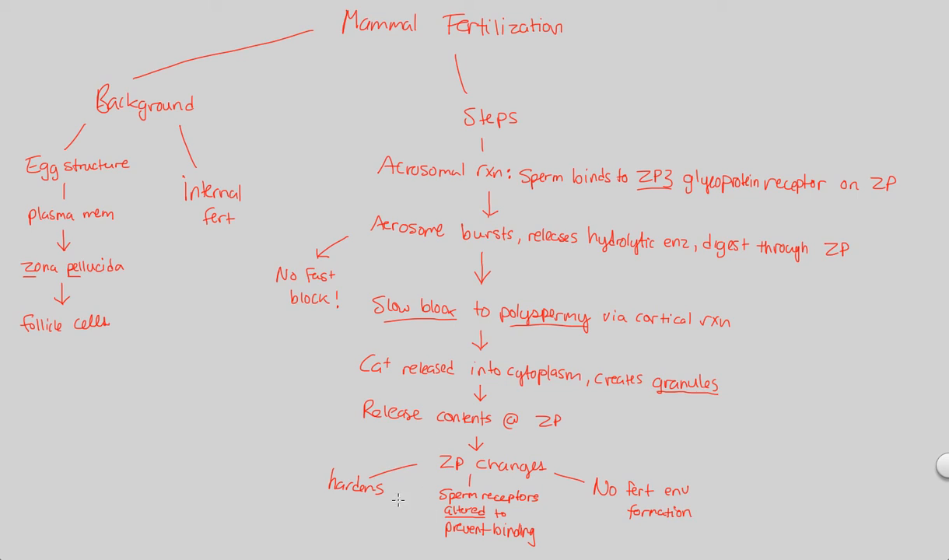
pyautogui.moveTo(589, 51)
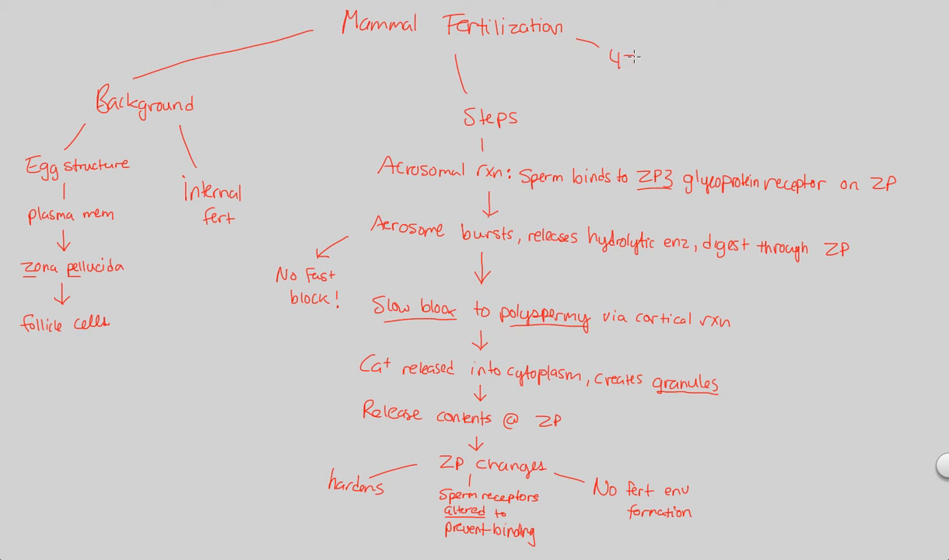
# Handwrite the 'Fig 47.5' note beside the Mammal Fertilization title
pyautogui.write('7.5')
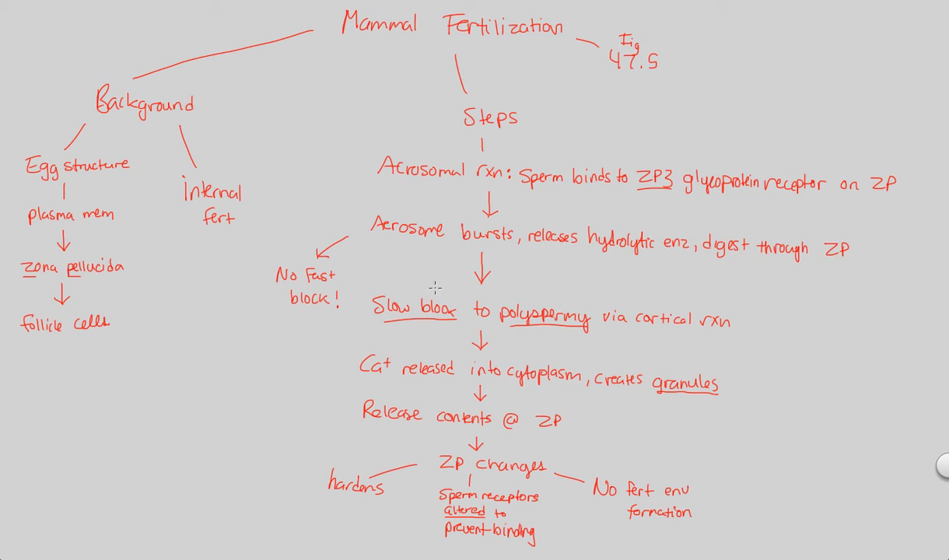
pyautogui.moveTo(479, 339)
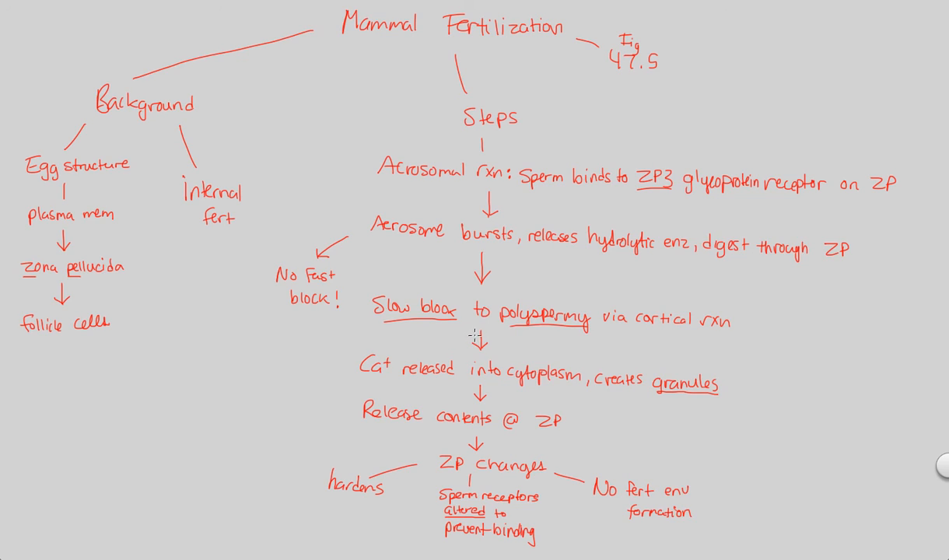
pyautogui.moveTo(467, 336)
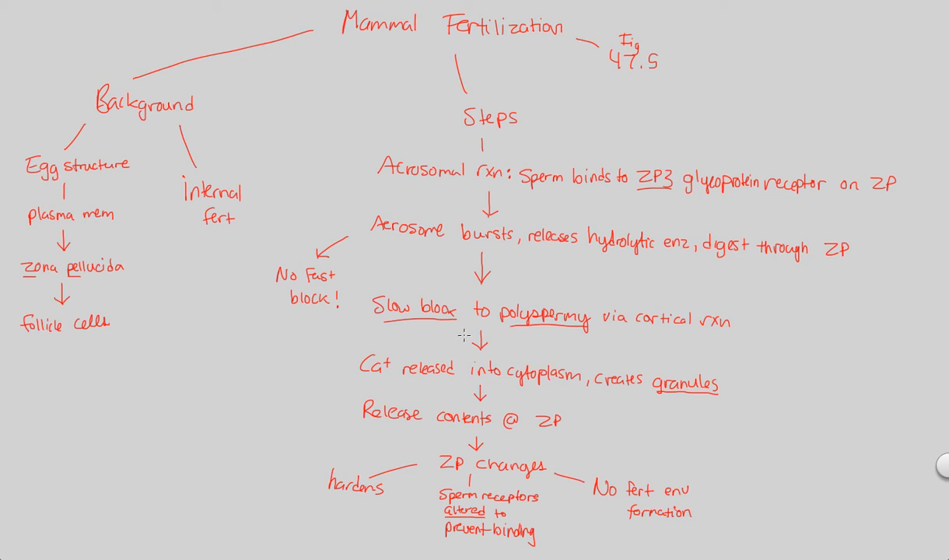
pyautogui.moveTo(442, 343)
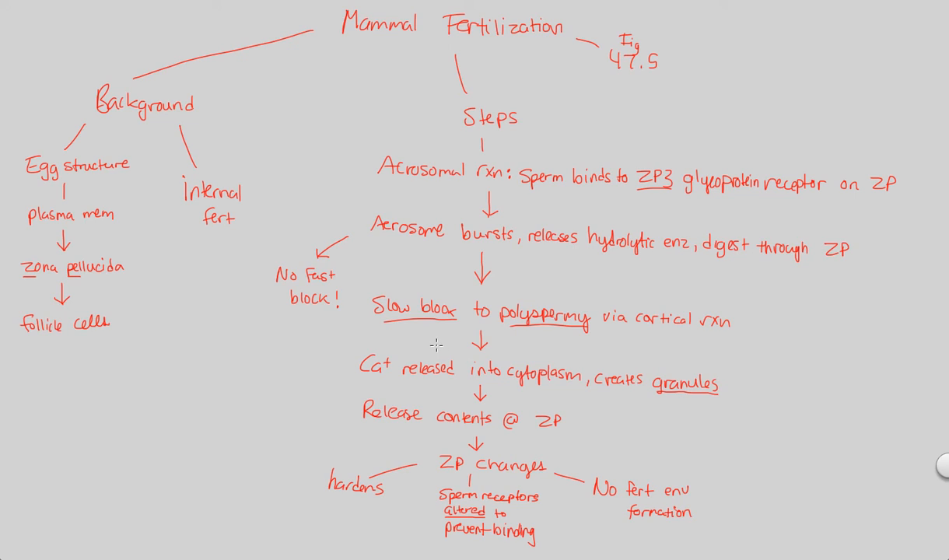
pyautogui.moveTo(436, 344)
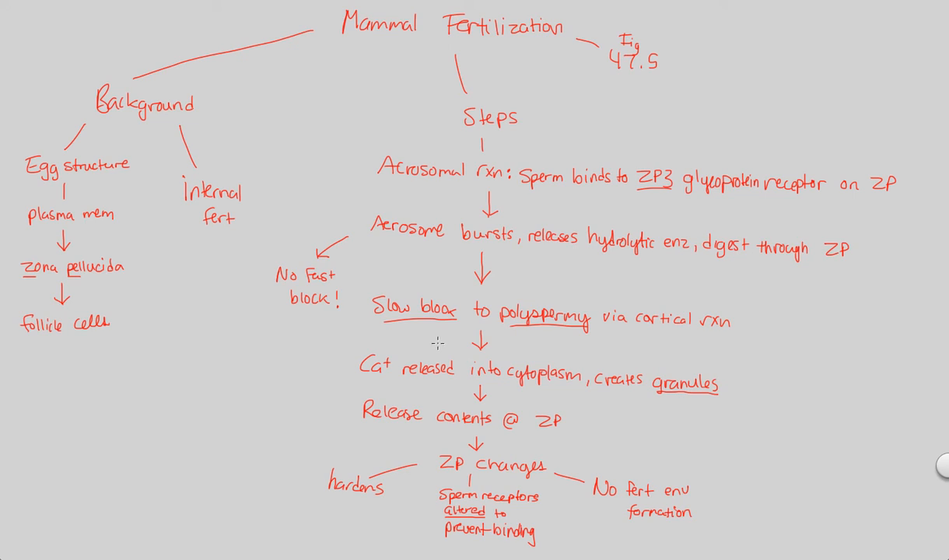